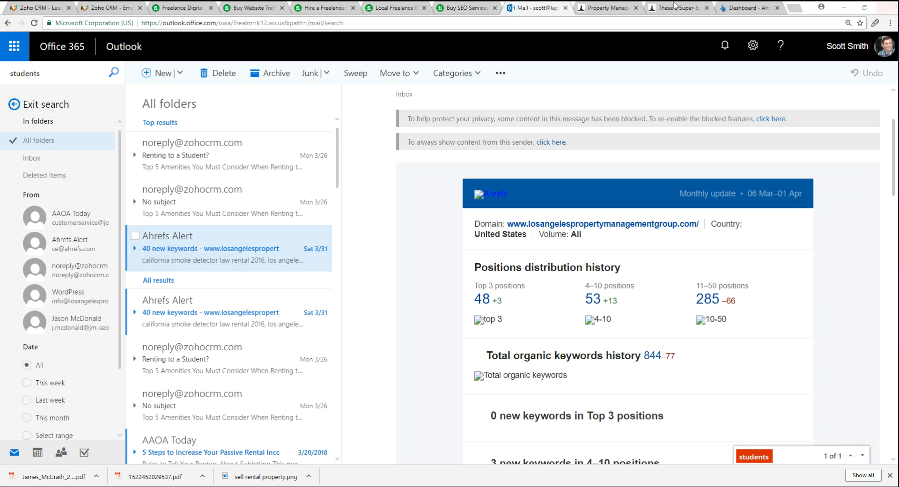
Step: Switch to the Ahrefs Dashboard of tracked sites with Domain Rating and backlink metrics
click(746, 7)
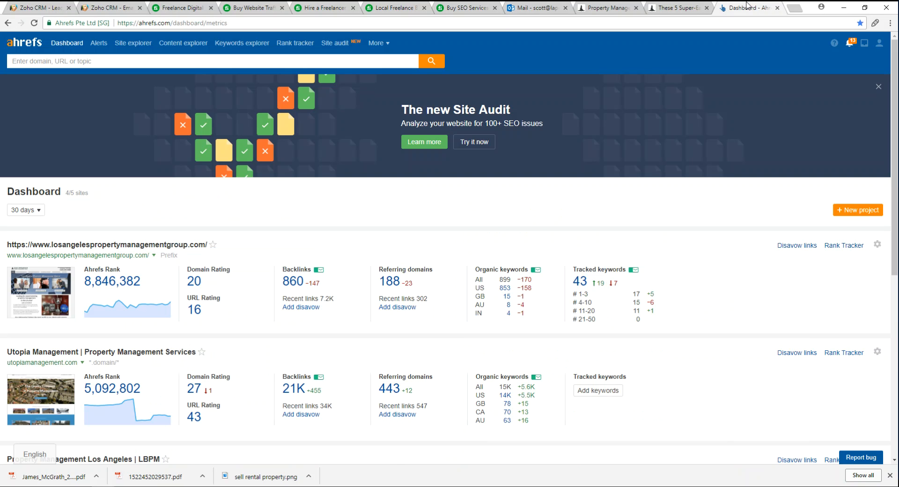
mouse_move(699, 151)
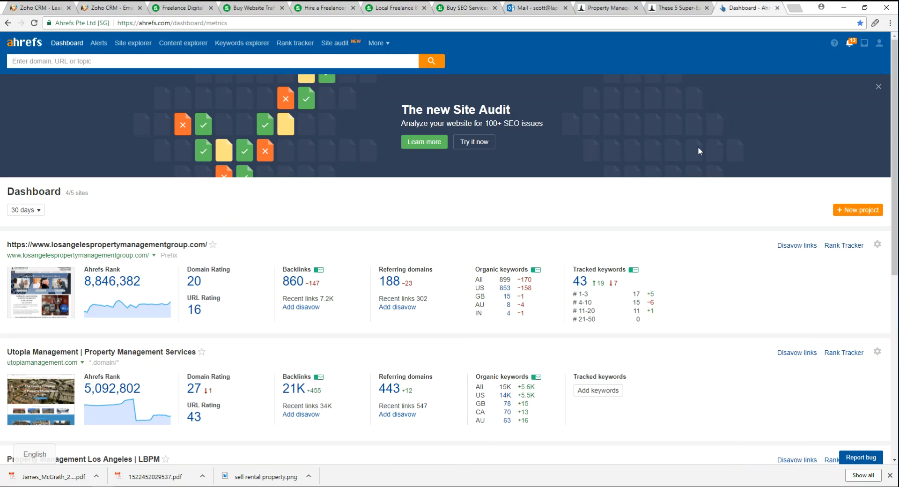
mouse_move(3, 57)
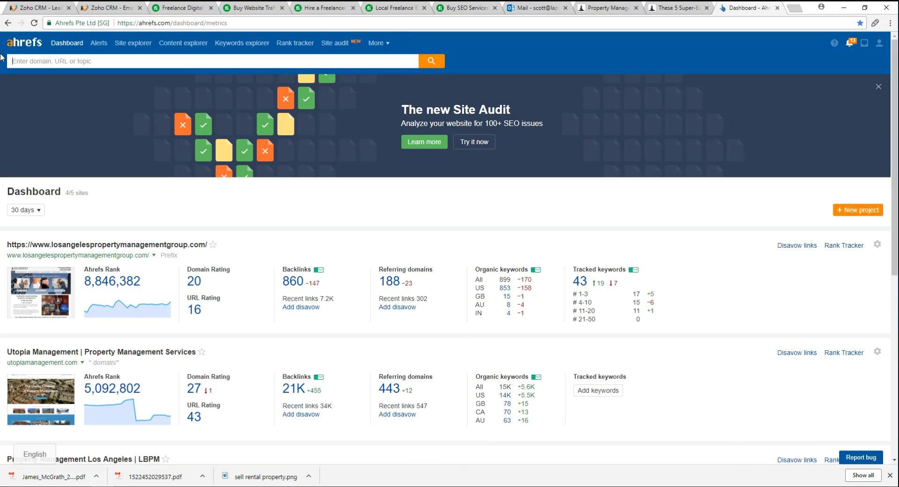
mouse_move(67, 43)
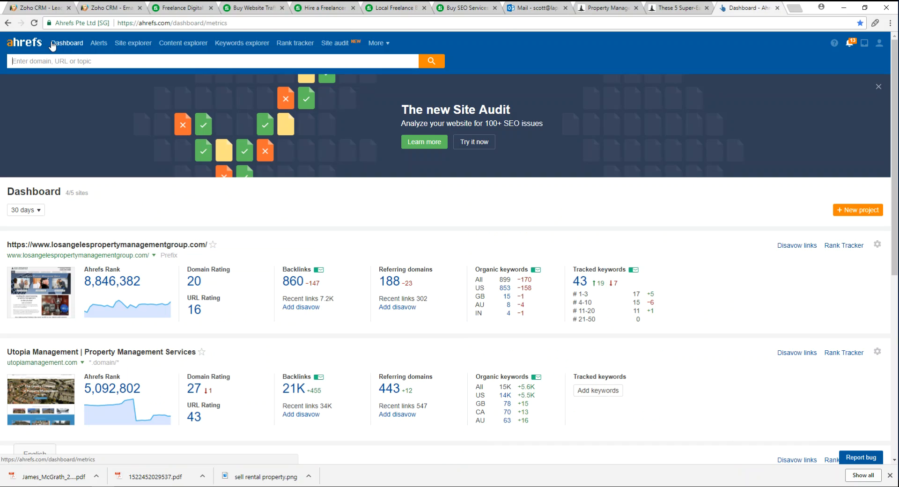
mouse_move(133, 43)
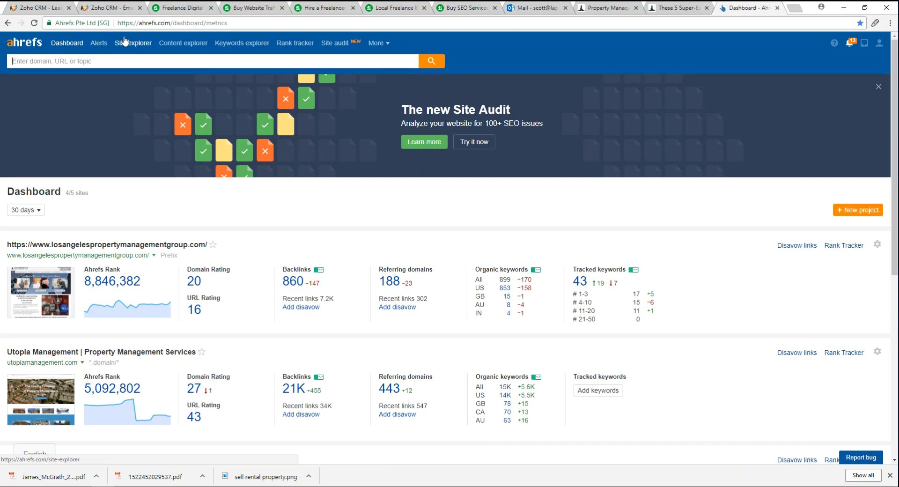
mouse_move(419, 45)
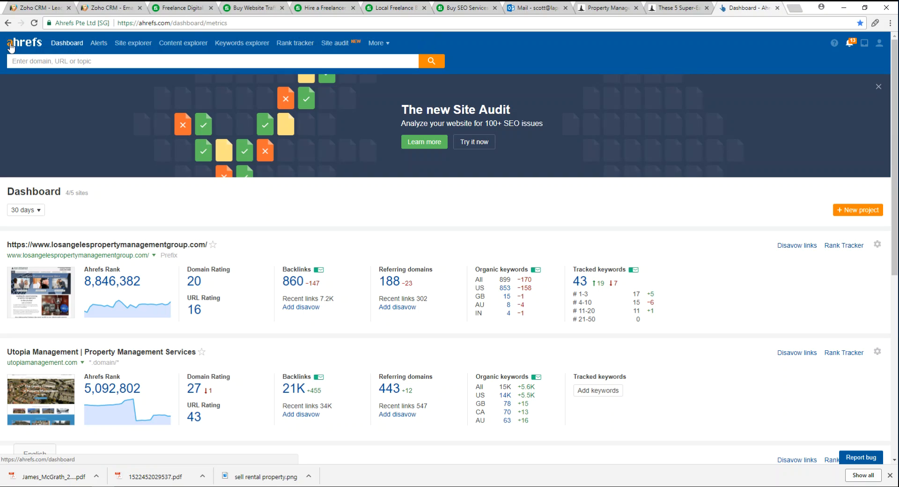
mouse_move(33, 56)
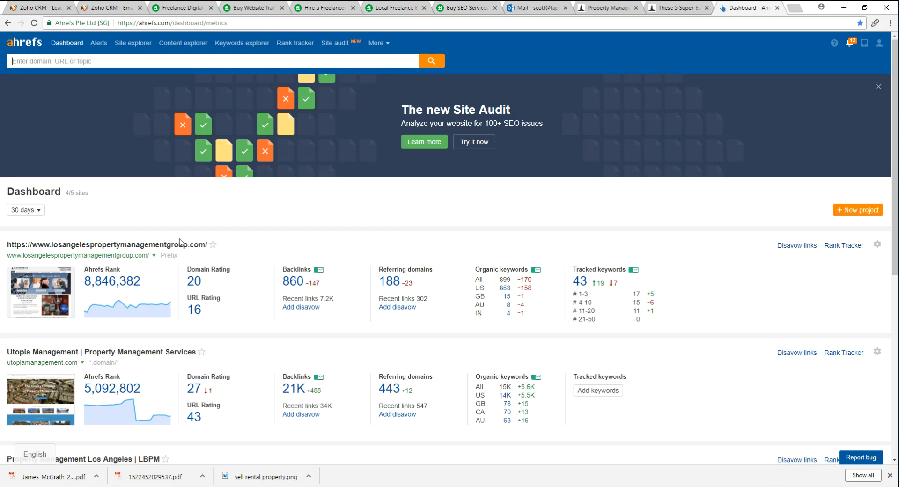
mouse_move(155, 231)
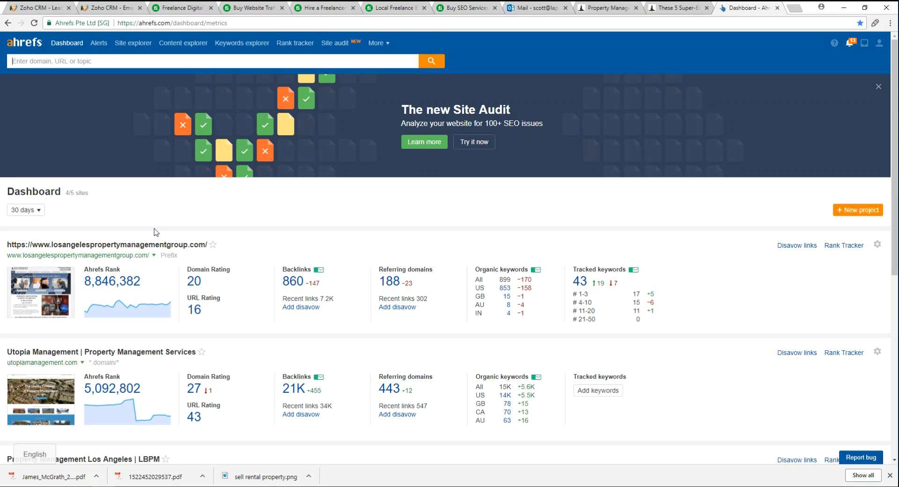
mouse_move(219, 243)
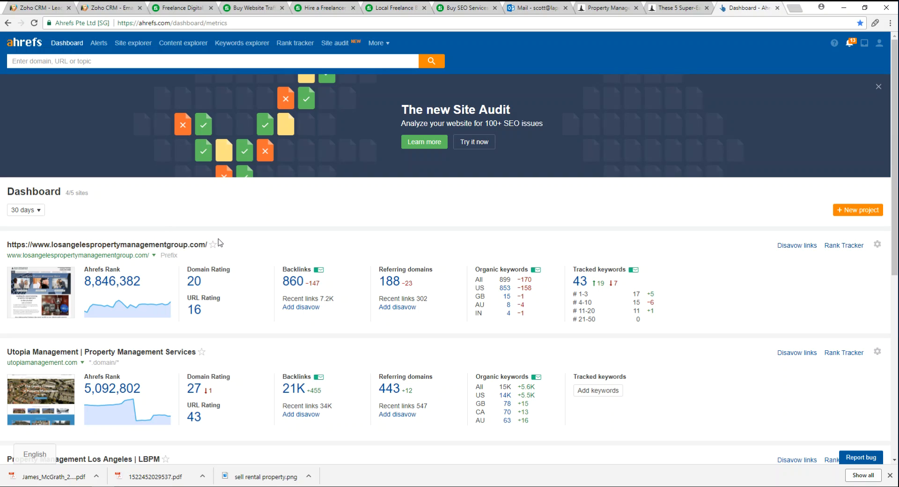
mouse_move(636, 249)
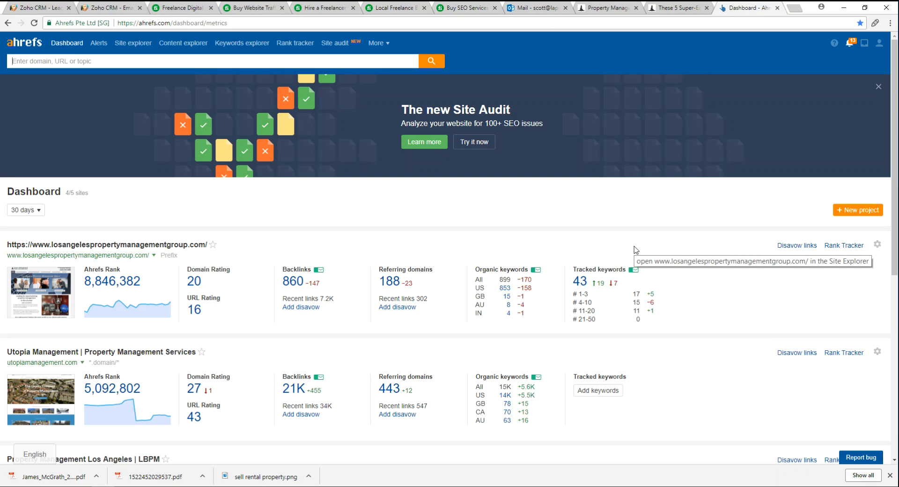
mouse_move(832, 291)
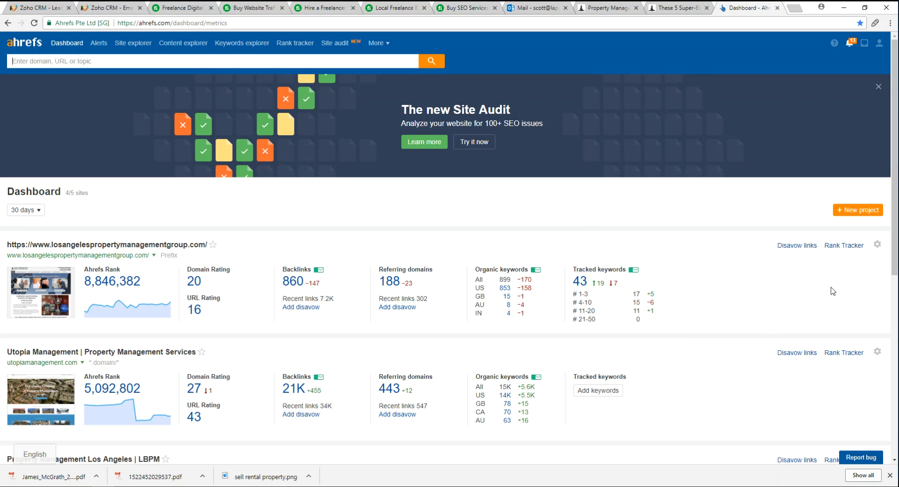
mouse_move(2, 252)
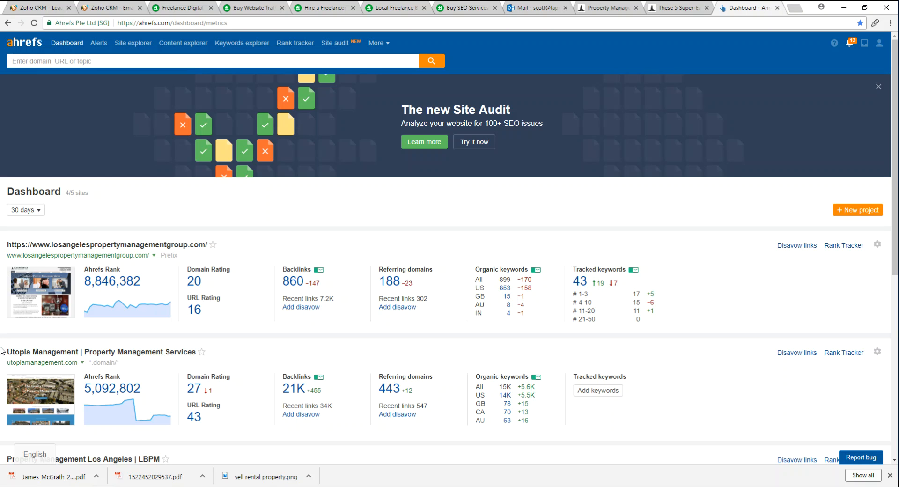
scroll(down, 3)
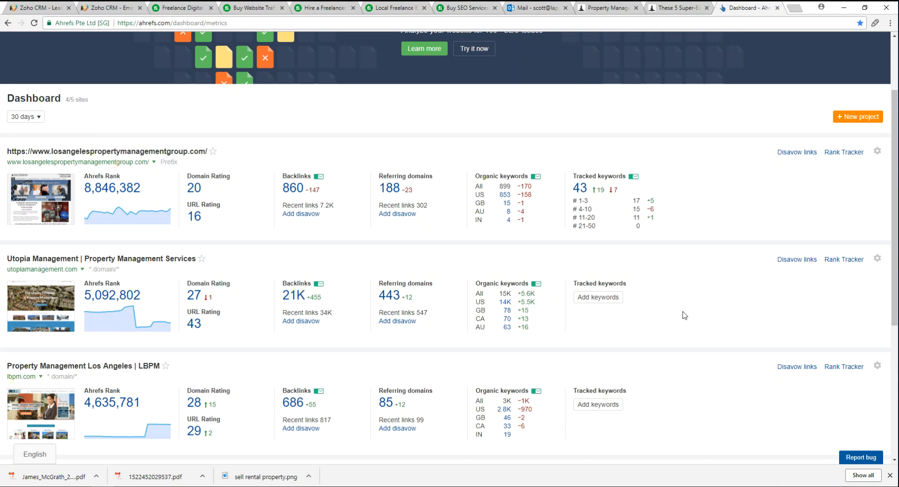
mouse_move(405, 310)
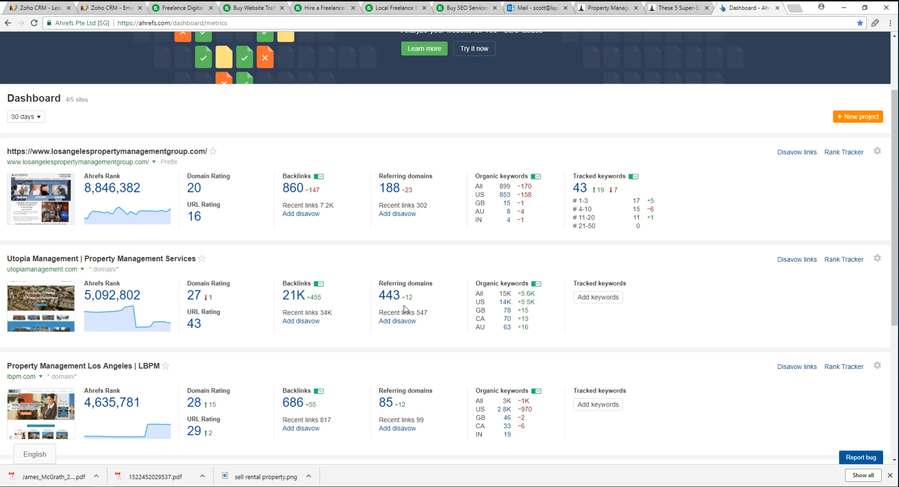
mouse_move(42, 249)
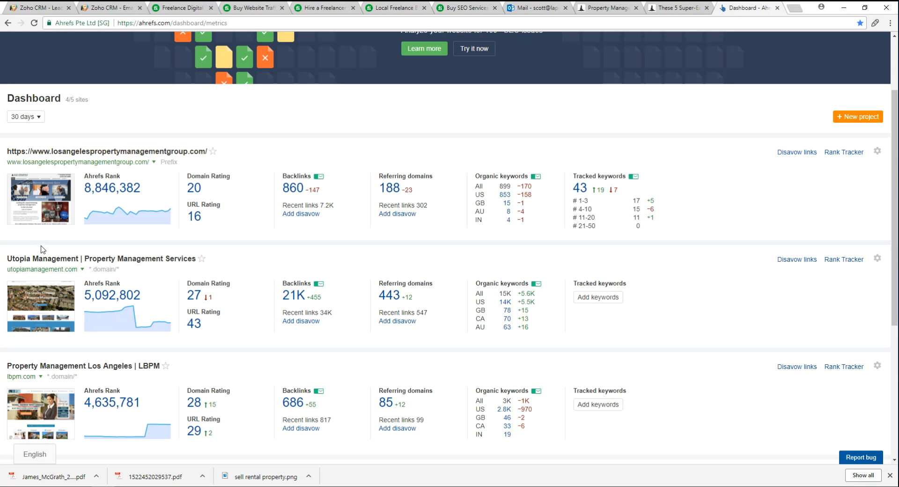
mouse_move(102, 258)
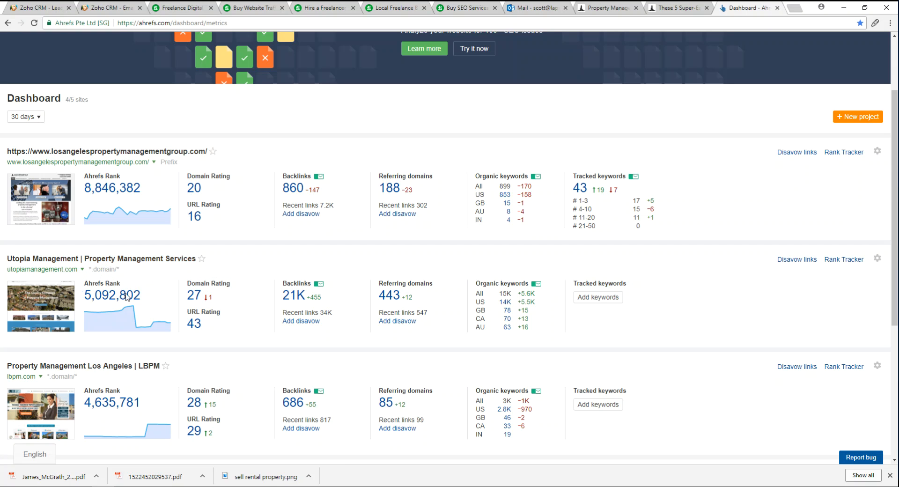
mouse_move(21, 377)
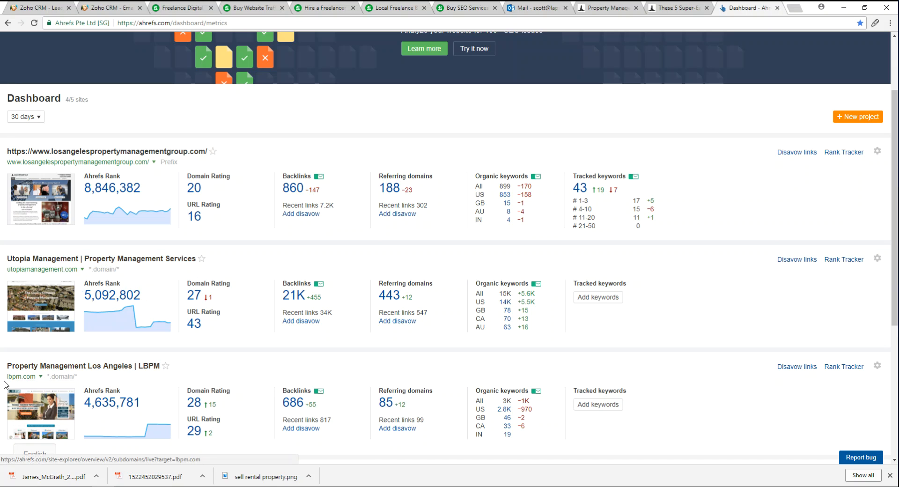
scroll(down, 3)
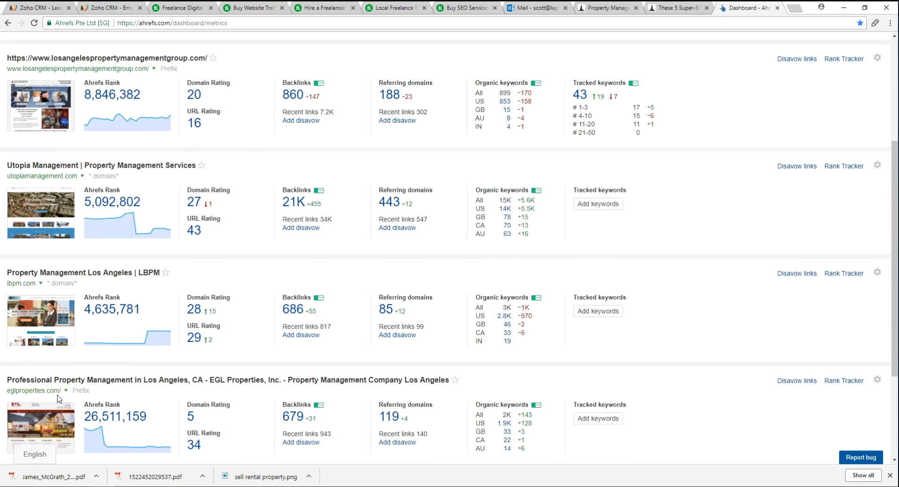
scroll(up, 3)
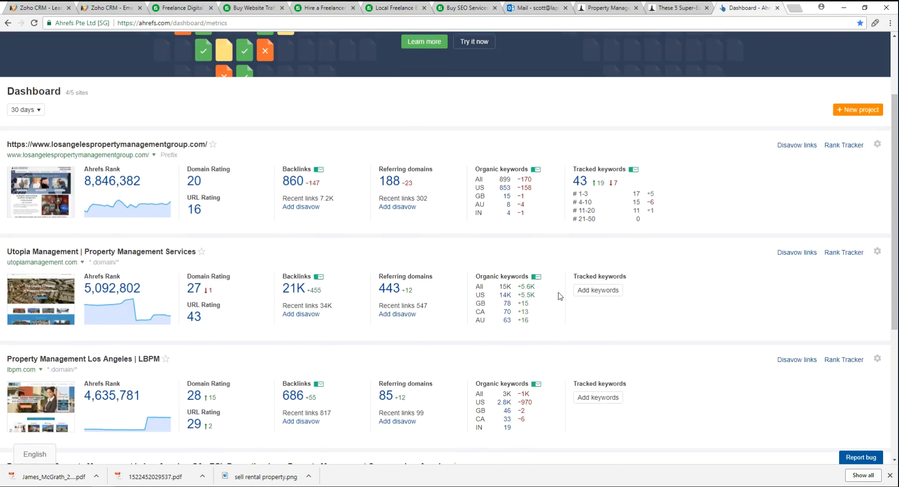
scroll(up, 3)
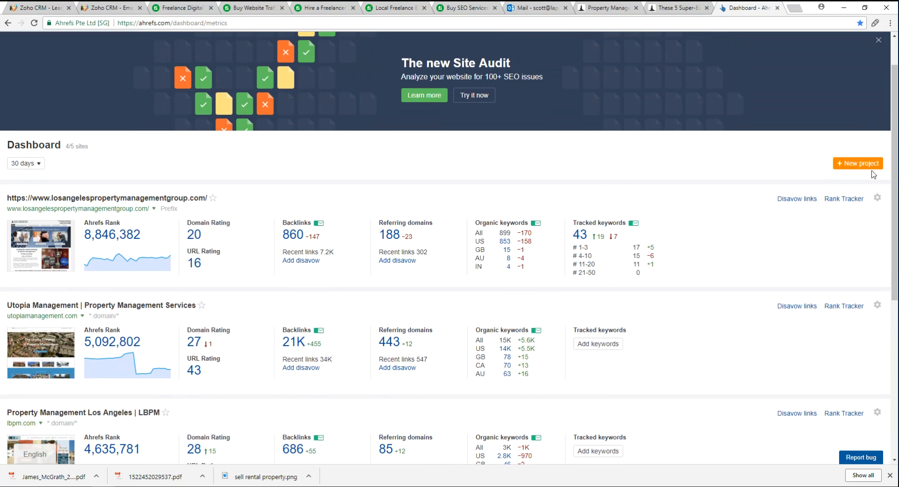
mouse_move(859, 163)
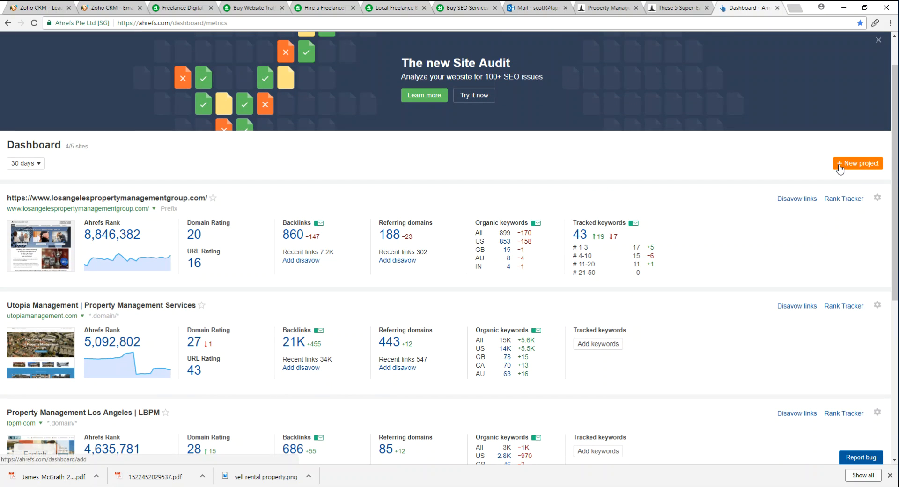
mouse_move(587, 179)
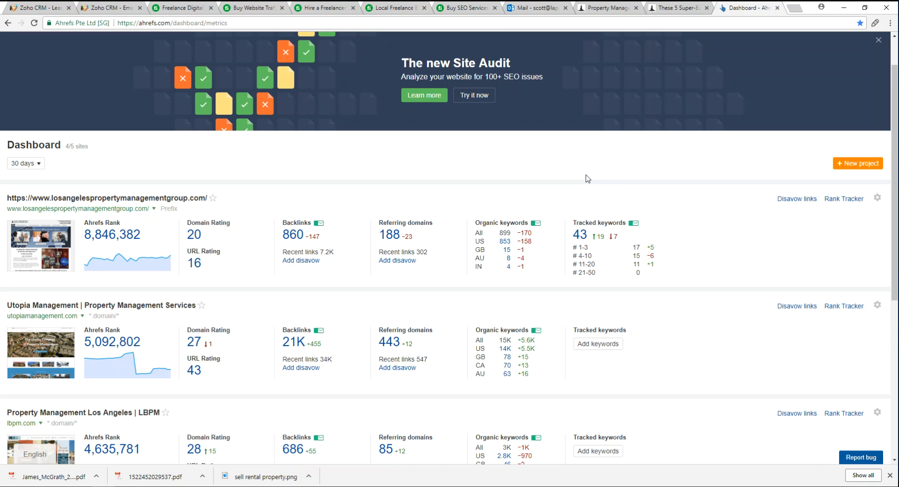
mouse_move(202, 197)
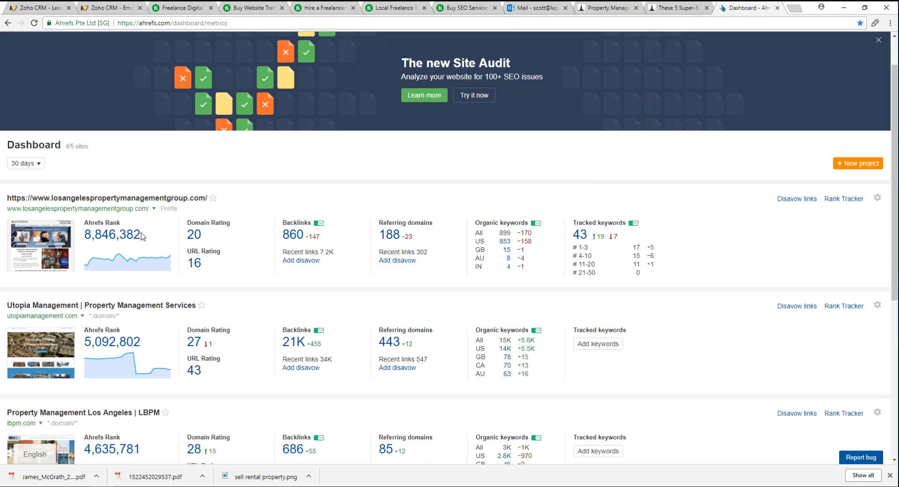
mouse_move(146, 243)
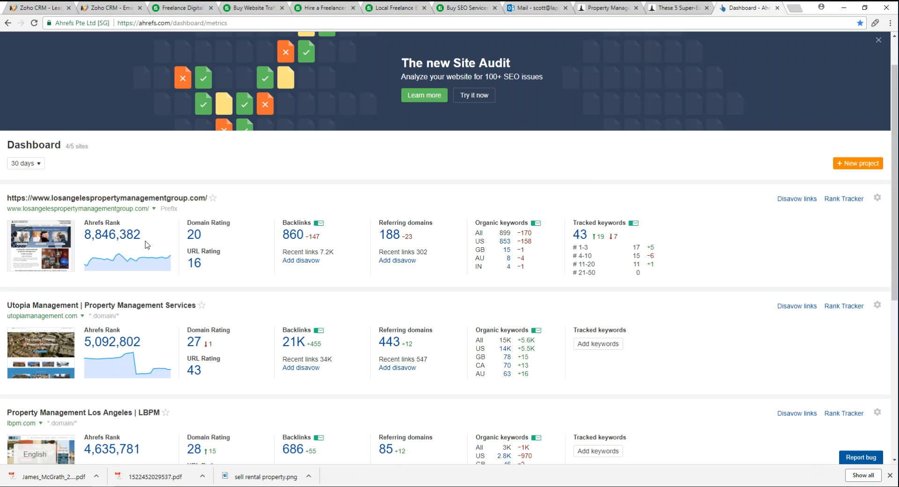
mouse_move(156, 237)
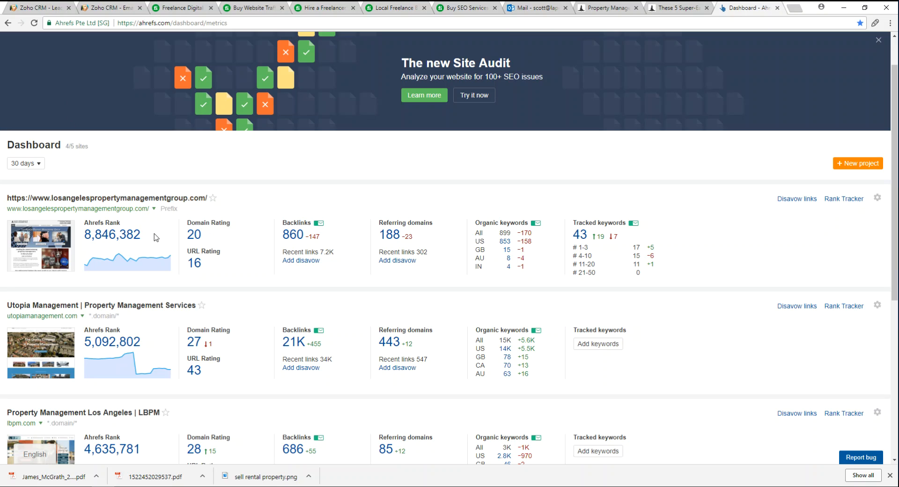
double_click(112, 234)
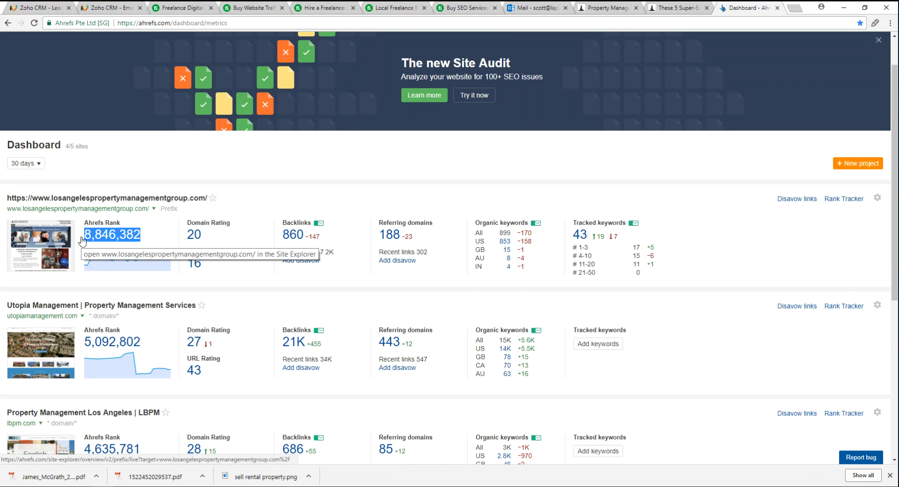
mouse_move(400, 185)
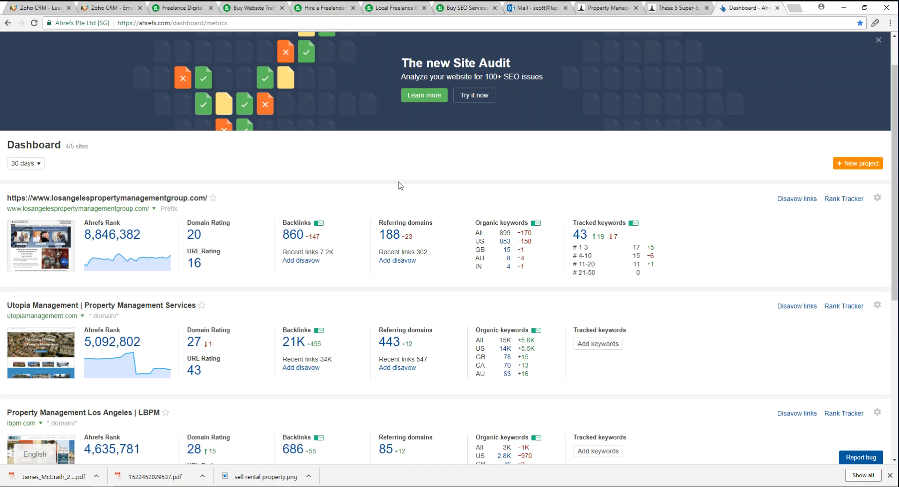
double_click(122, 235)
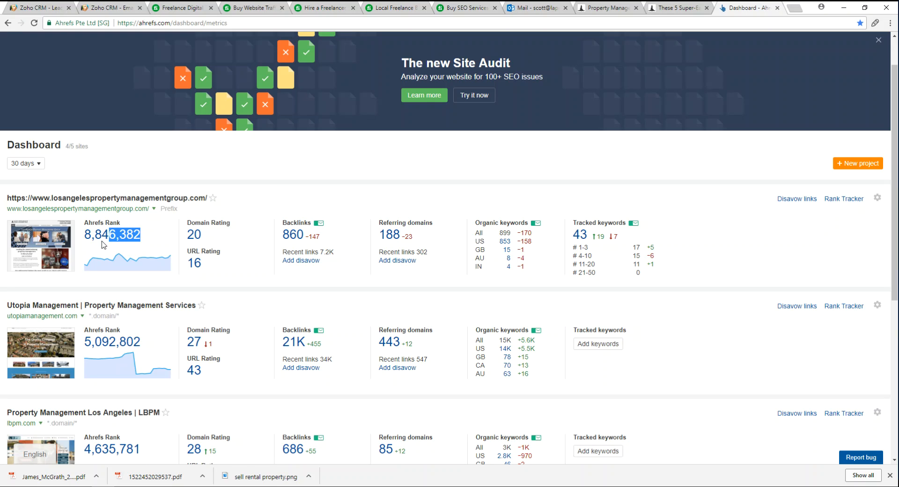
mouse_move(112, 234)
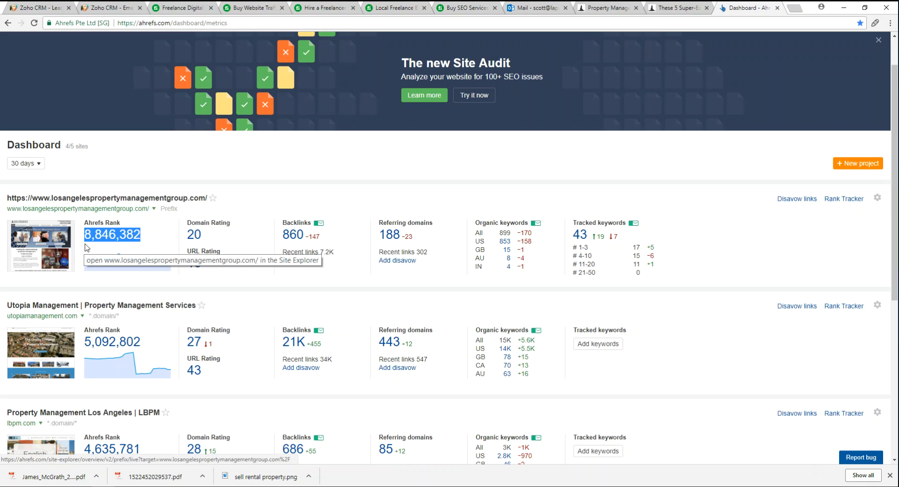
mouse_move(97, 240)
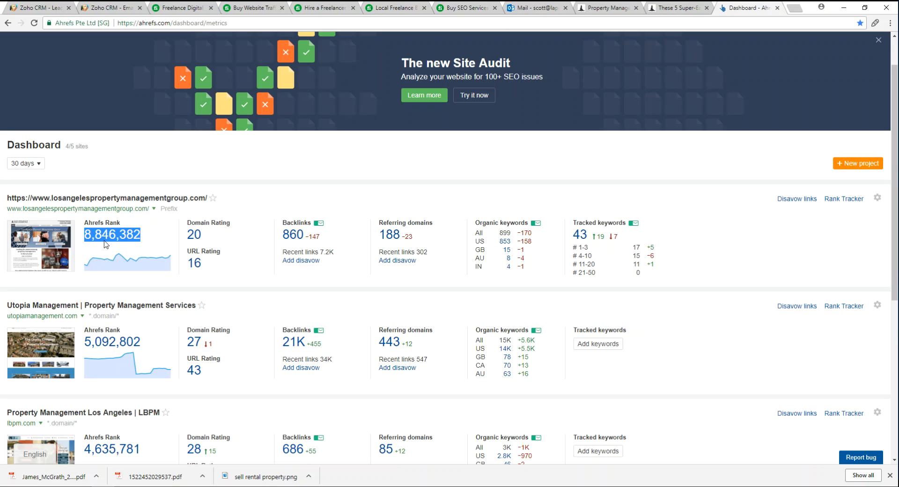
mouse_move(81, 307)
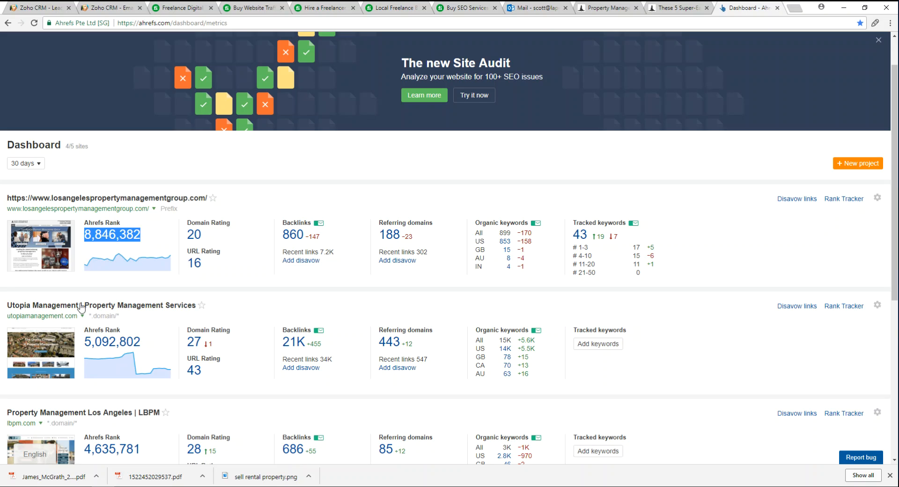
mouse_move(29, 326)
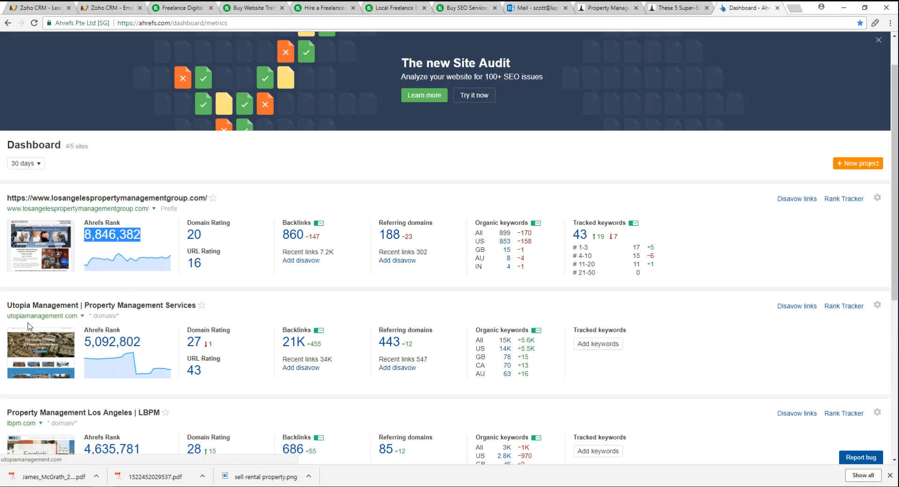
mouse_move(104, 357)
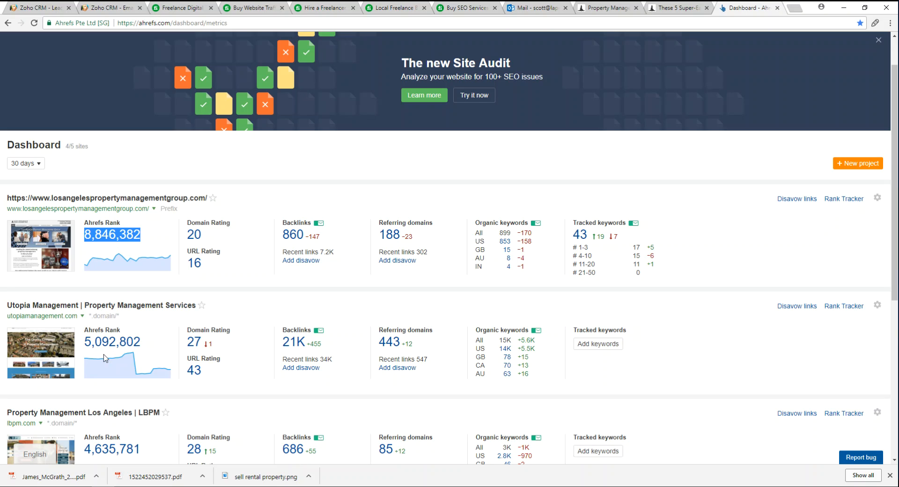
mouse_move(102, 455)
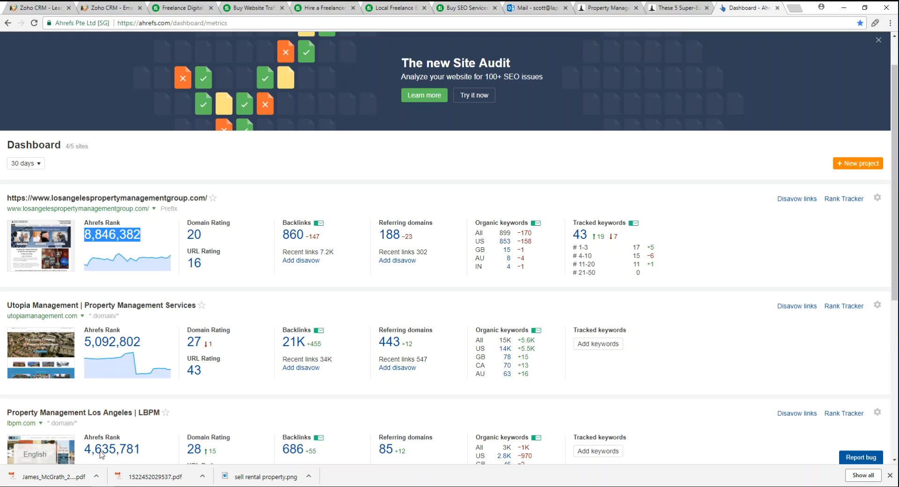
mouse_move(122, 308)
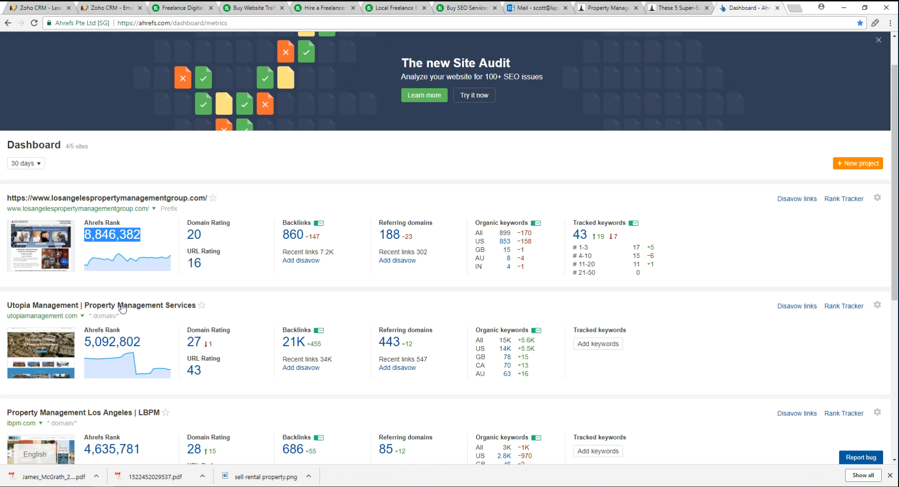
mouse_move(149, 192)
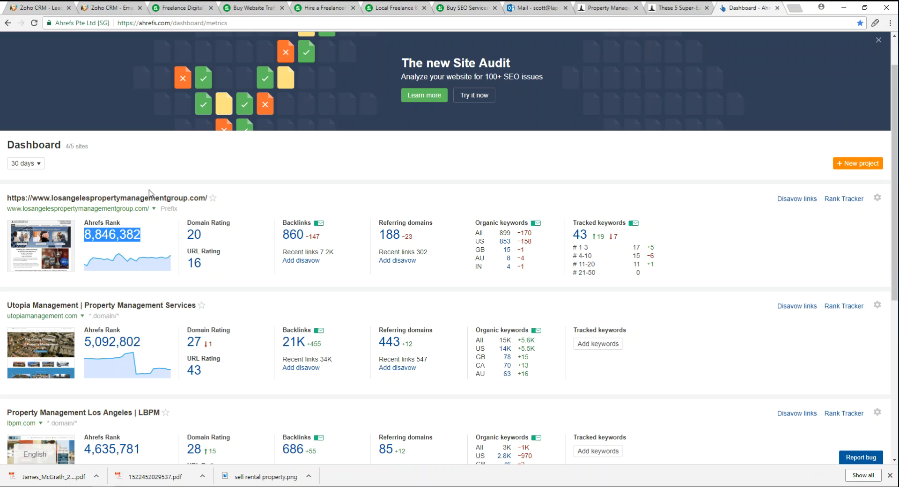
mouse_move(41, 240)
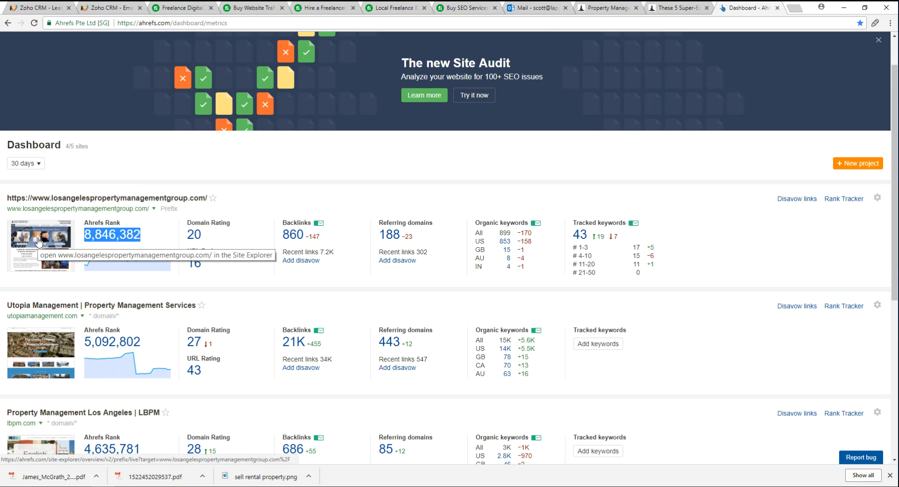
Step: Open losangelespropertymanagementgroup.com in Site Explorer and review its backlink profile, highlighting 784 dofollow backlinks
click(40, 244)
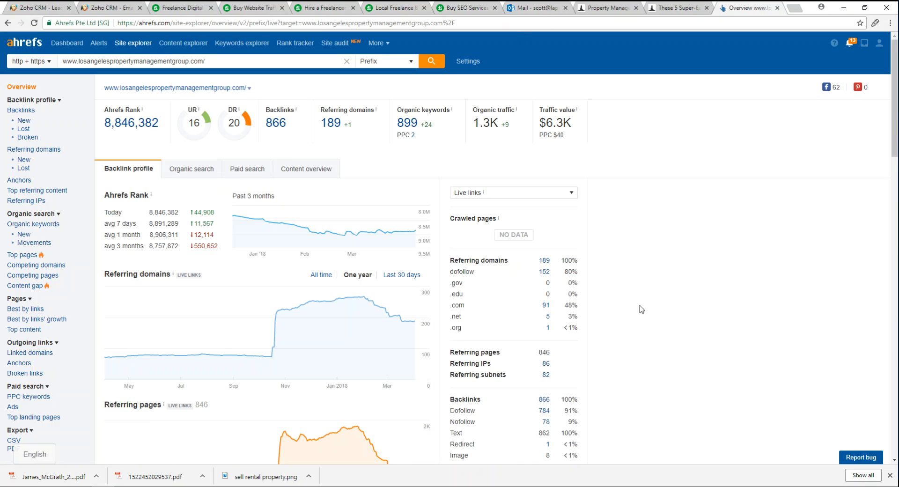
mouse_move(263, 217)
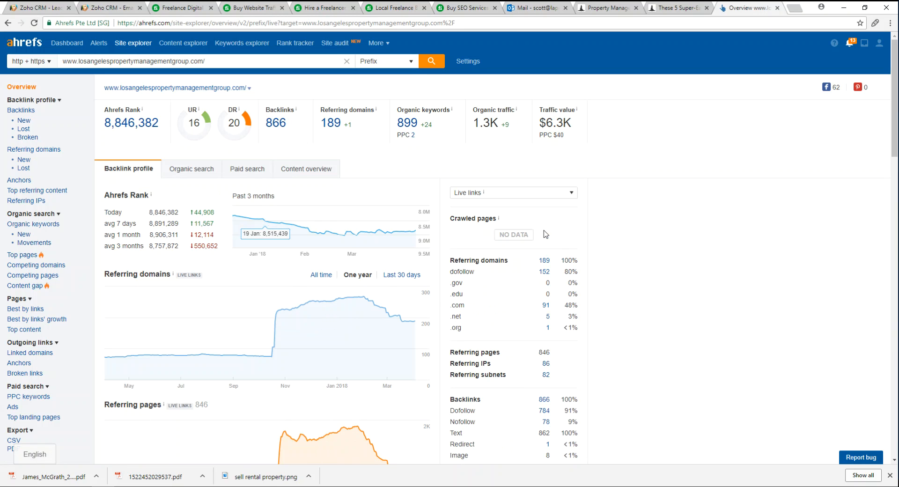
mouse_move(434, 219)
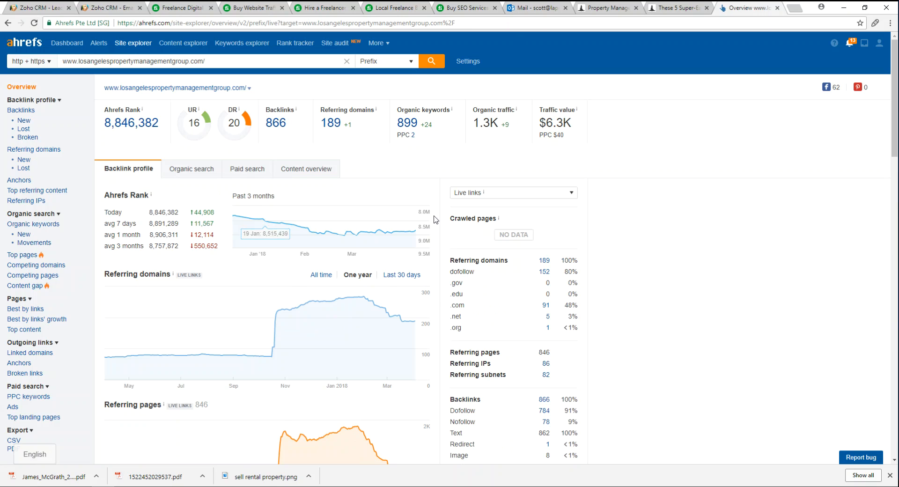
mouse_move(140, 125)
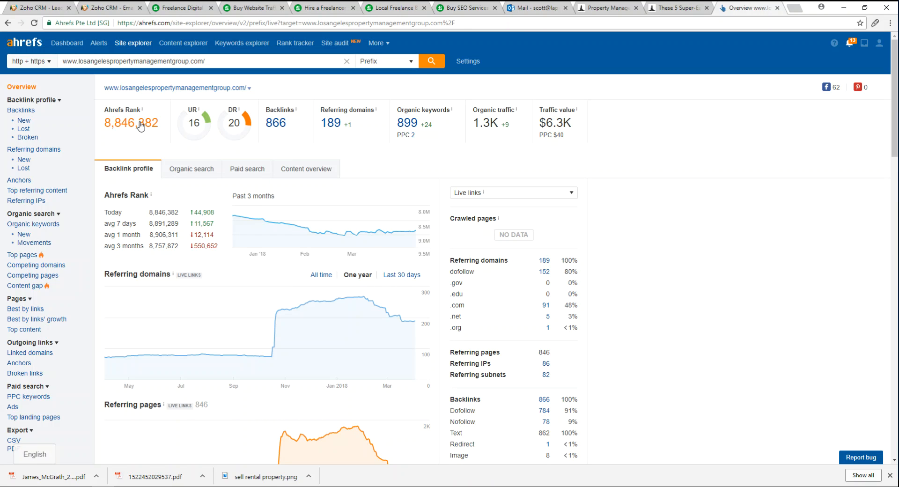
mouse_move(679, 227)
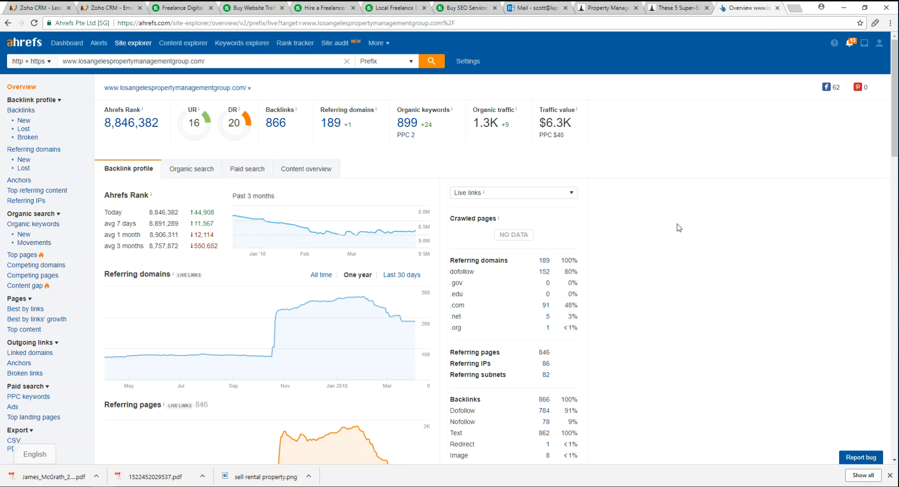
scroll(down, 3)
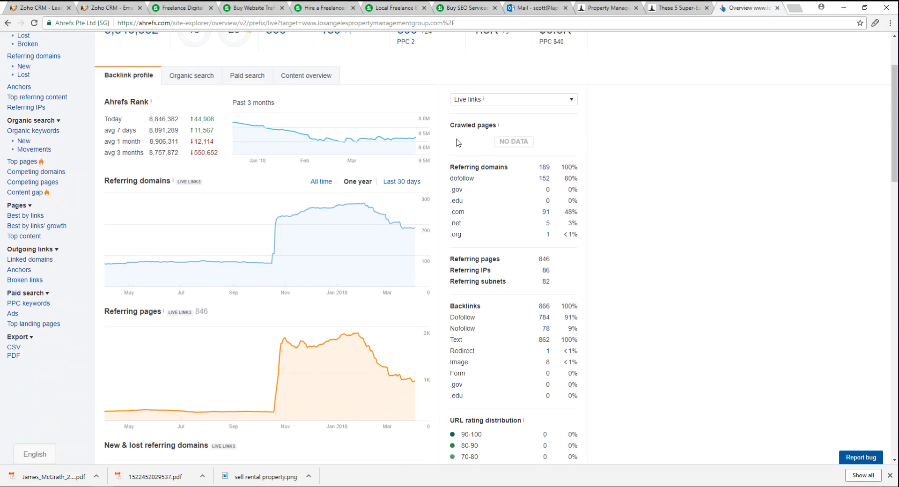
mouse_move(487, 193)
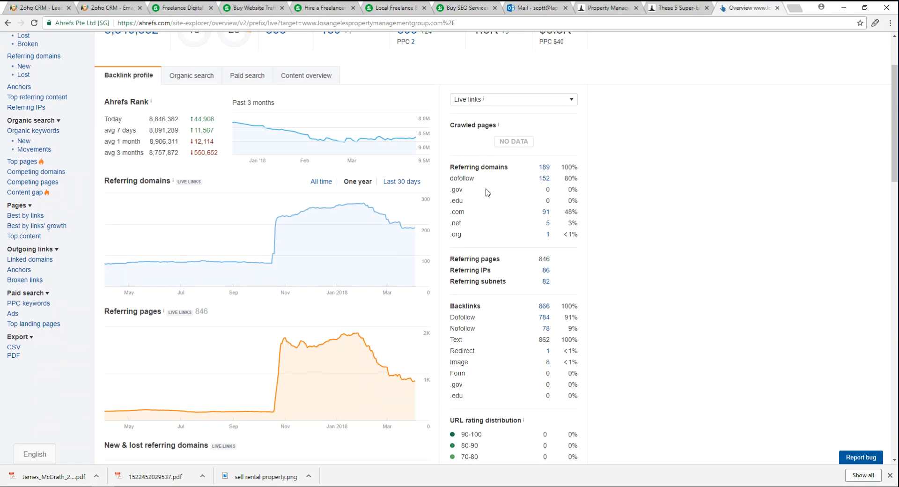
mouse_move(452, 260)
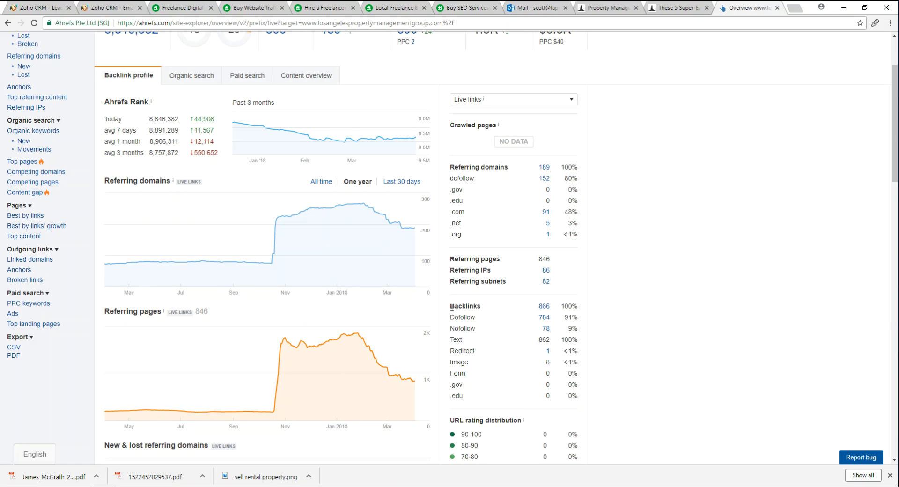
mouse_move(450, 323)
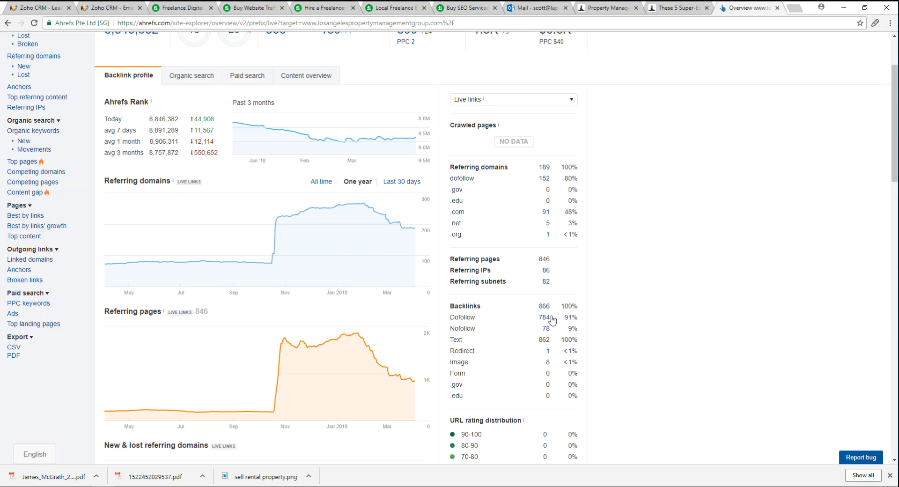
double_click(569, 317)
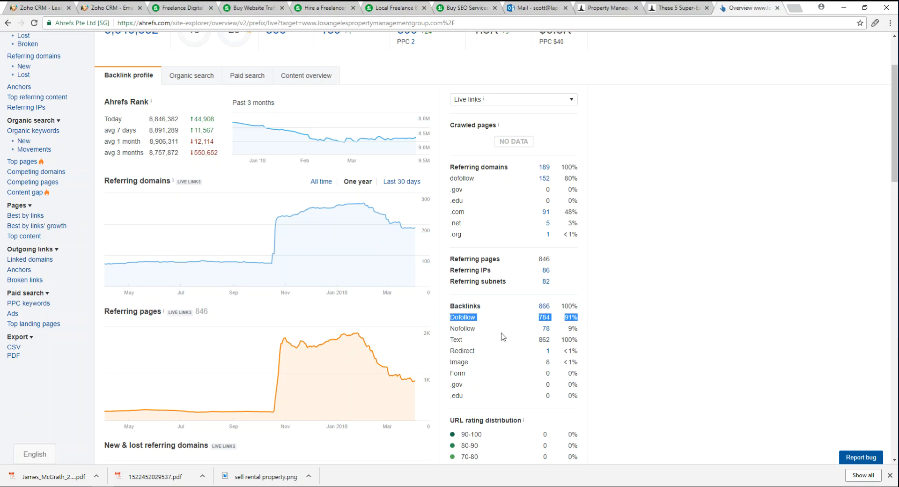
mouse_move(452, 329)
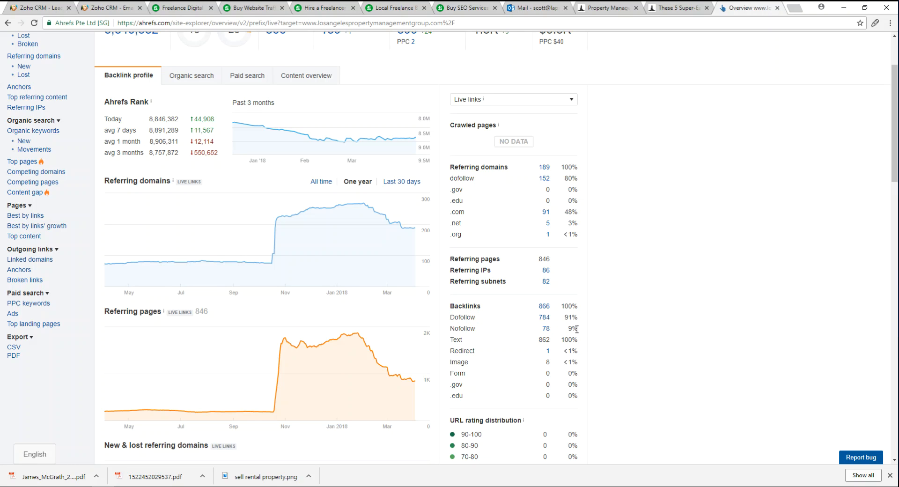
mouse_move(603, 281)
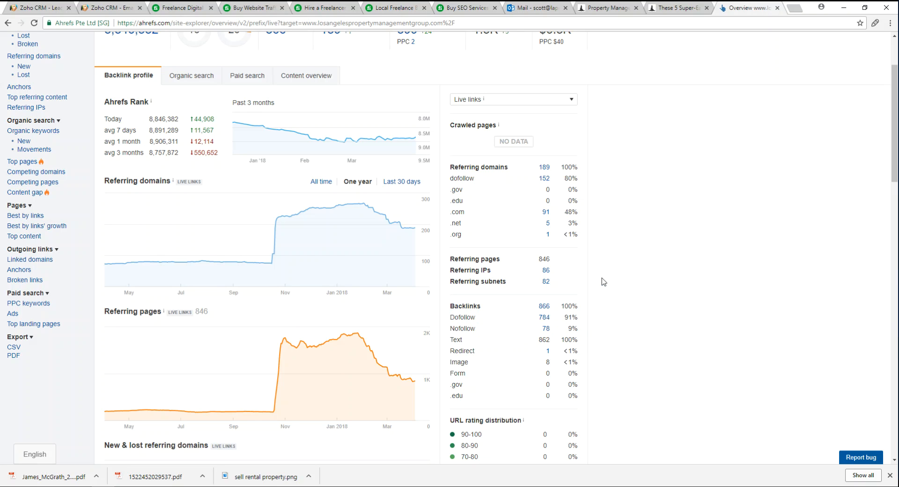
mouse_move(478, 383)
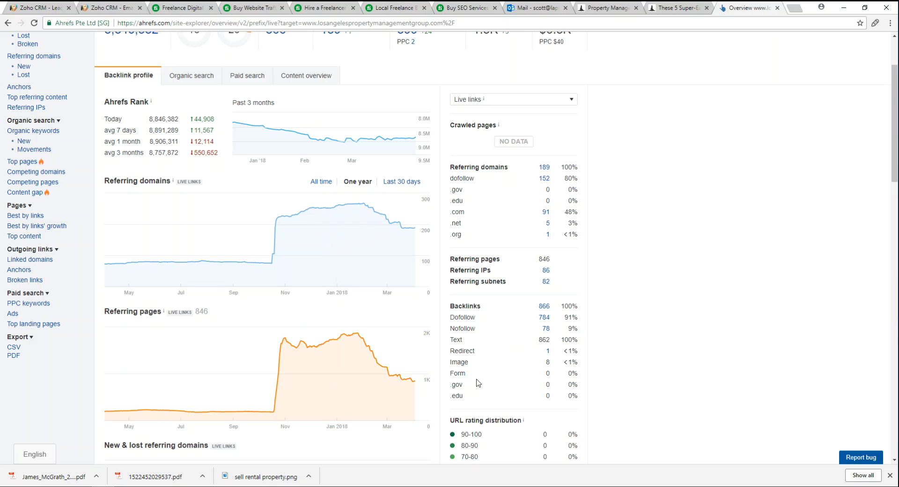
scroll(up, 3)
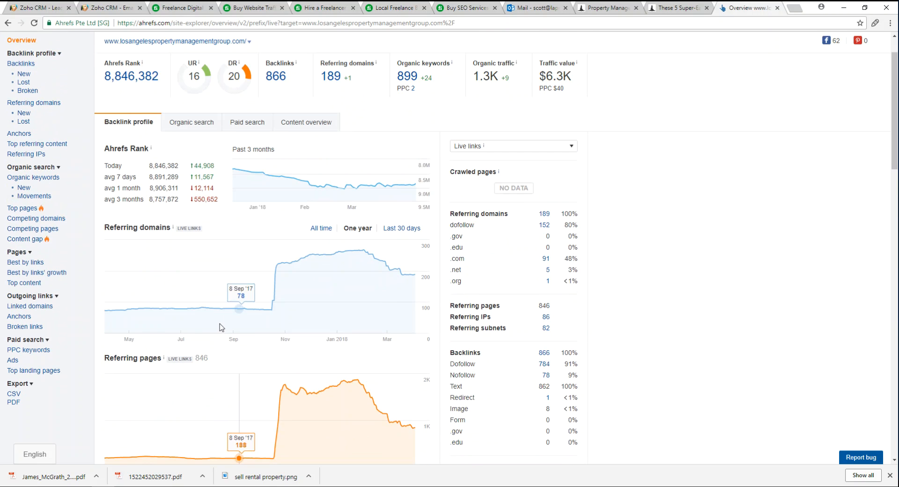
mouse_move(120, 309)
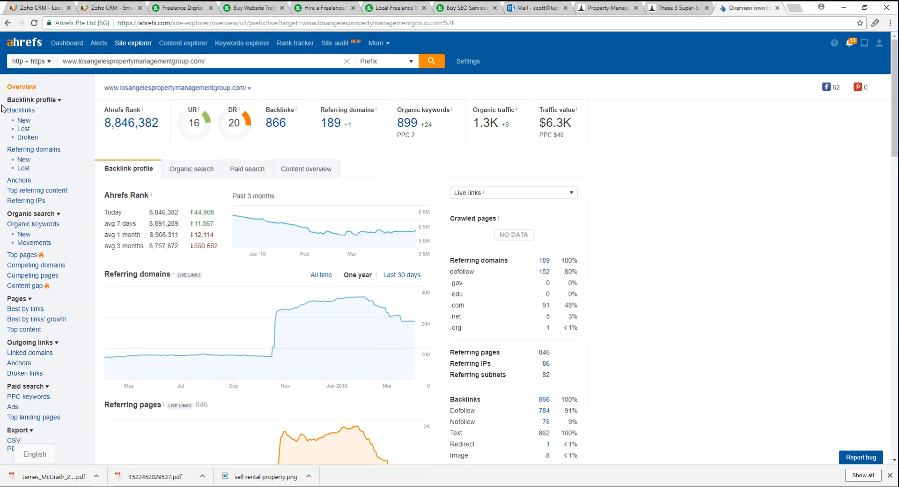
mouse_move(20, 109)
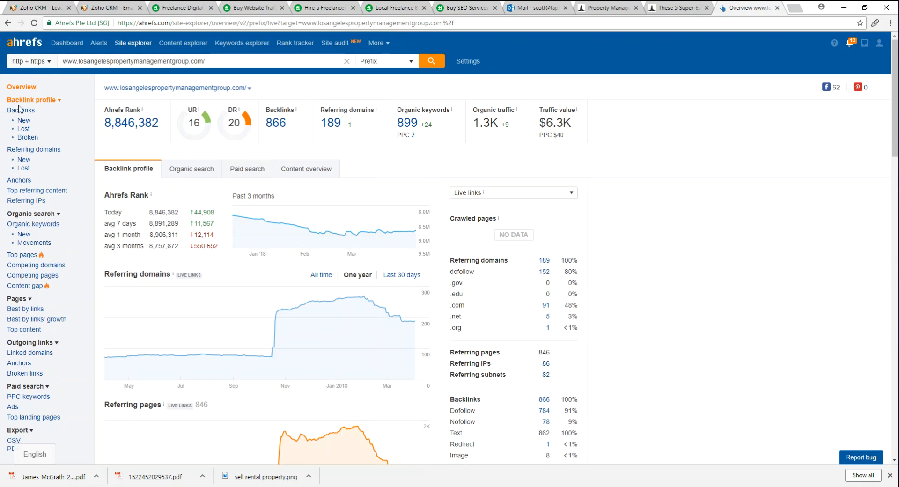
mouse_move(23, 121)
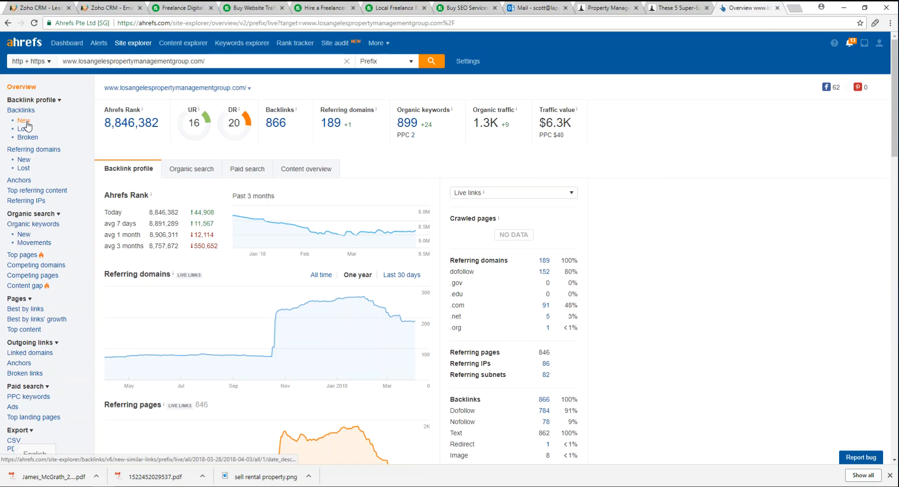
mouse_move(27, 138)
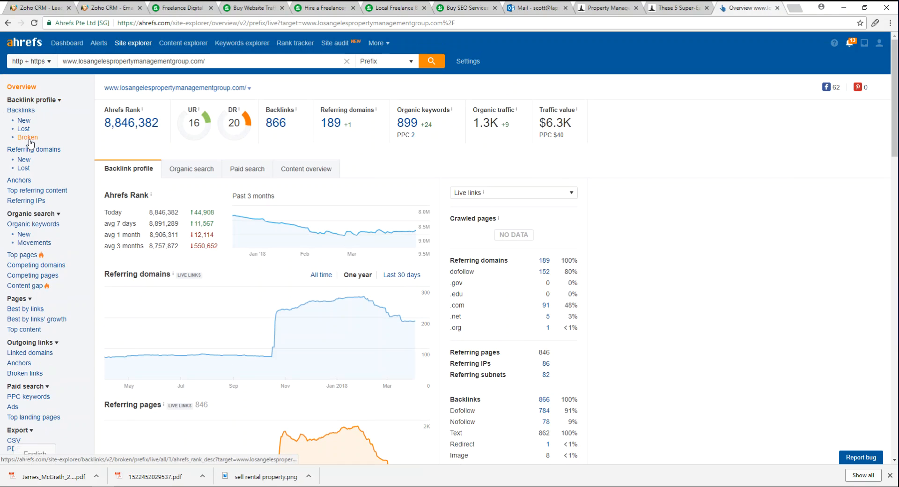
mouse_move(59, 148)
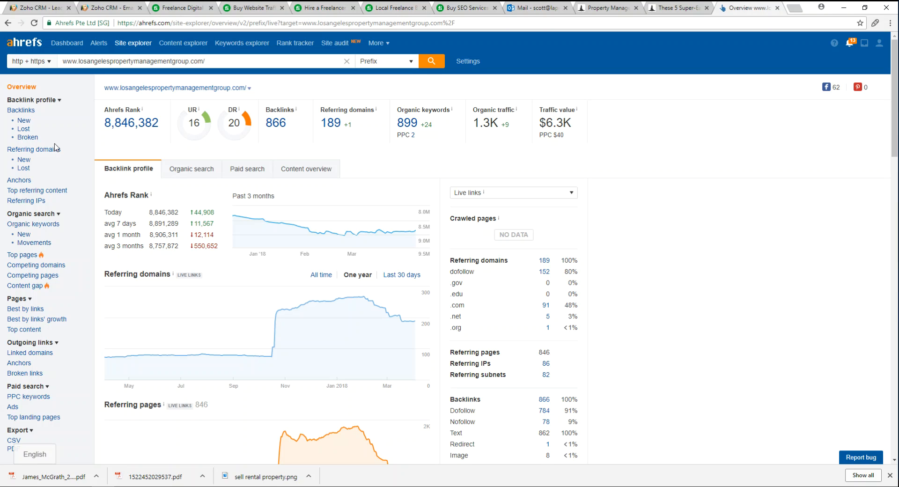
mouse_move(24, 162)
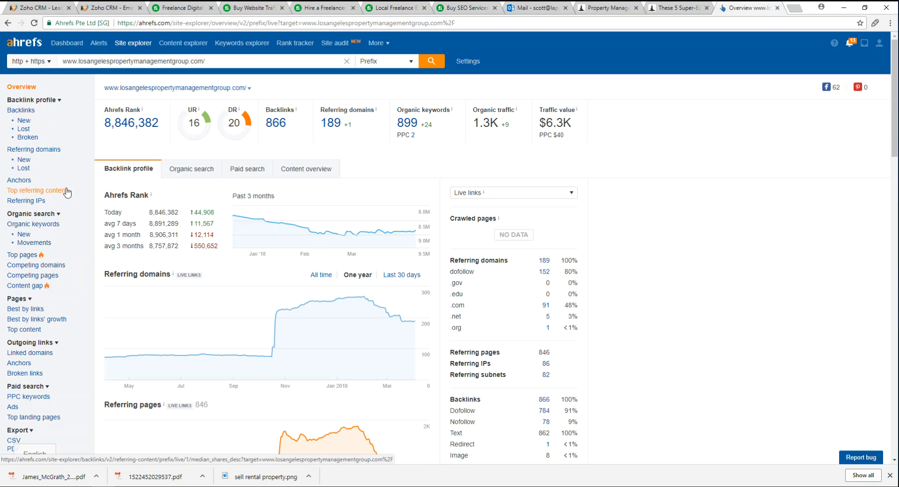
mouse_move(262, 85)
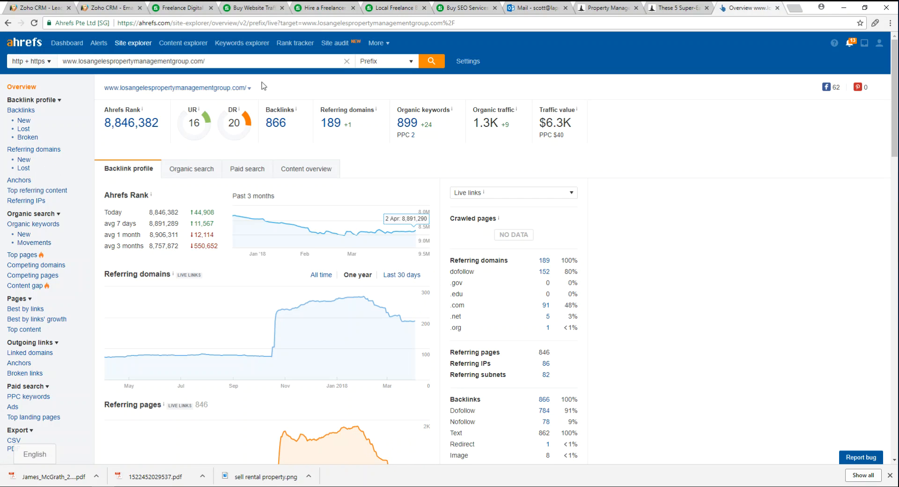
mouse_move(253, 90)
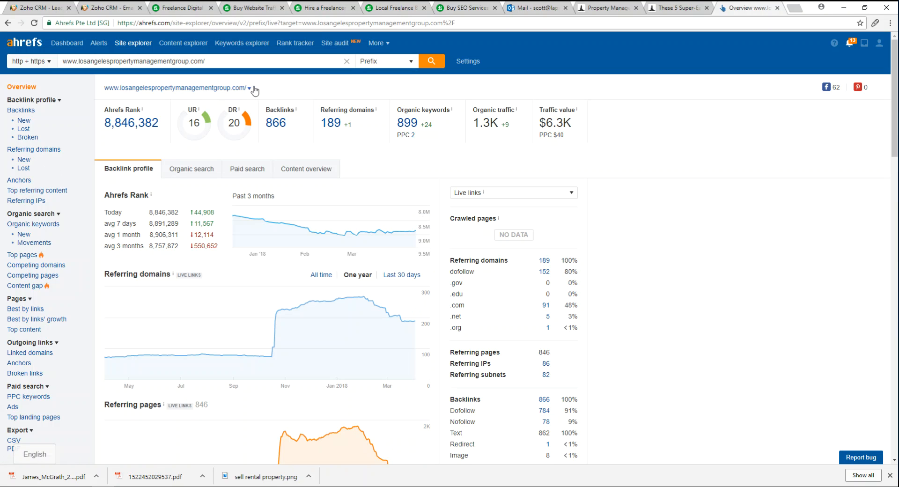
mouse_move(249, 93)
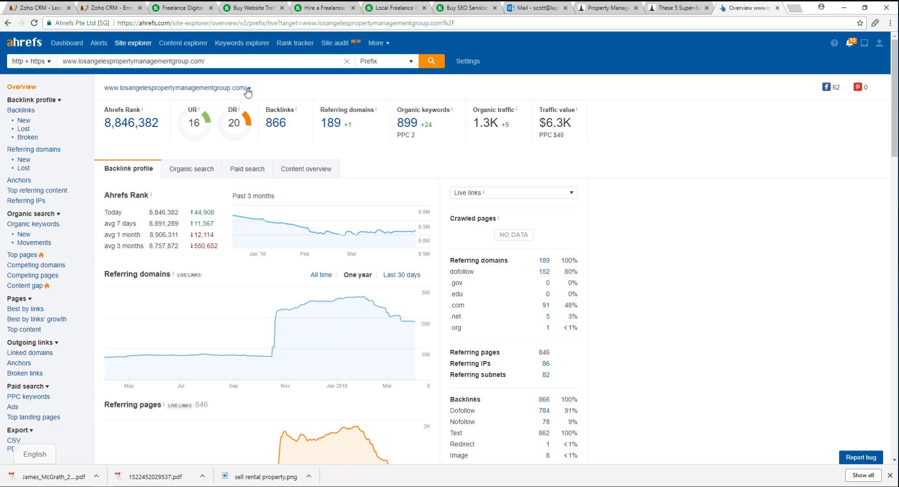
mouse_move(17, 182)
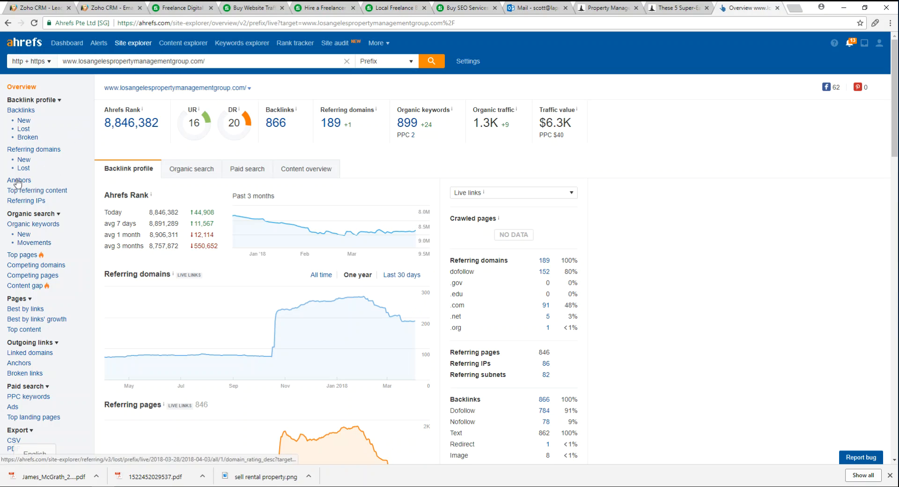
mouse_move(33, 213)
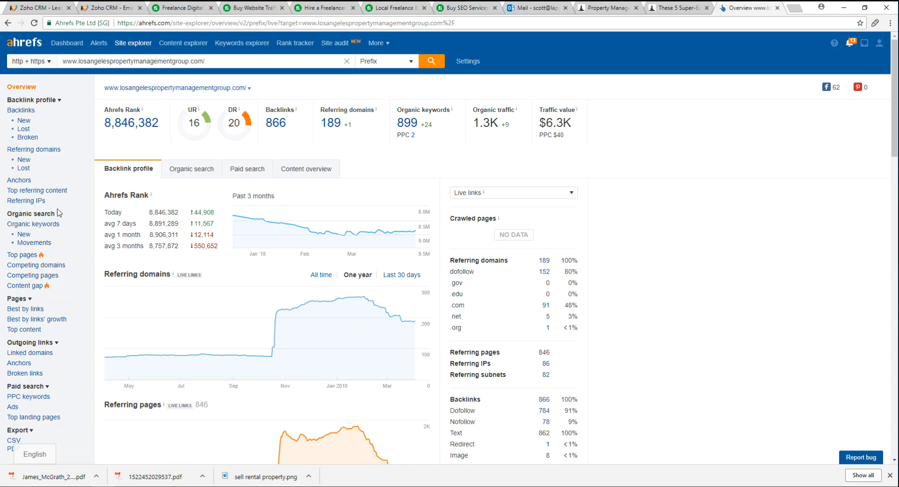
Step: Switch to the Outlook inbox showing the Ahrefs Alert '40 new keywords' email
click(536, 8)
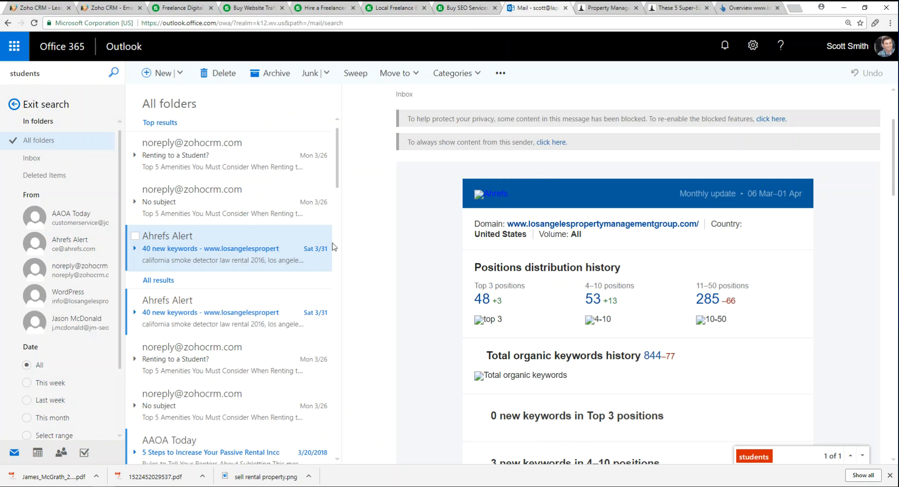
mouse_move(168, 236)
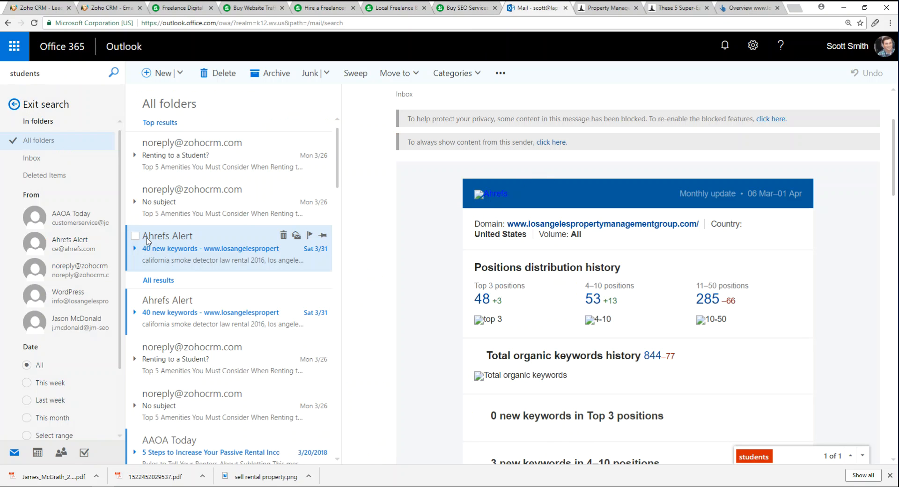
mouse_move(193, 237)
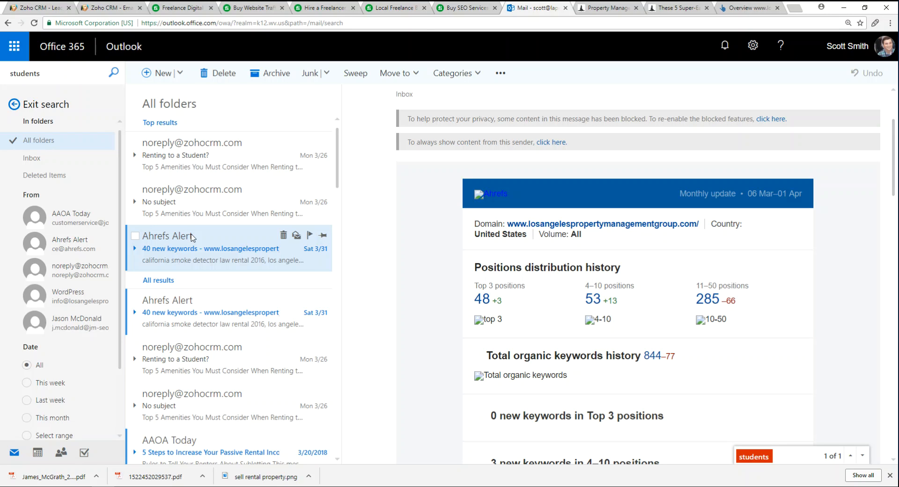
mouse_move(820, 234)
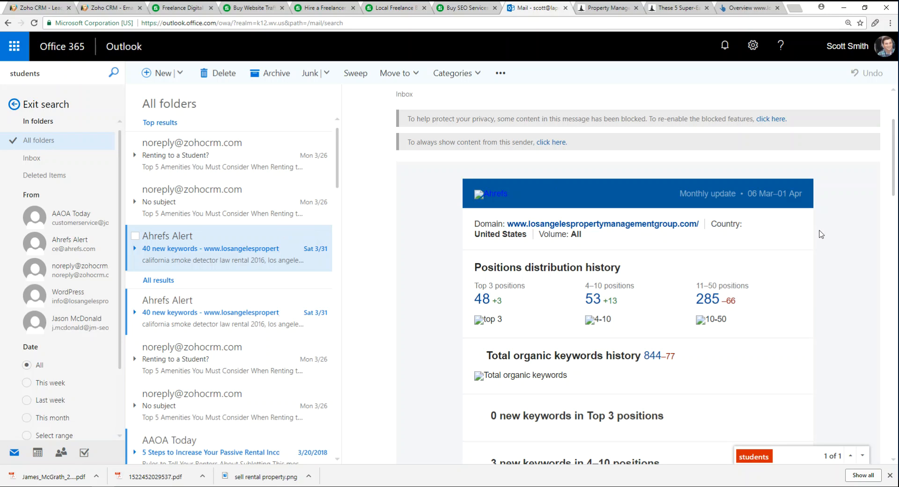
mouse_move(539, 204)
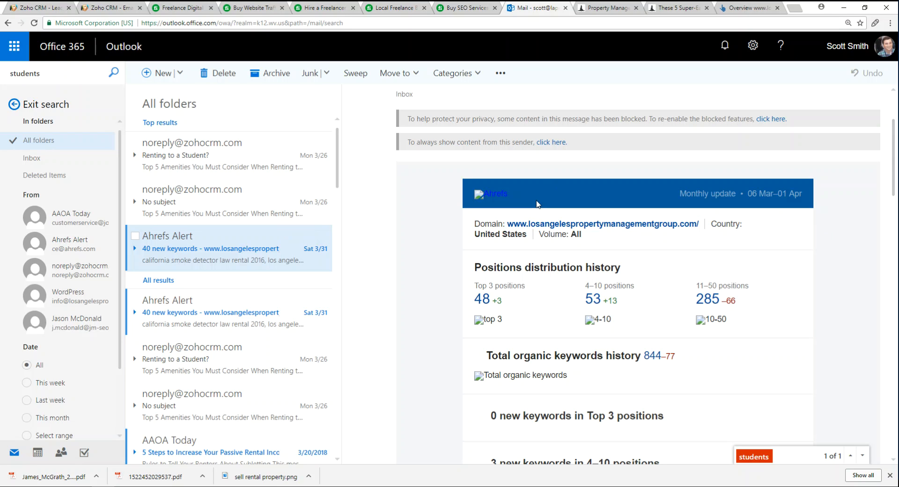
mouse_move(481, 218)
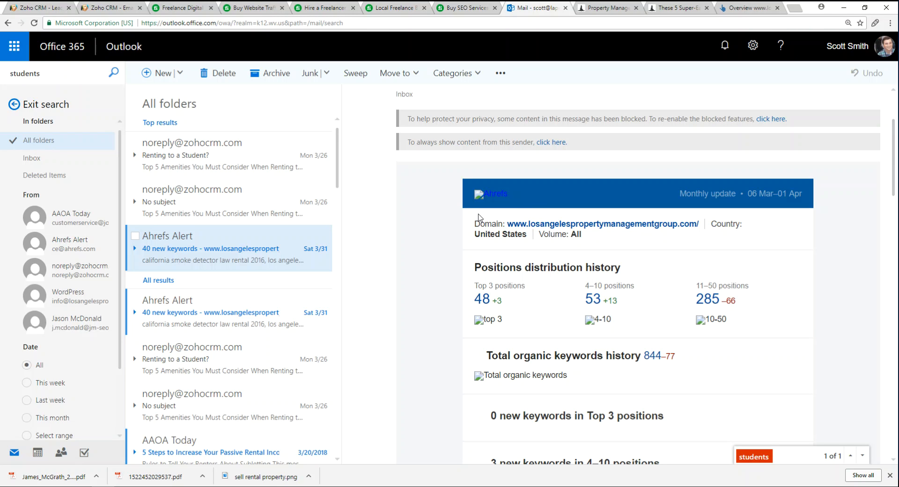
mouse_move(462, 217)
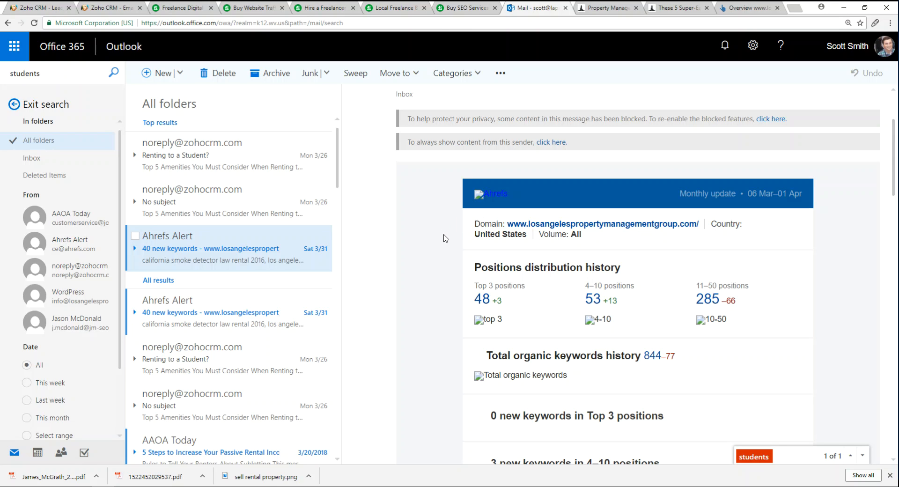
mouse_move(508, 308)
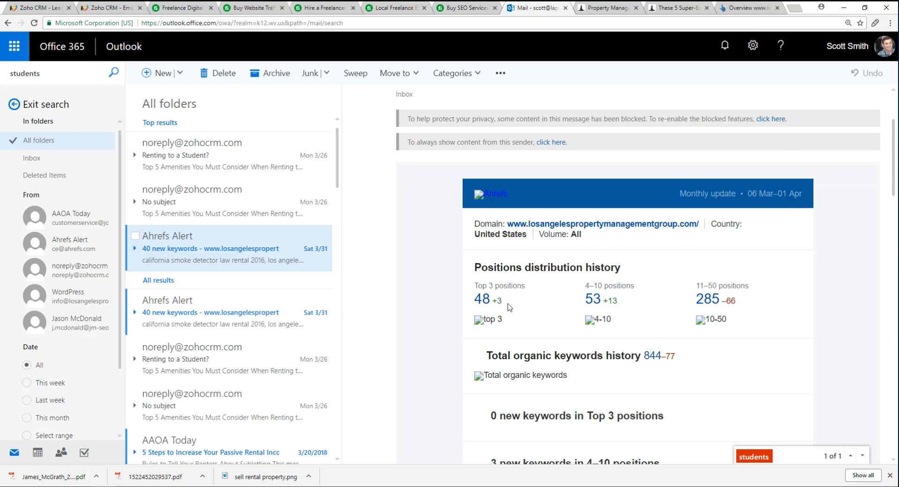
scroll(down, 3)
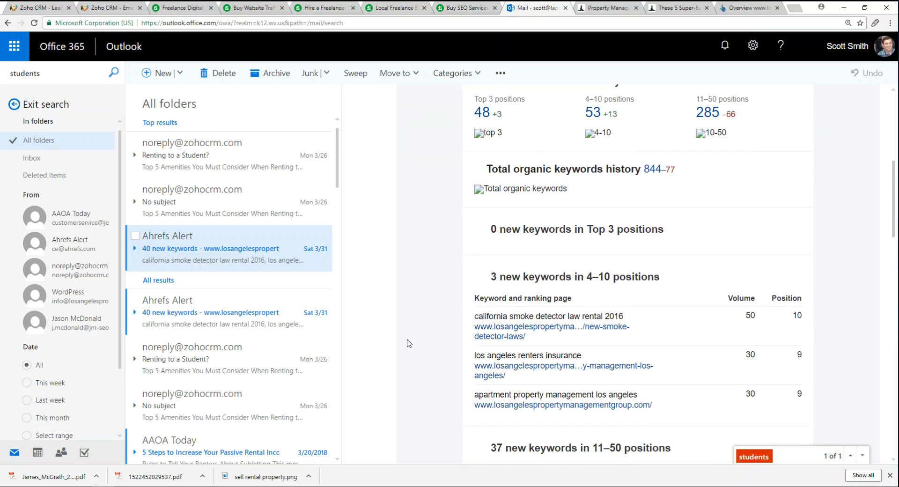
scroll(down, 3)
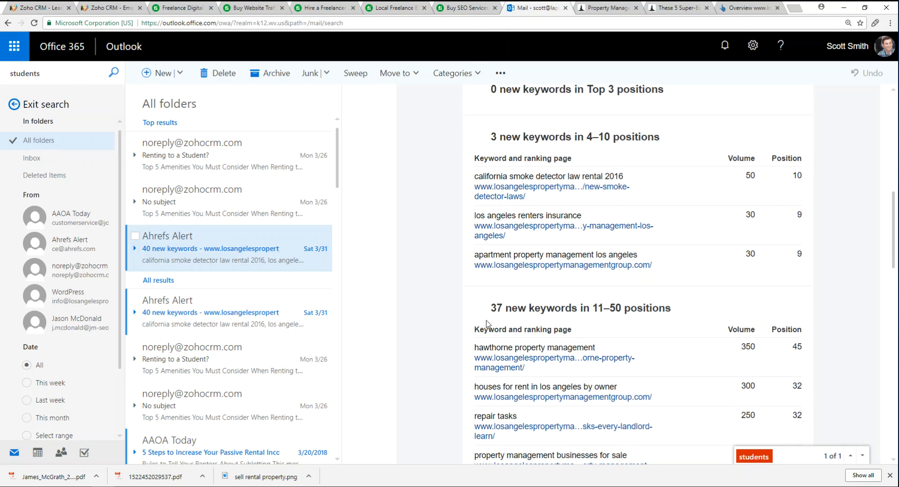
scroll(down, 3)
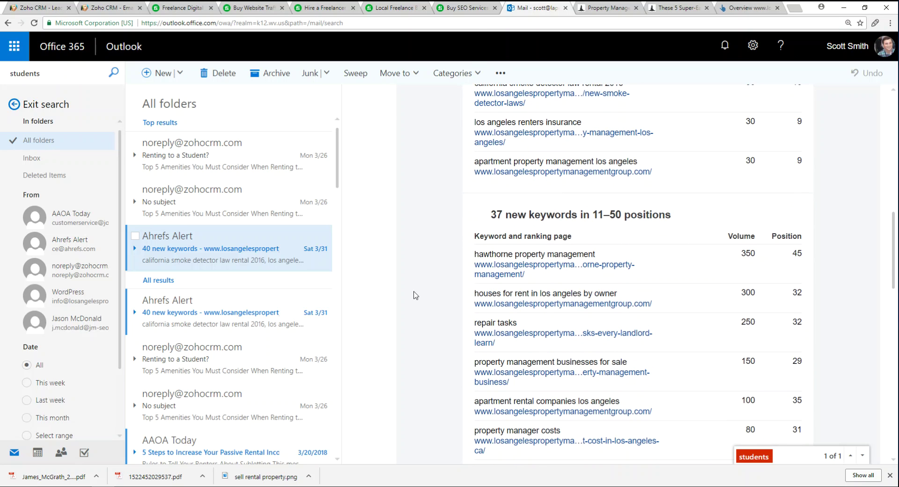
scroll(down, 3)
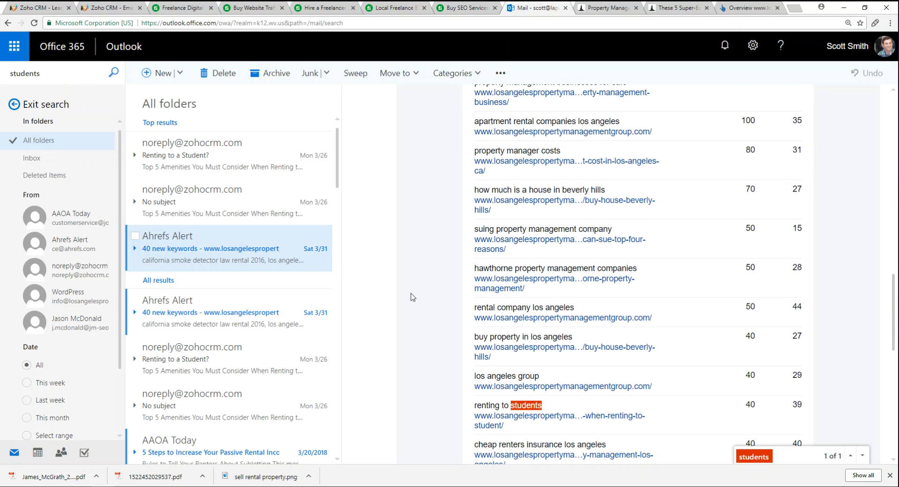
mouse_move(406, 365)
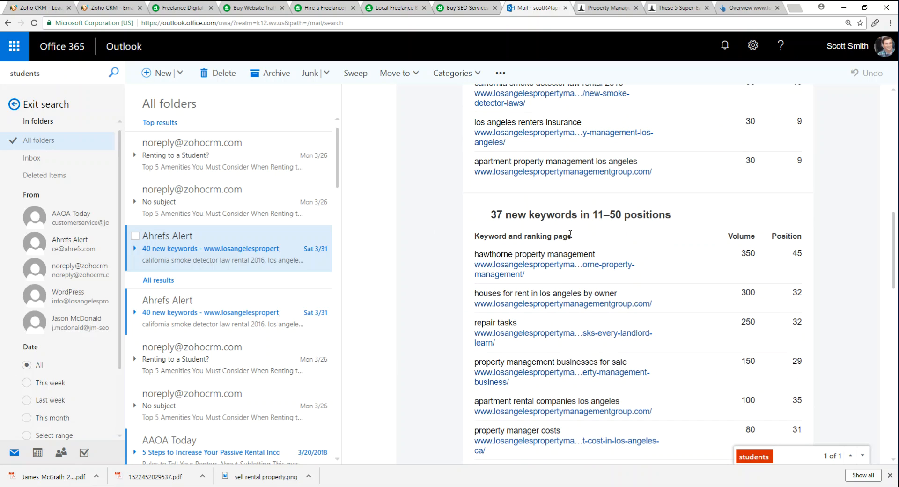
mouse_move(533, 335)
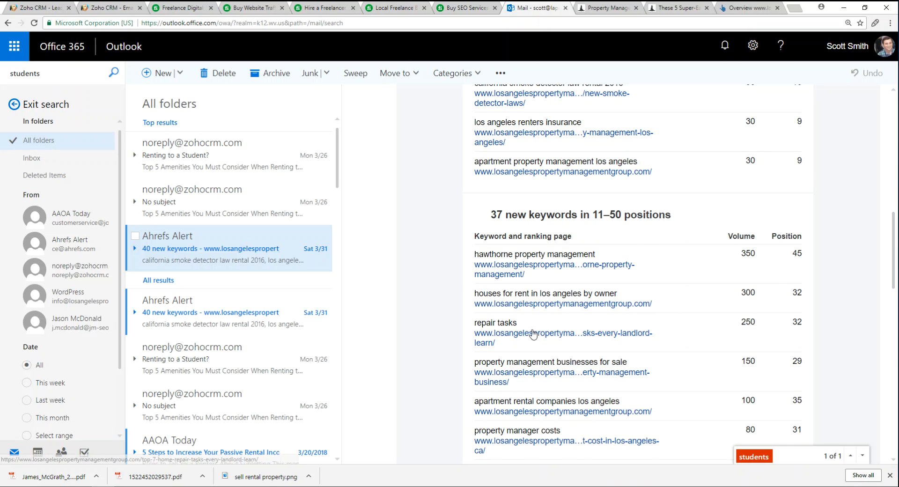
scroll(down, 3)
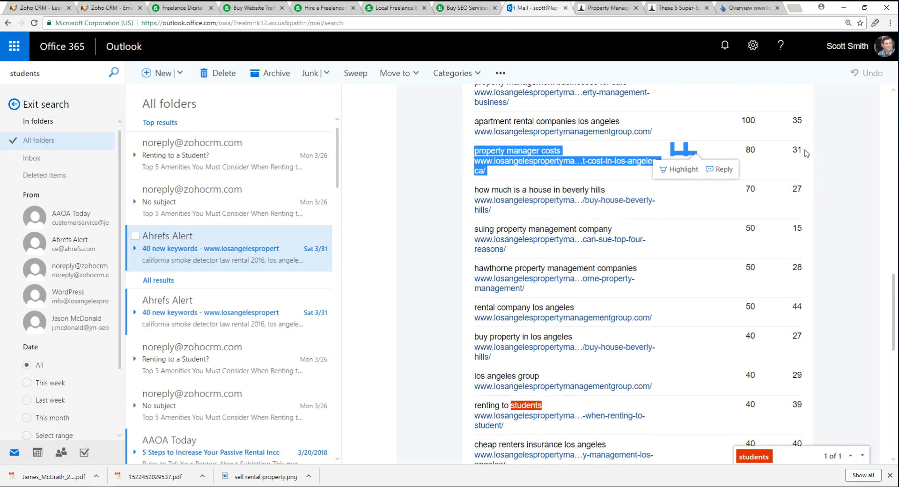
click(444, 134)
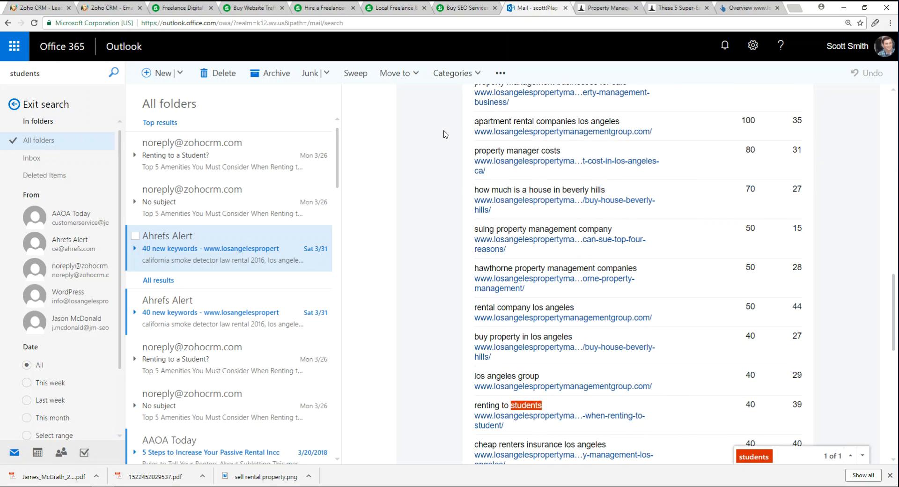
mouse_move(698, 139)
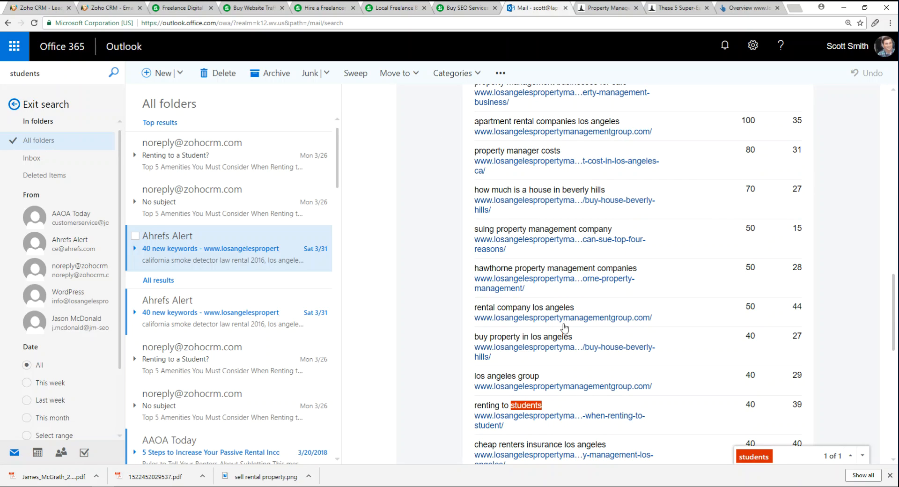
mouse_move(611, 281)
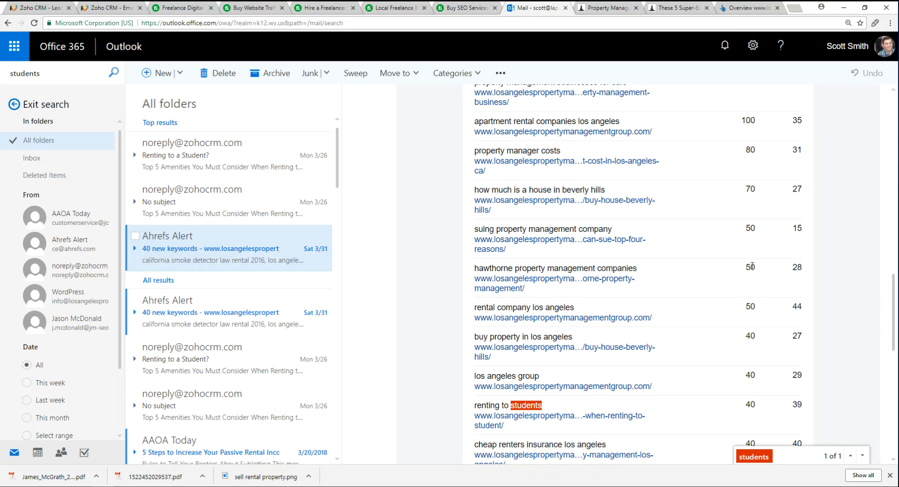
mouse_move(826, 265)
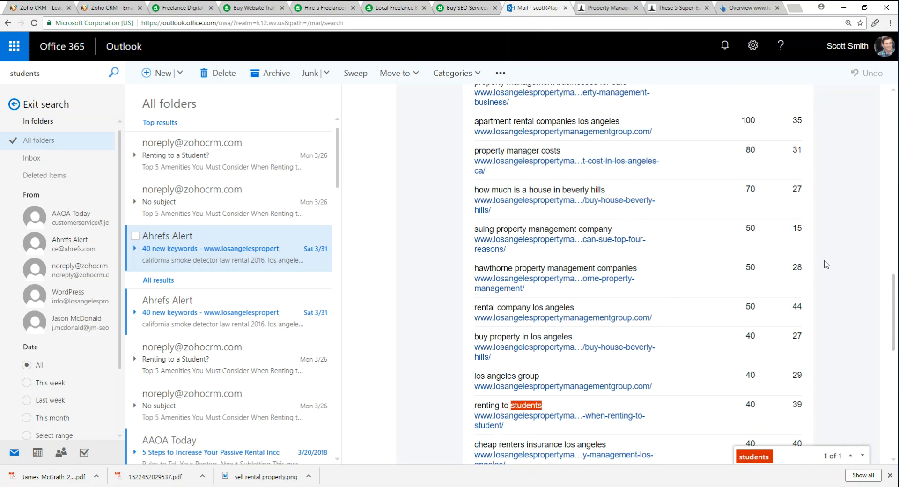
scroll(down, 3)
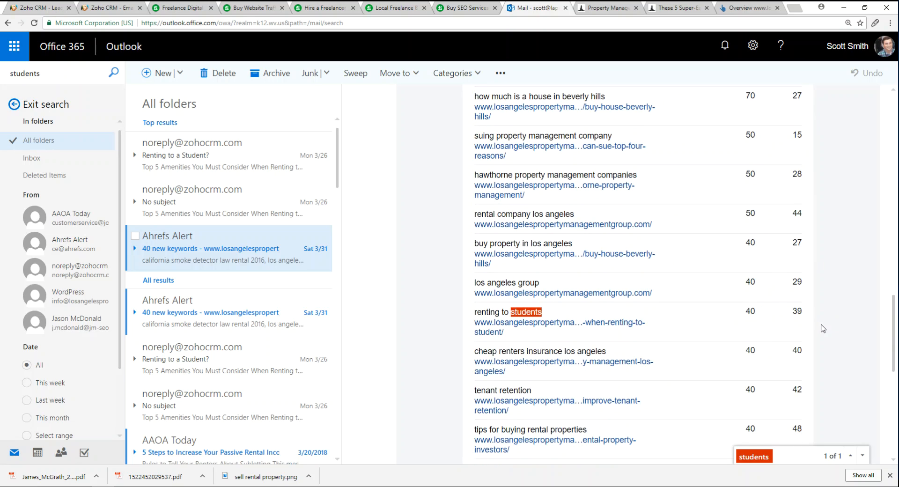
scroll(down, 3)
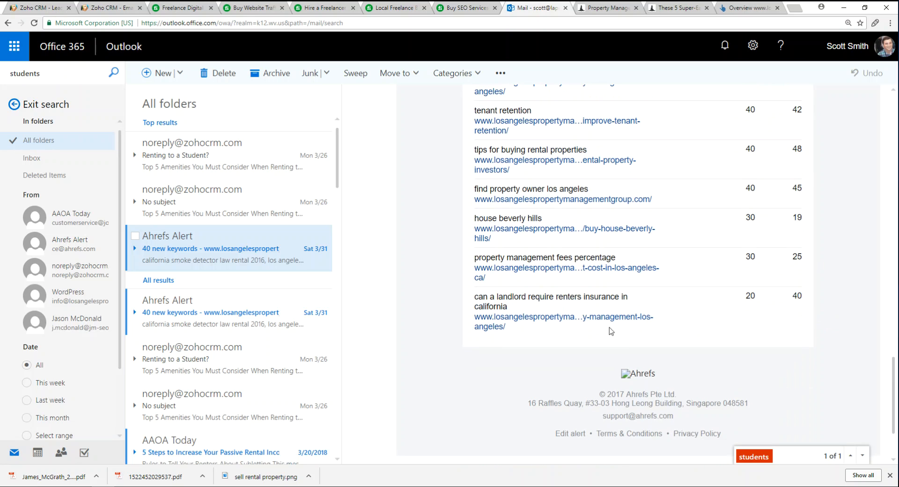
scroll(up, 3)
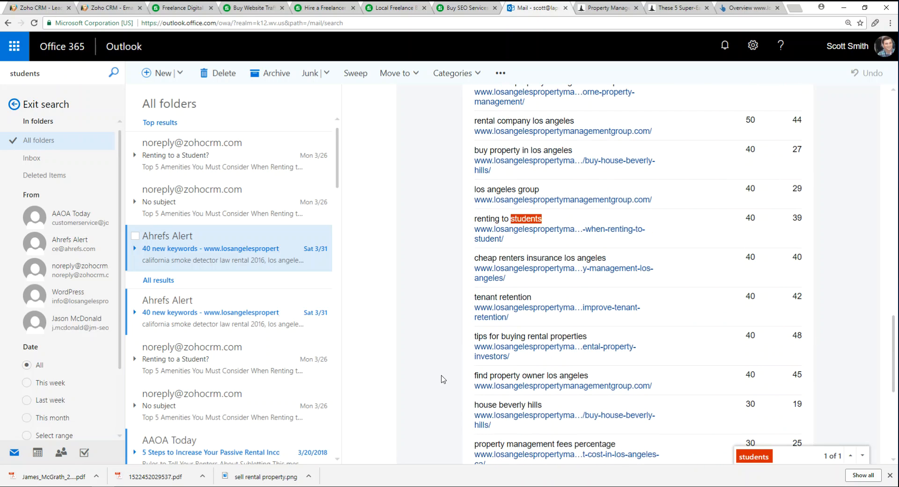
mouse_move(573, 17)
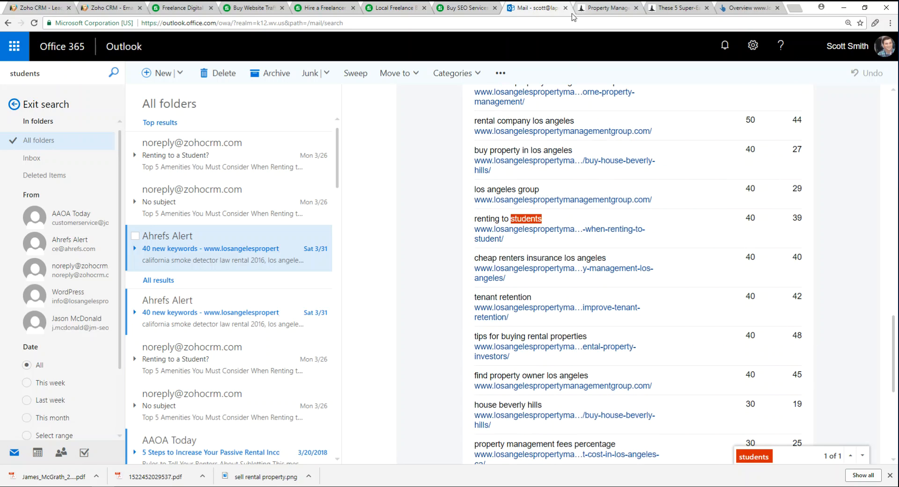
mouse_move(475, 224)
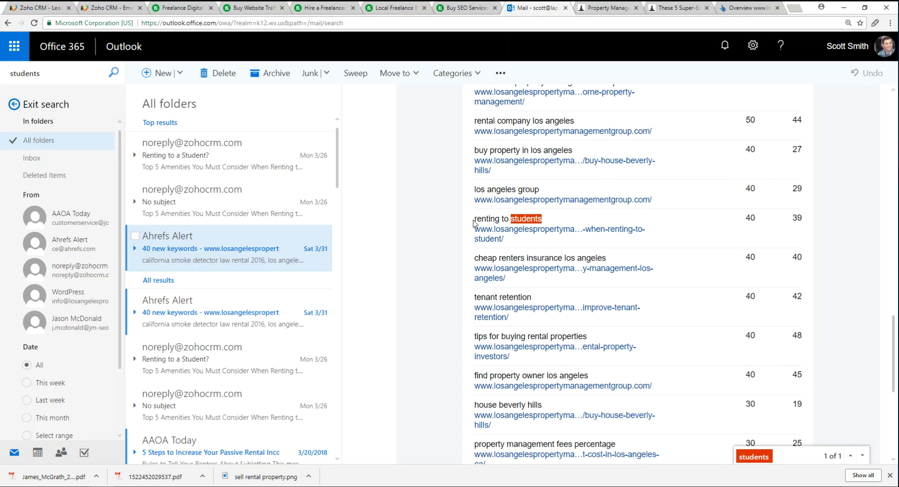
mouse_move(612, 163)
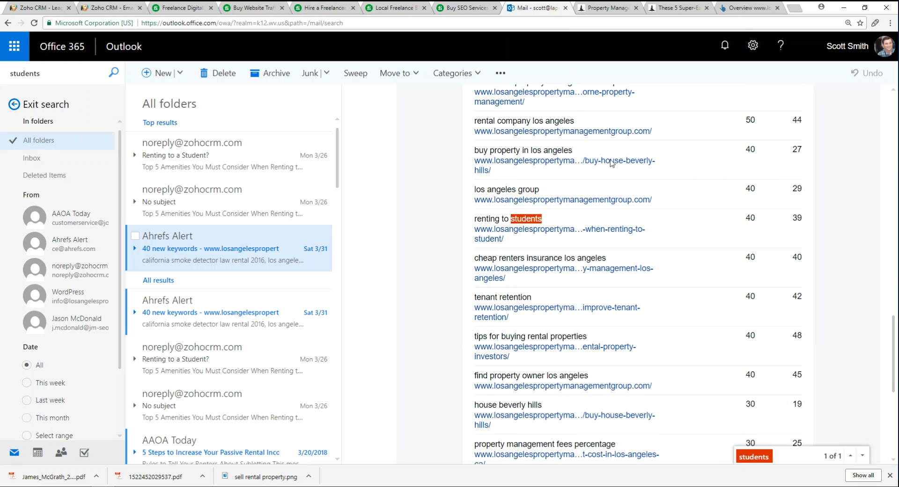
mouse_move(682, 7)
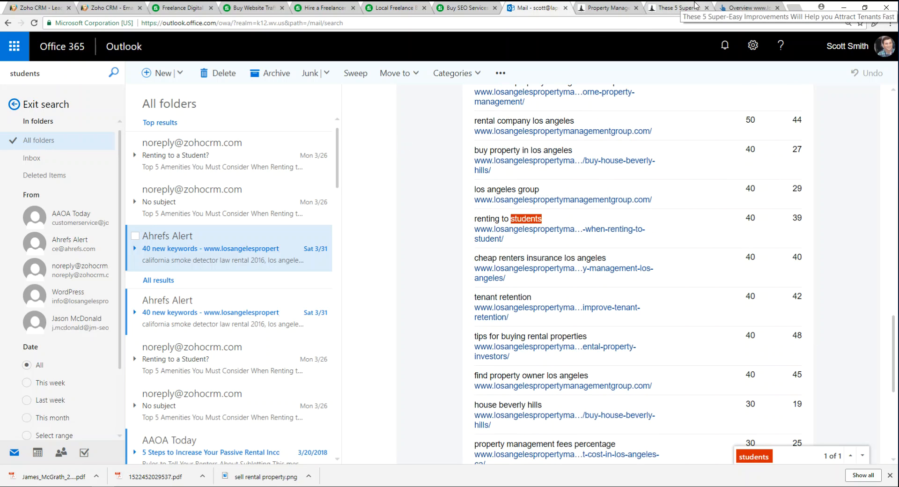
mouse_move(256, 311)
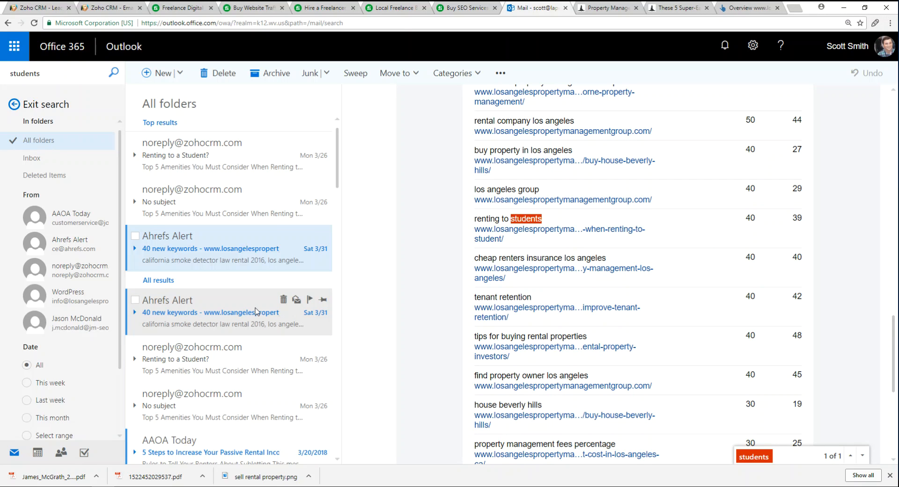
mouse_move(215, 299)
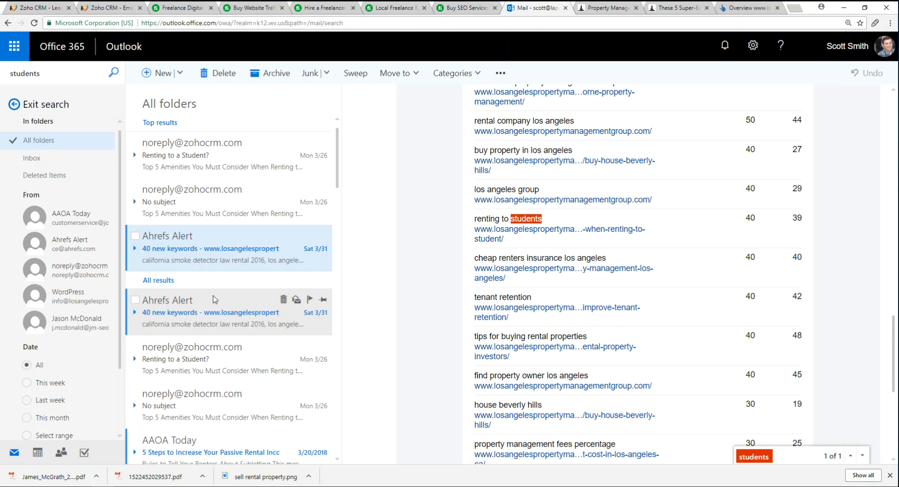
Step: Return to Ahrefs Site Explorer and show the site's Organic search traffic and keywords
click(210, 248)
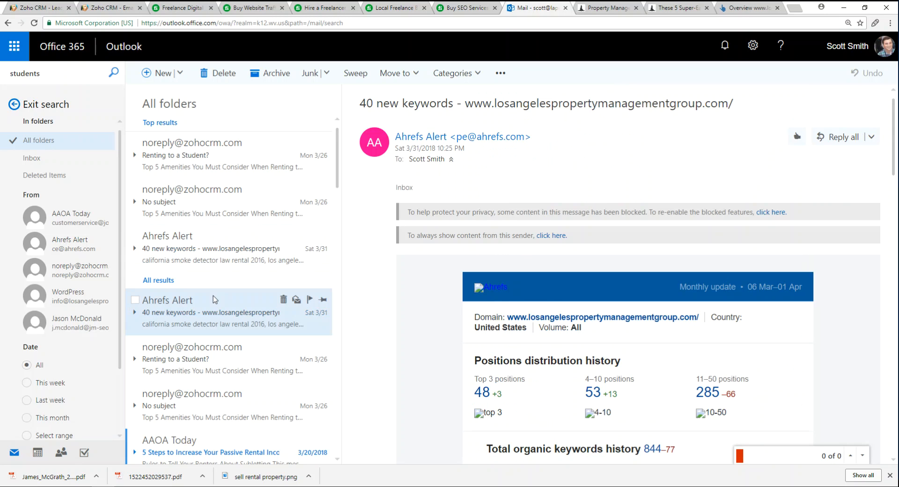
click(746, 7)
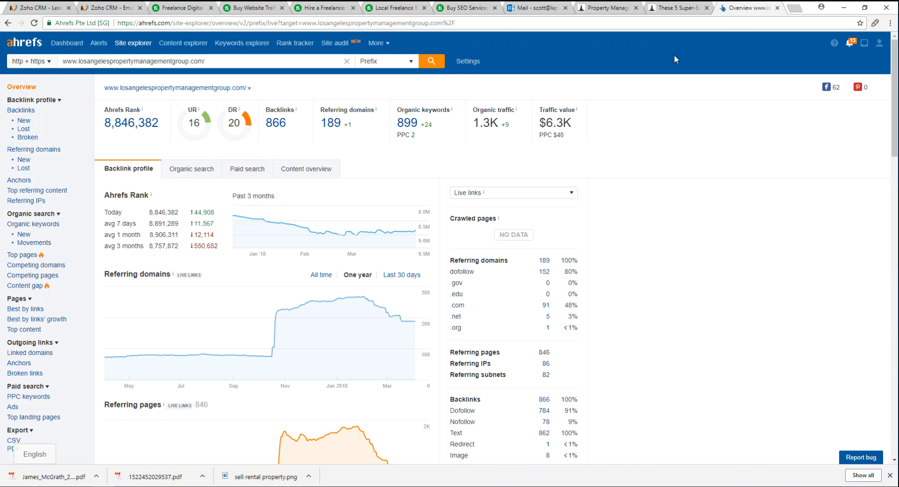
mouse_move(507, 156)
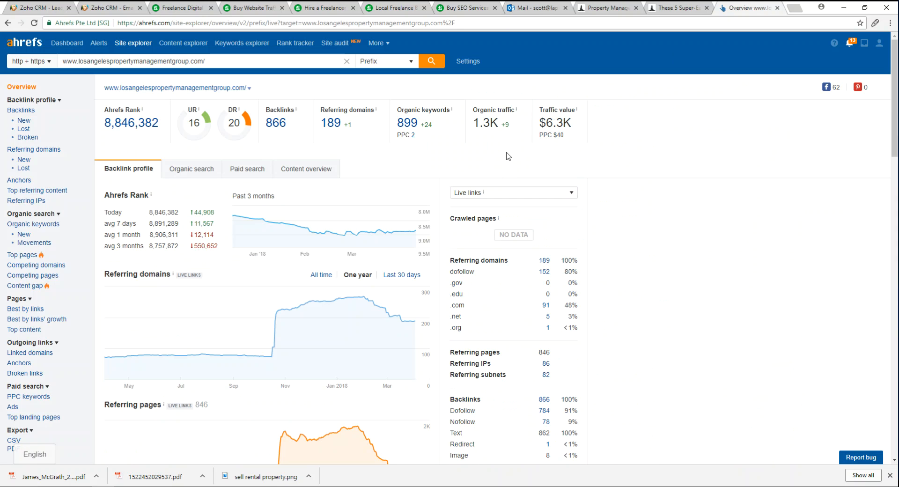
mouse_move(258, 221)
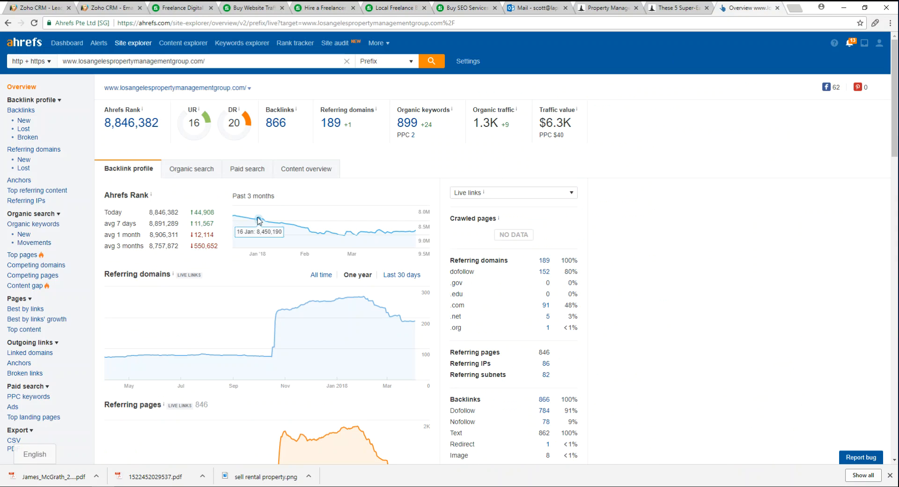
click(188, 169)
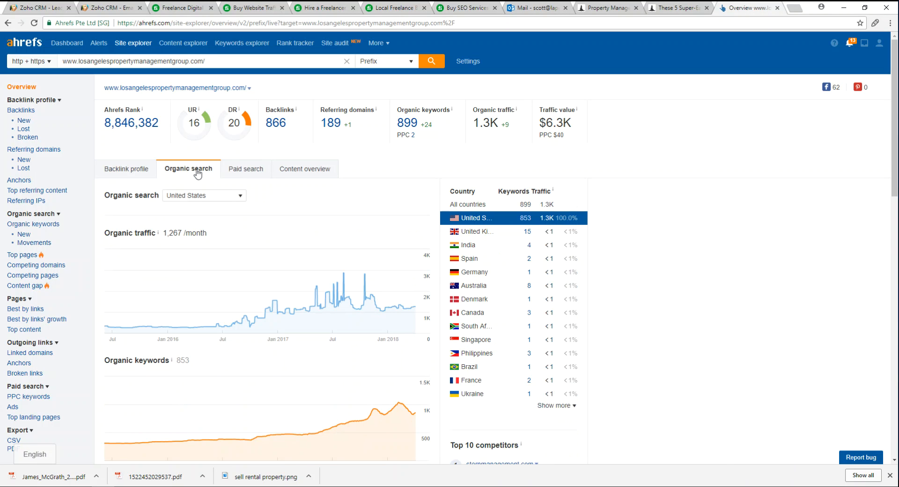
mouse_move(199, 178)
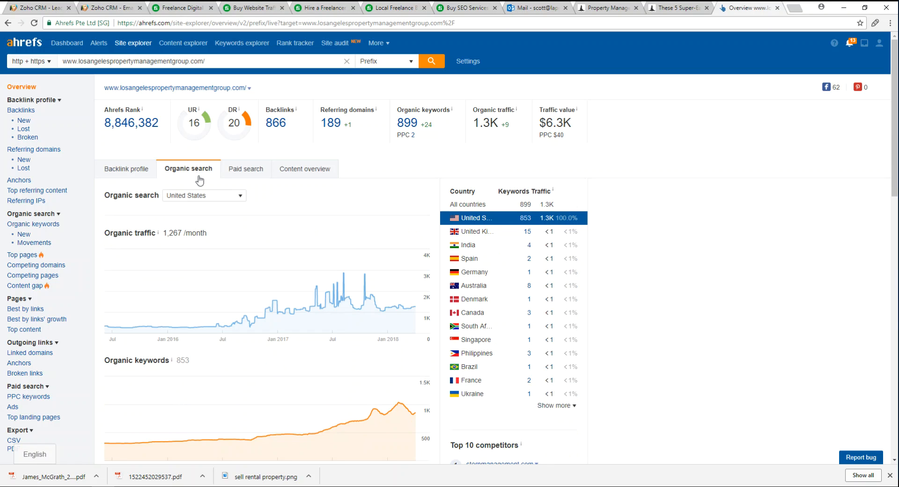
mouse_move(195, 327)
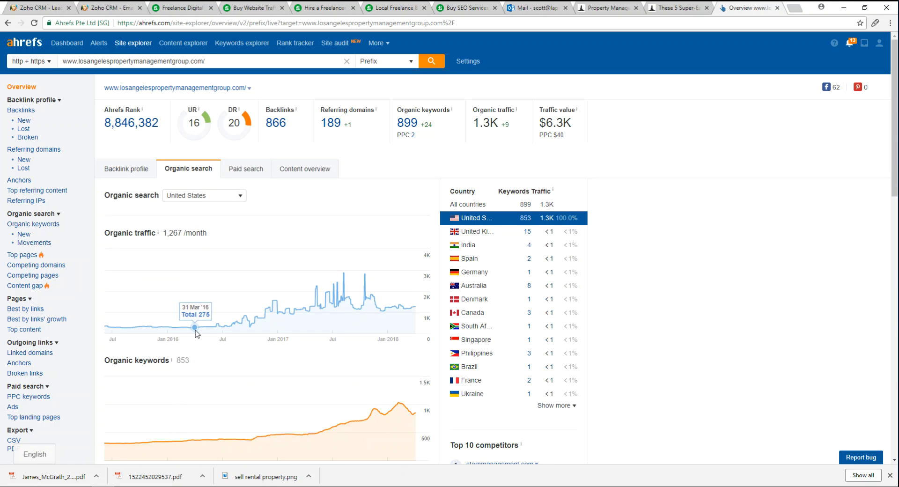
mouse_move(246, 320)
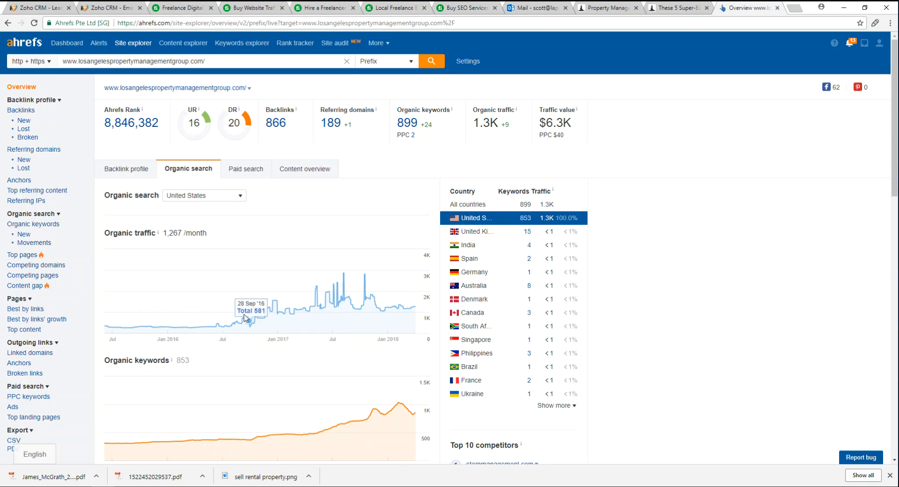
mouse_move(337, 307)
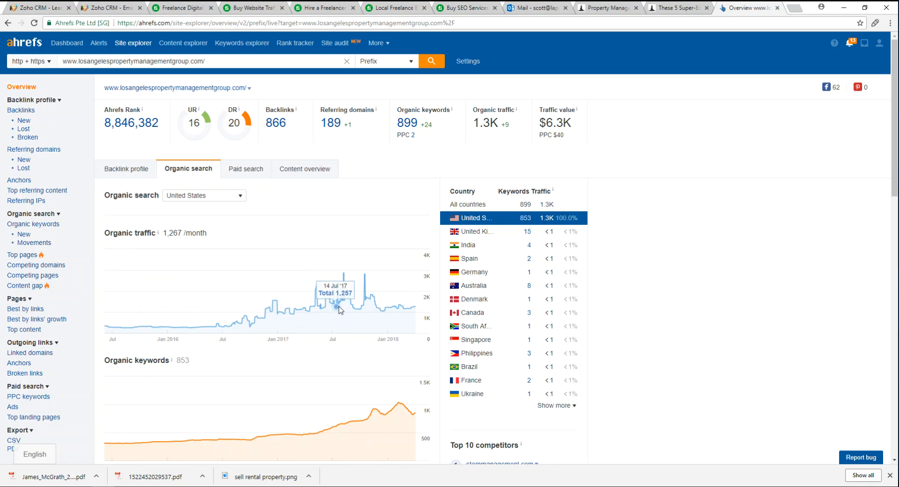
mouse_move(412, 308)
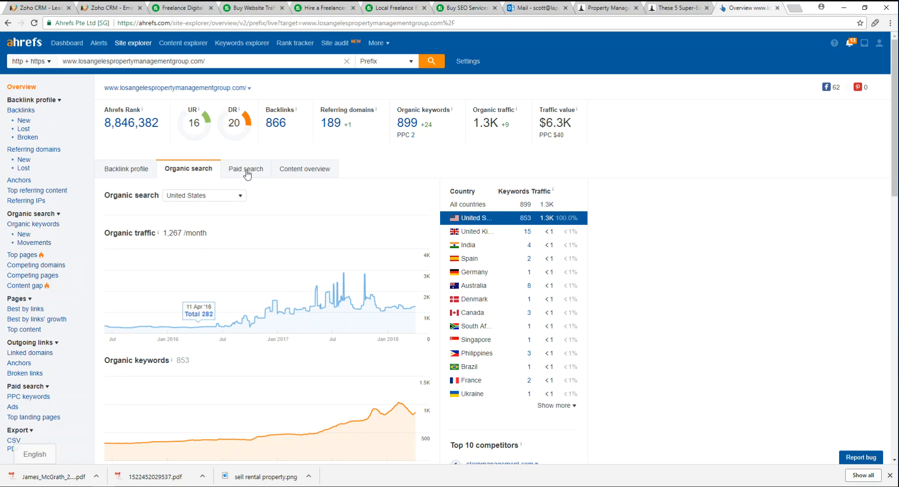
mouse_move(246, 173)
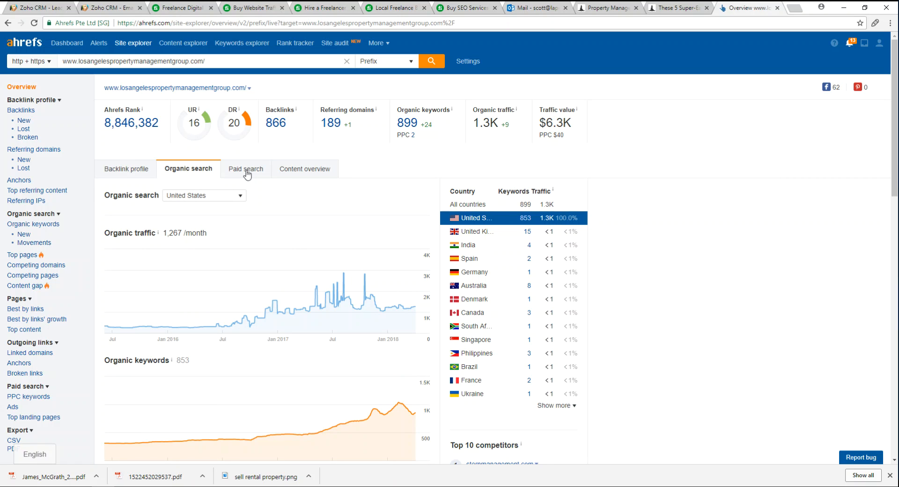
Step: Show the site's Paid search tab with its Top Ads, paid keywords and landing pages
click(245, 169)
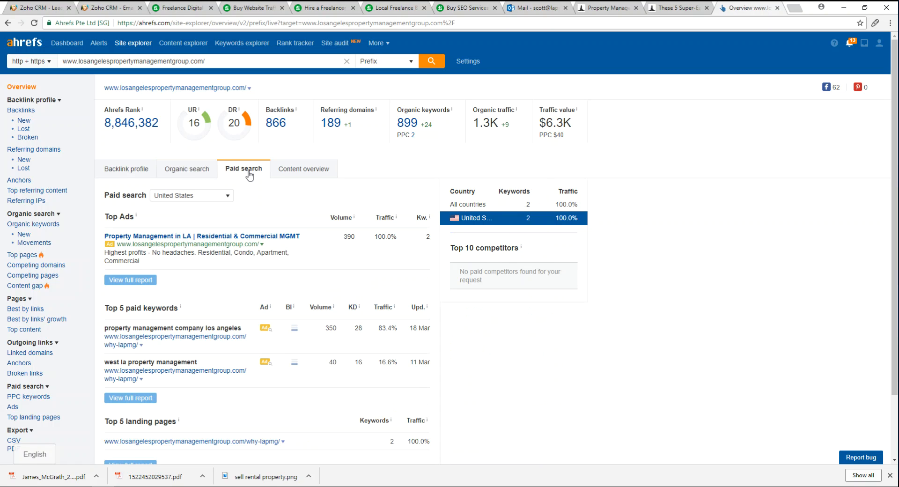
mouse_move(129, 234)
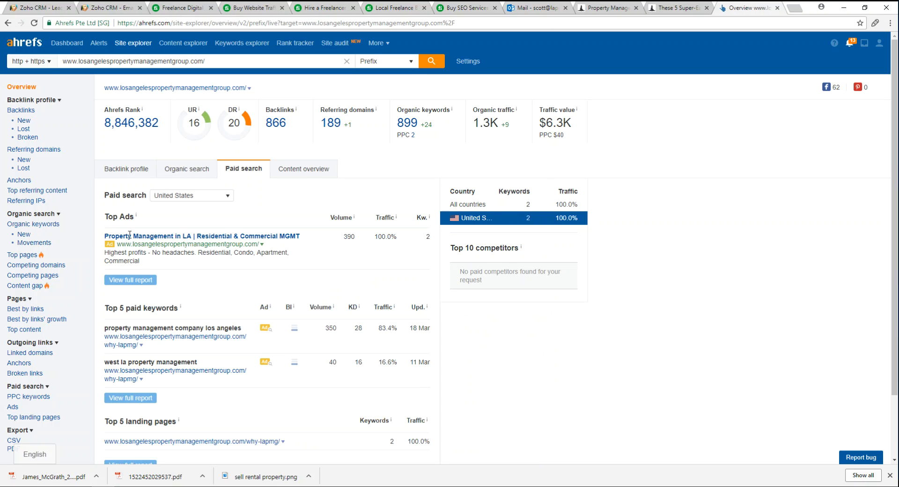
mouse_move(302, 238)
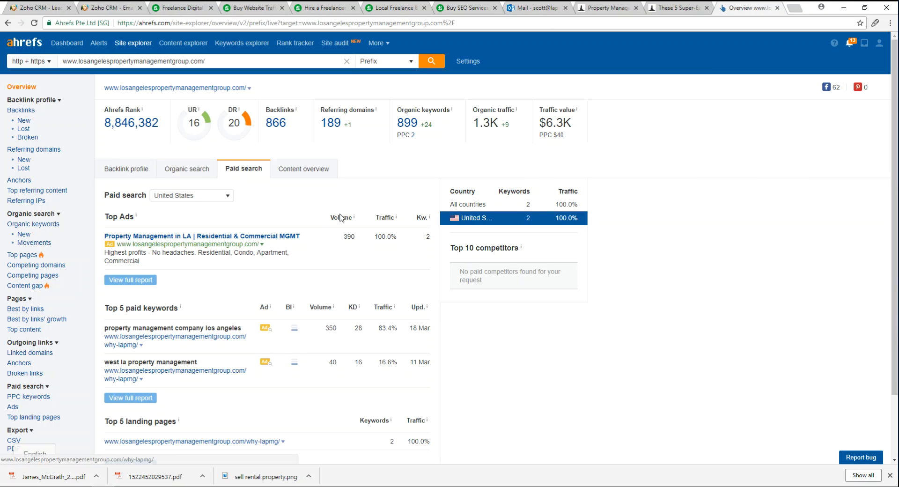
mouse_move(406, 290)
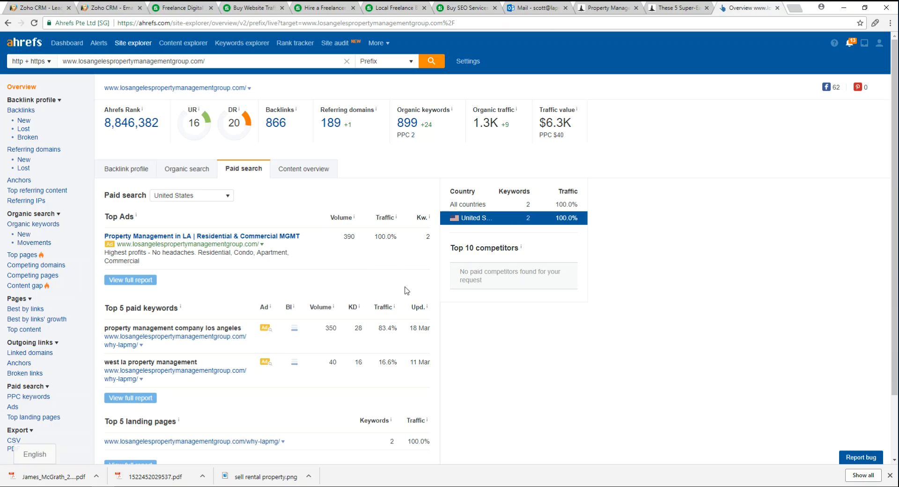
mouse_move(325, 346)
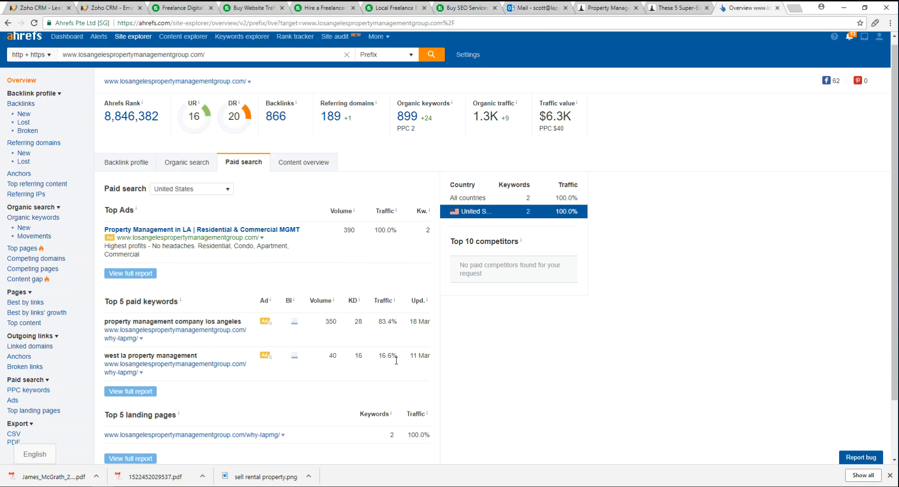
scroll(down, 3)
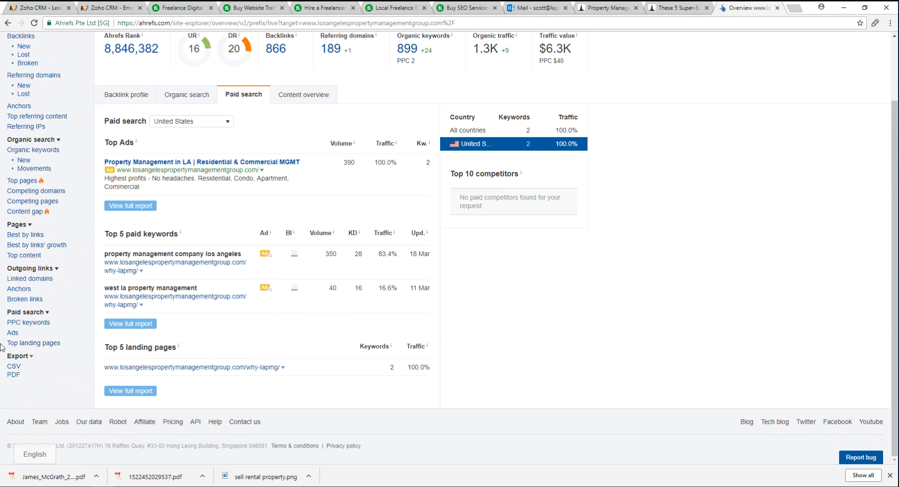
scroll(up, 3)
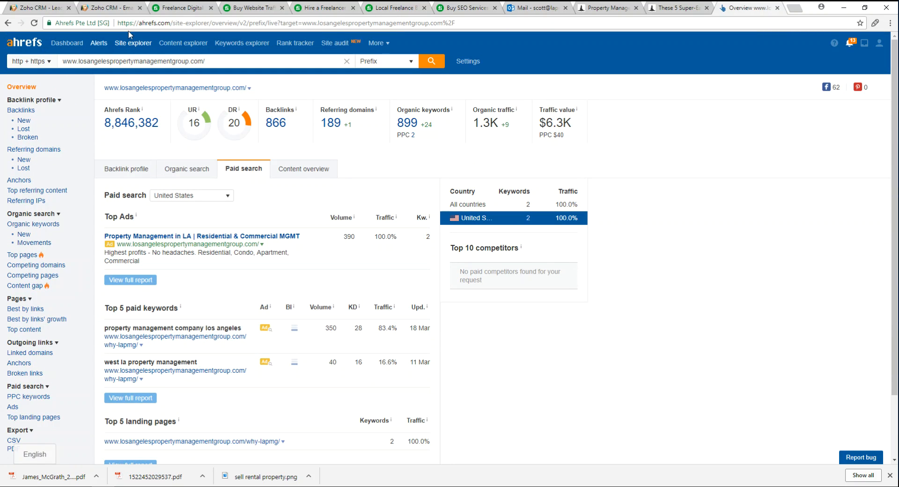
mouse_move(66, 42)
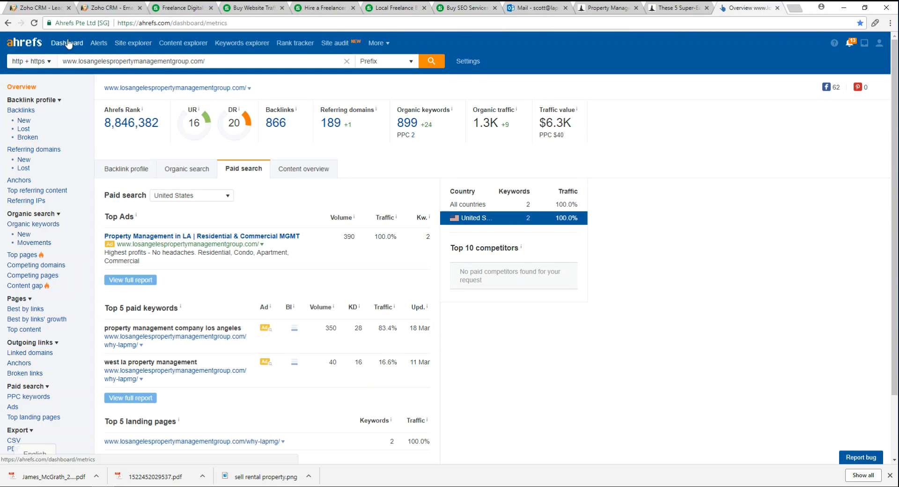
Step: From the Dashboard, open the 'Property Management Los Angeles | LBPM' project in Site Explorer
click(67, 43)
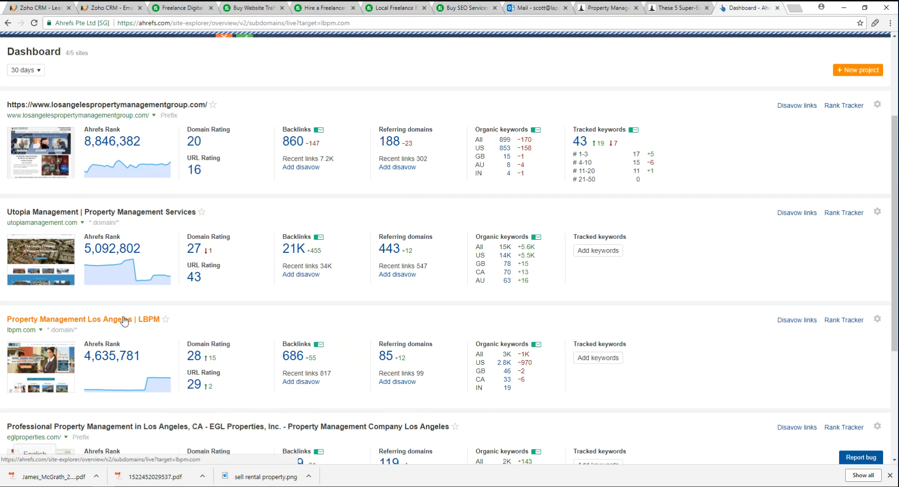
click(83, 319)
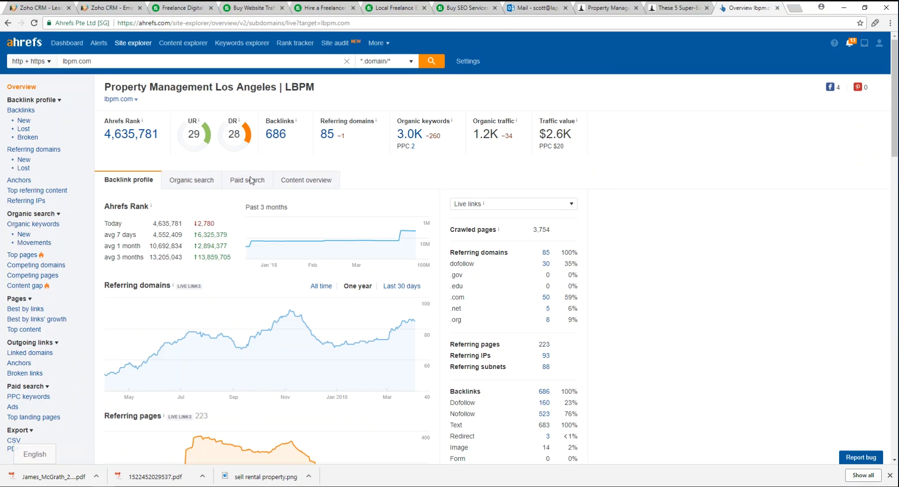
Step: Show lbpm.com's Paid search ads and top paid keywords
click(247, 179)
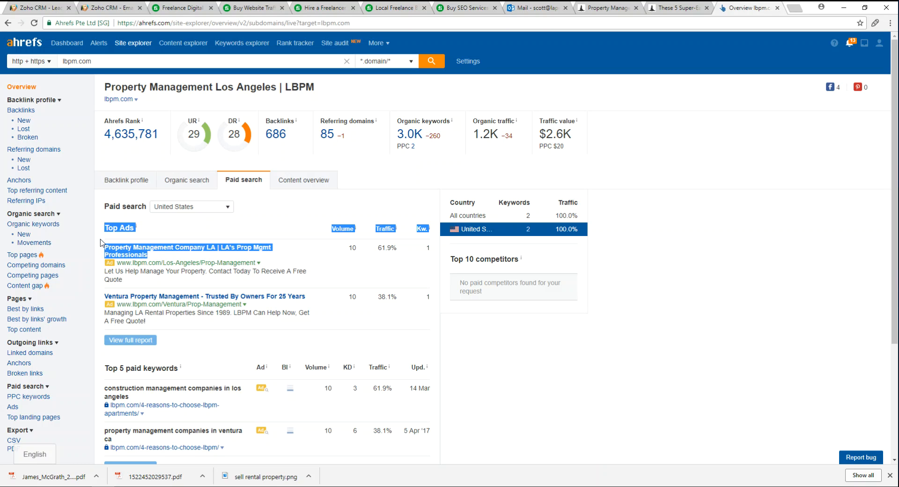
mouse_move(110, 274)
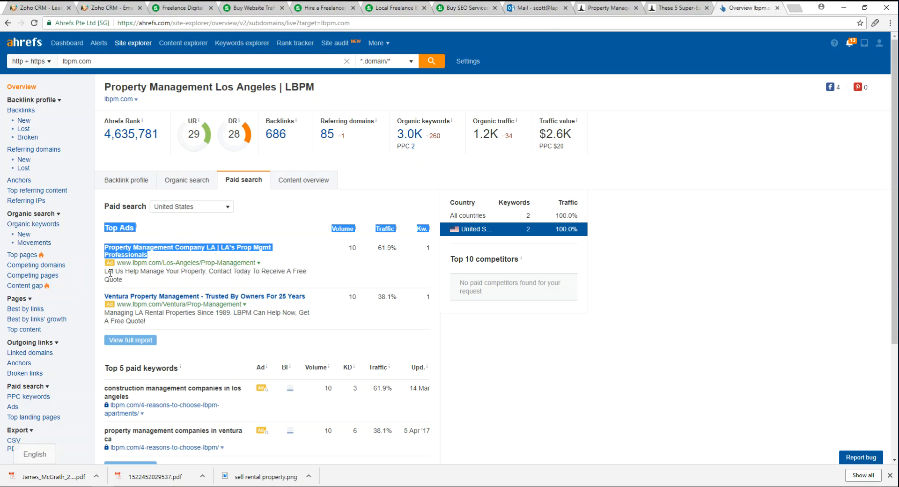
mouse_move(111, 311)
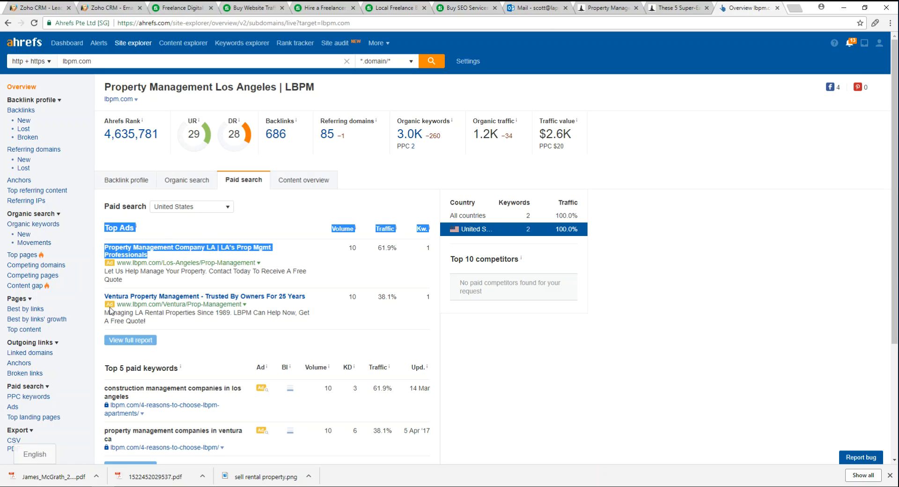
mouse_move(169, 313)
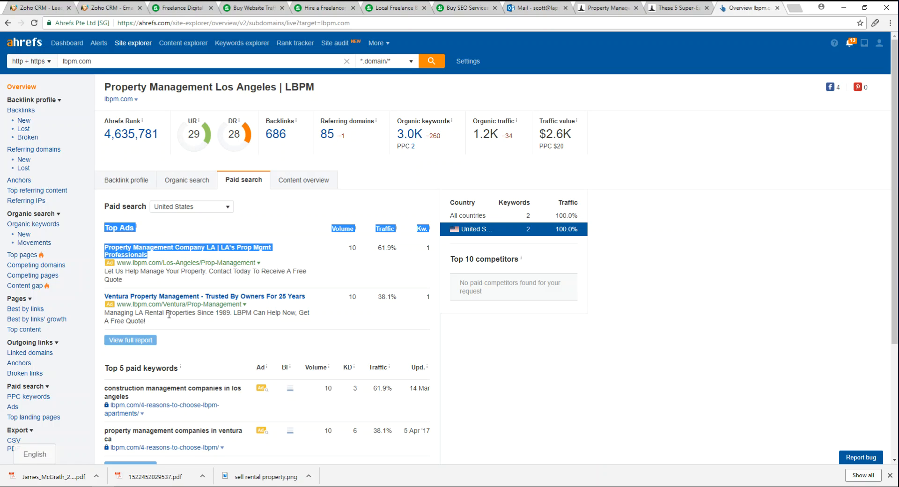
mouse_move(97, 288)
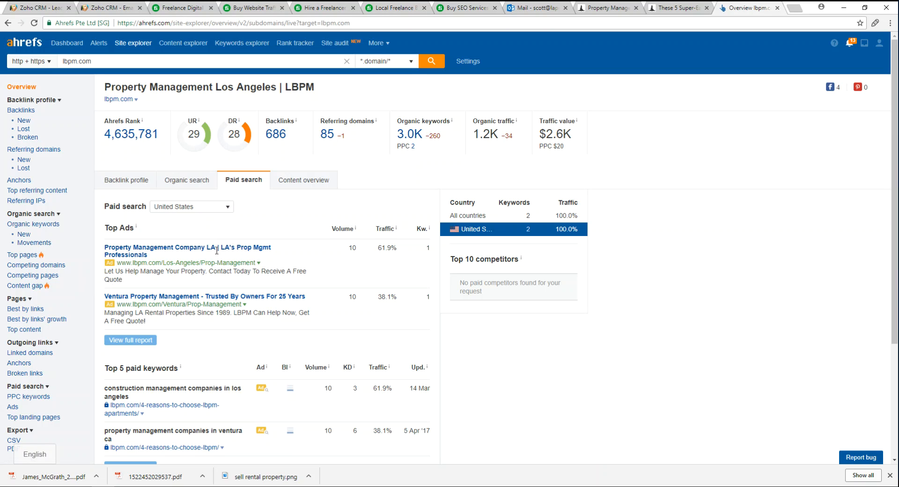
mouse_move(105, 296)
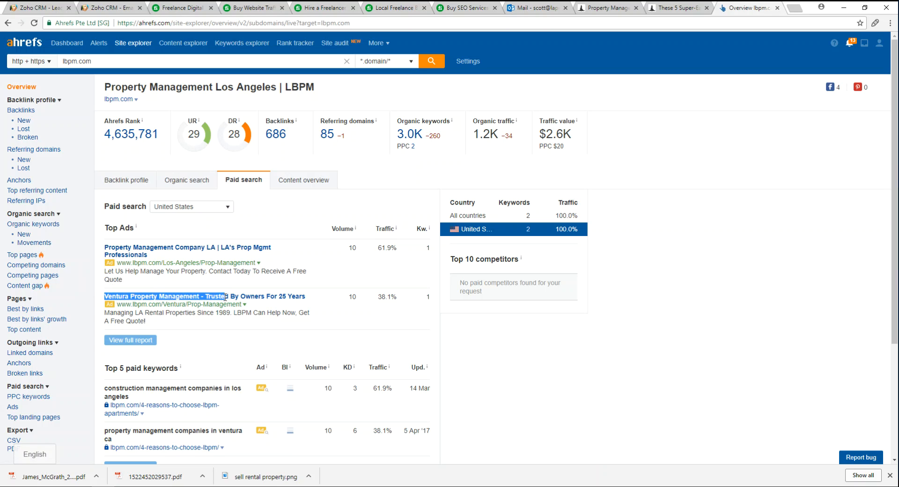
mouse_move(145, 310)
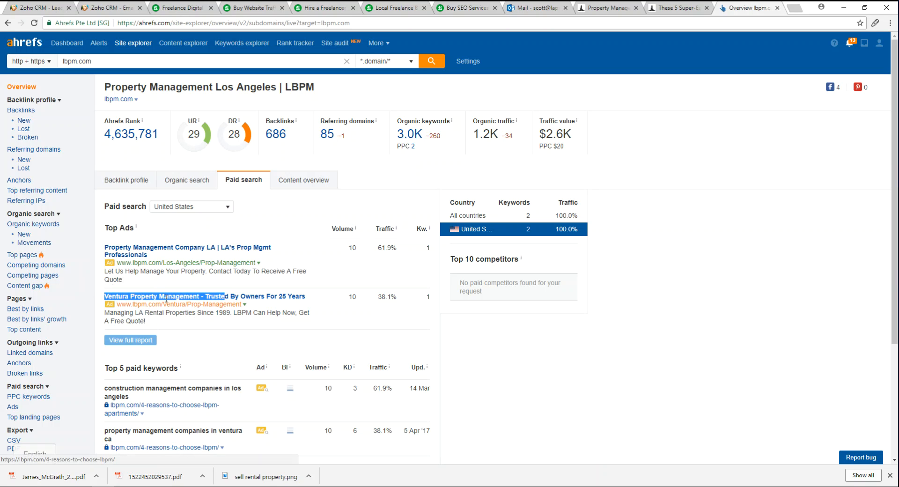
mouse_move(514, 357)
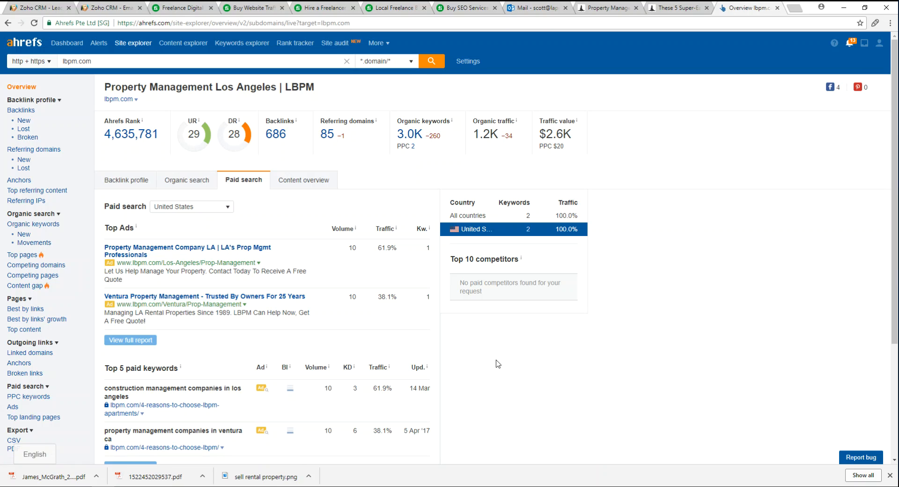
mouse_move(271, 287)
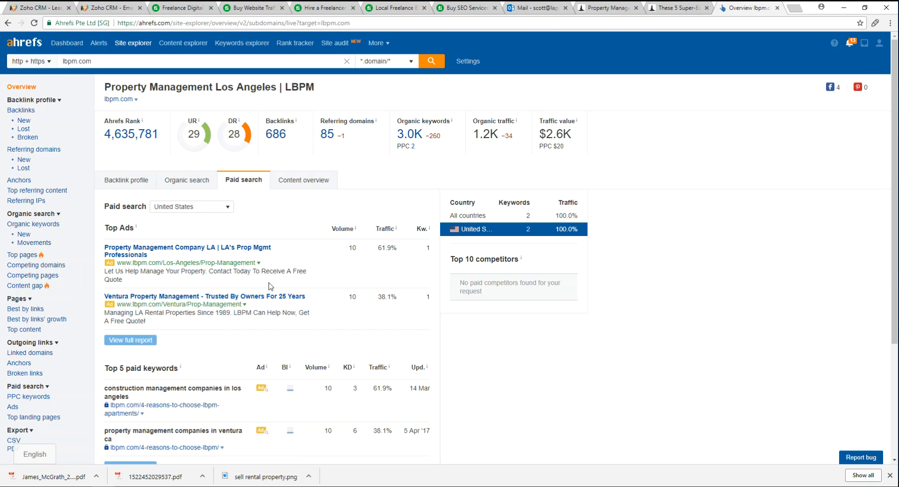
mouse_move(133, 310)
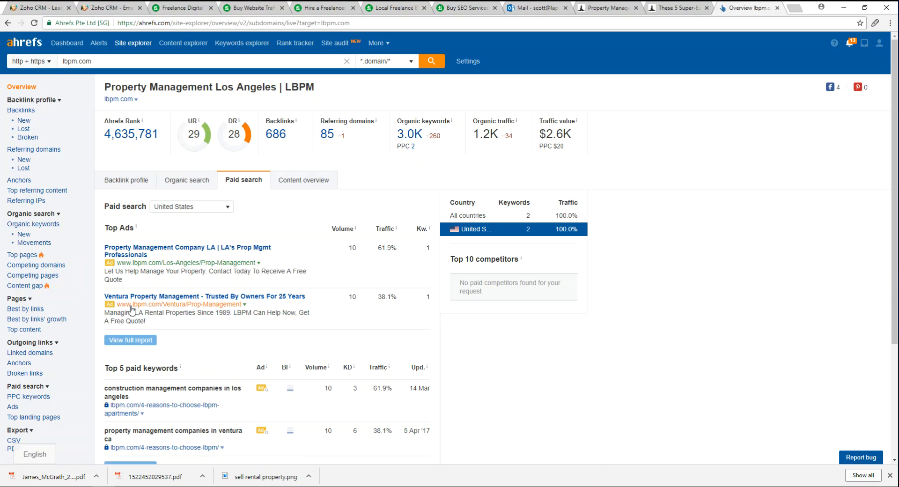
mouse_move(153, 310)
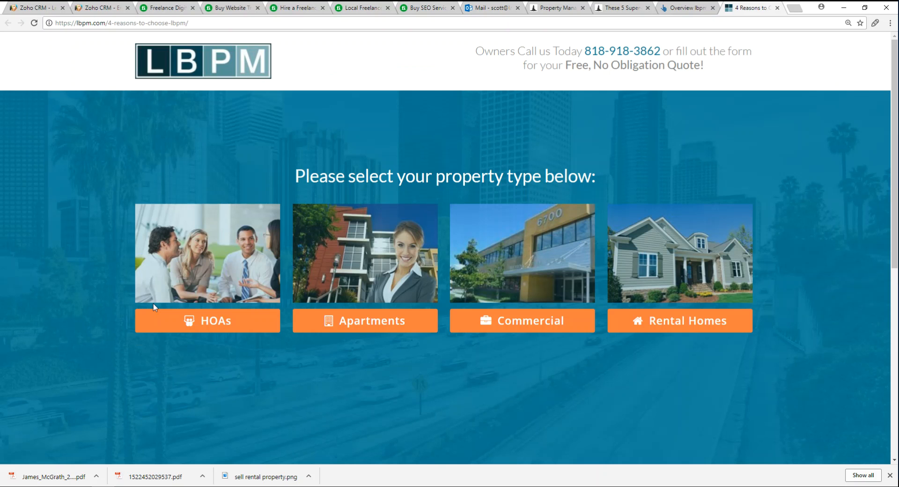
Step: Switch to the LBPM '4 reasons to choose LBPM' landing page tab
click(685, 8)
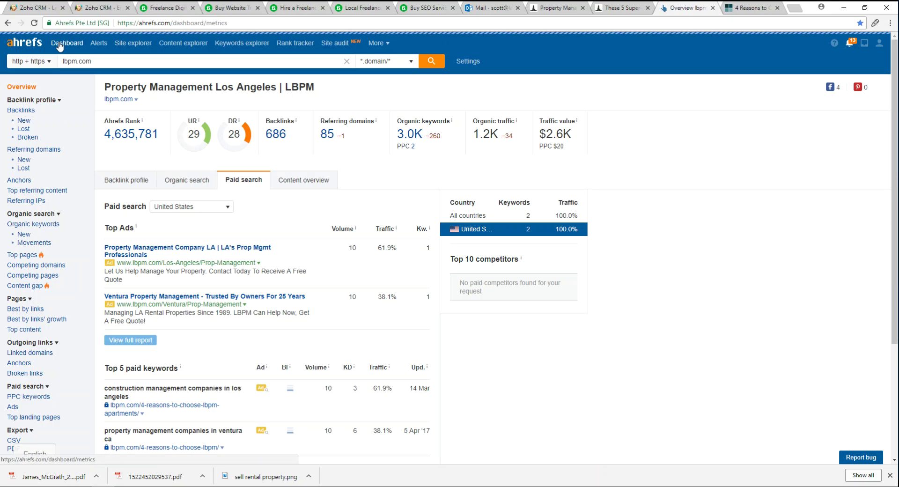
Step: Go back to the Ahrefs Dashboard and scroll down to the eglproperties.com project
click(67, 43)
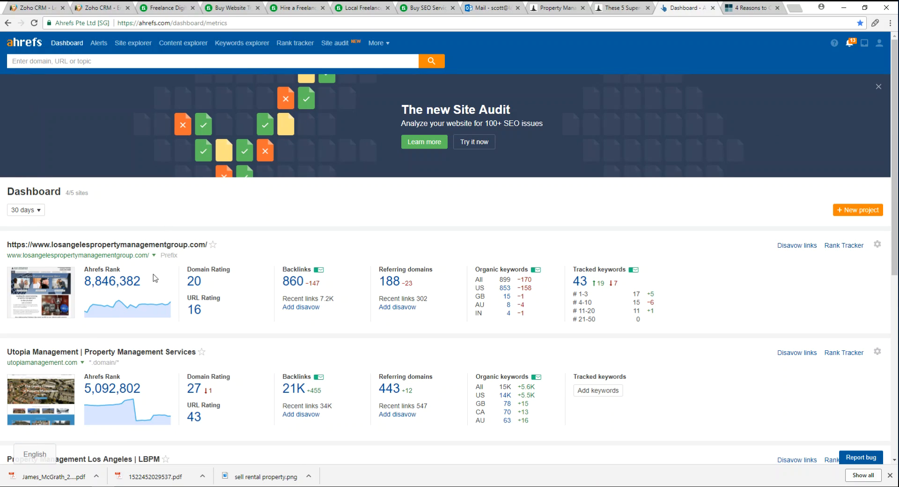
scroll(down, 3)
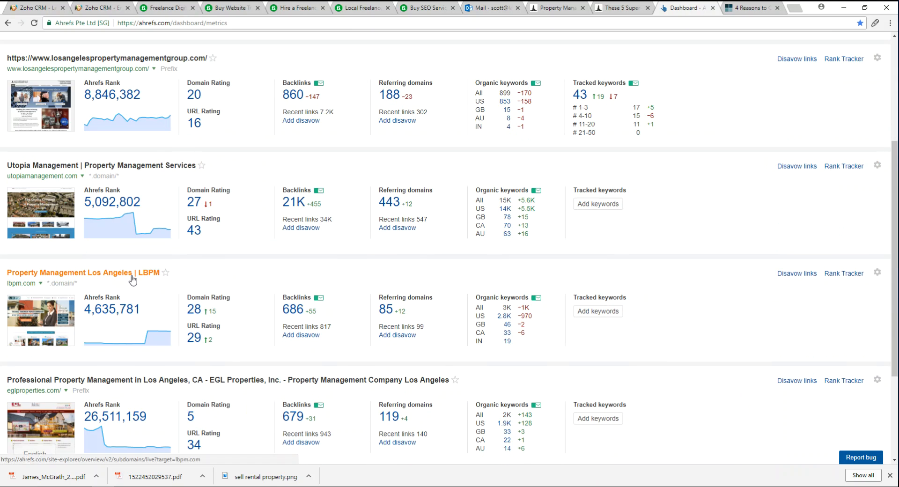
mouse_move(133, 280)
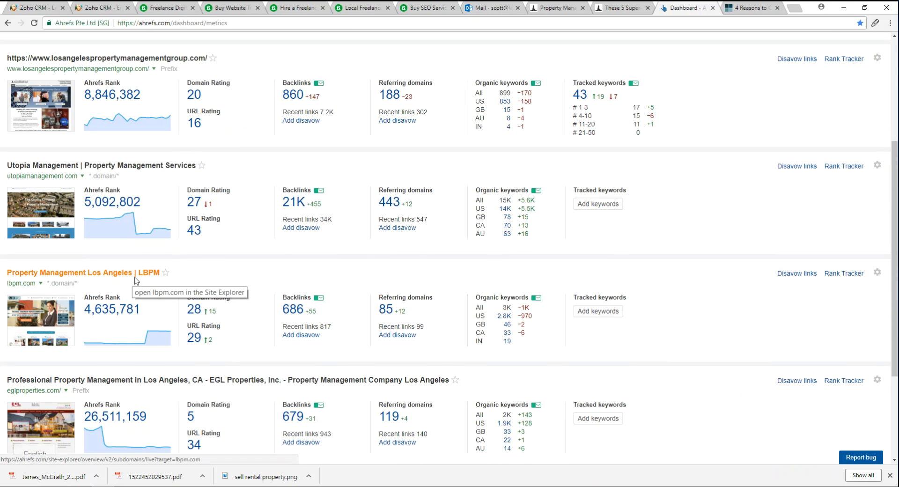
scroll(down, 3)
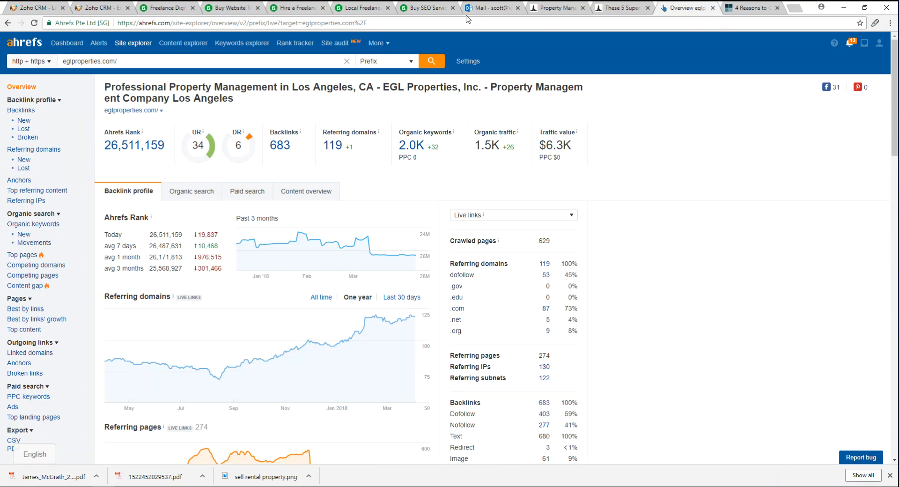
mouse_move(259, 358)
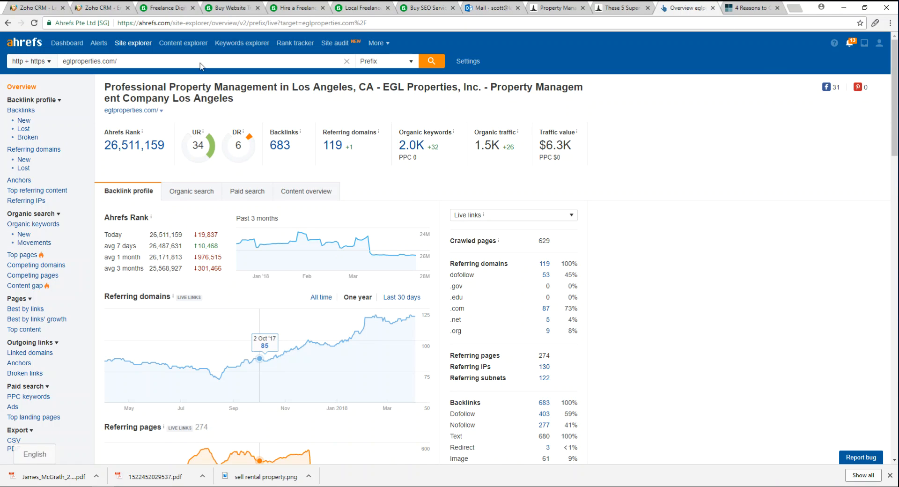
mouse_move(34, 149)
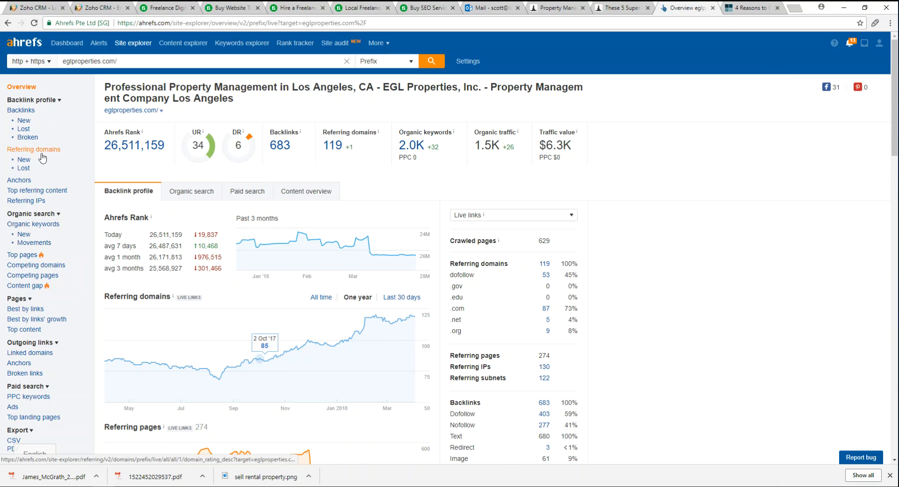
Step: Open Pages > Top content for eglproperties.com, which shows no results
scroll(down, 3)
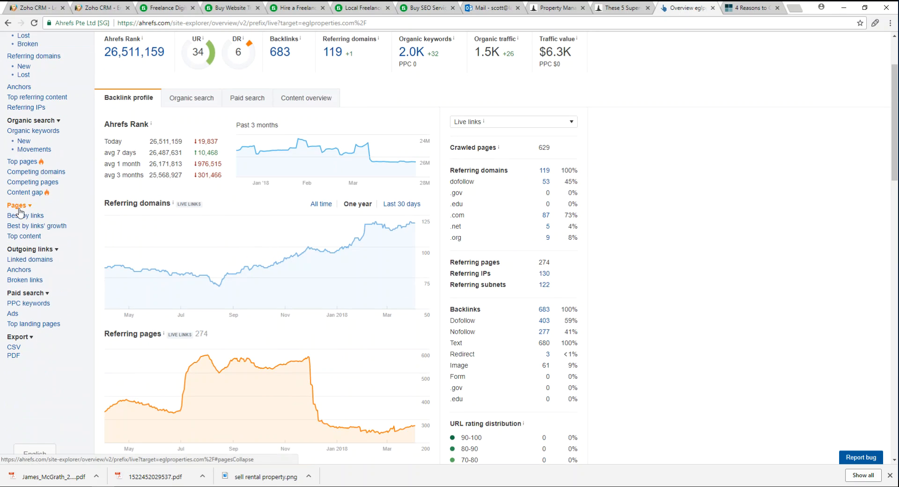
mouse_move(18, 213)
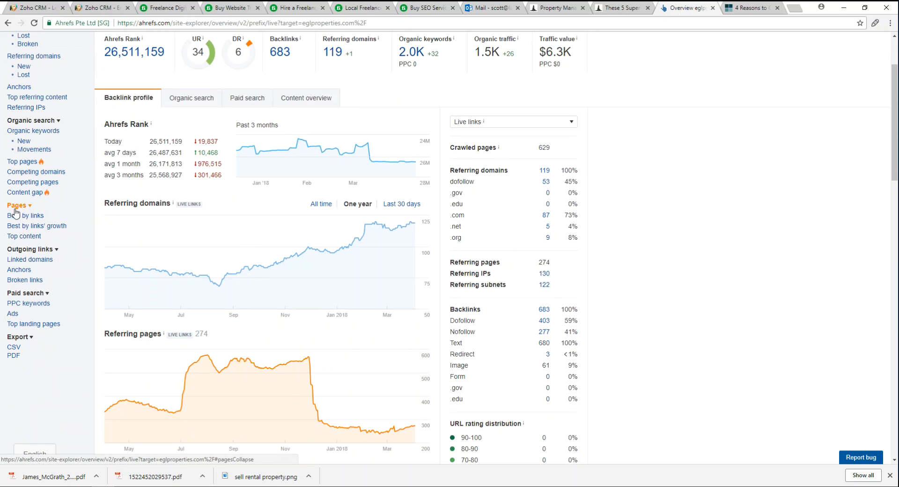
click(24, 235)
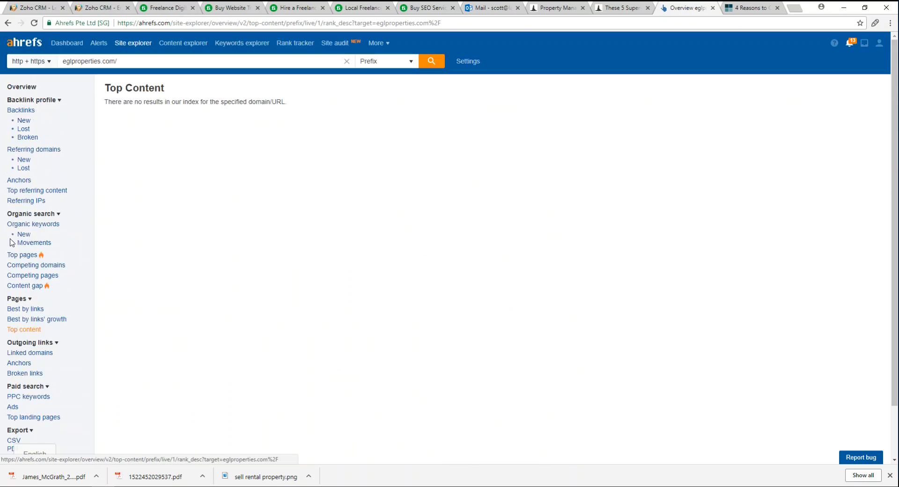
scroll(down, 3)
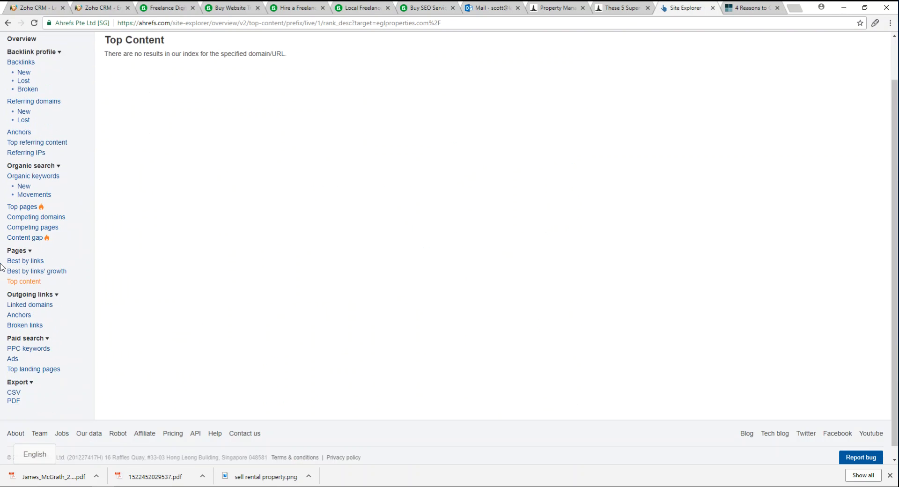
Step: Bring up the Best by links report for eglproperties.com and look through its 752 pages
click(26, 249)
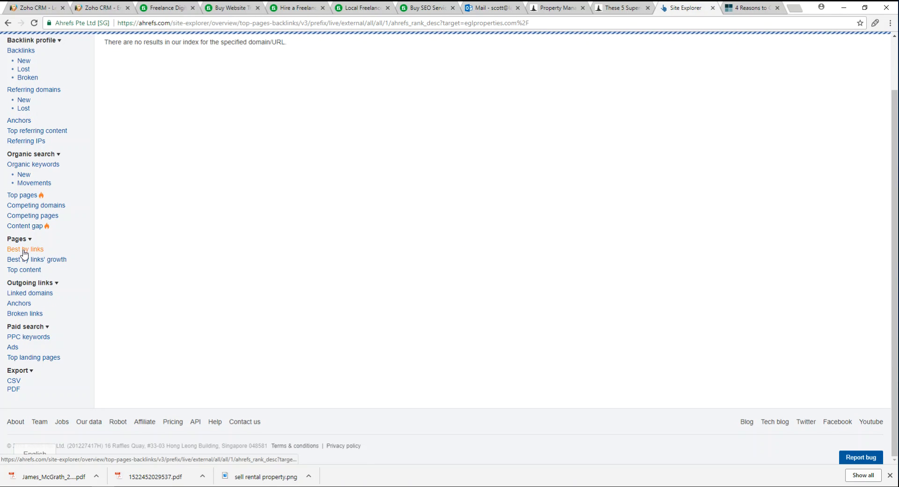
click(26, 249)
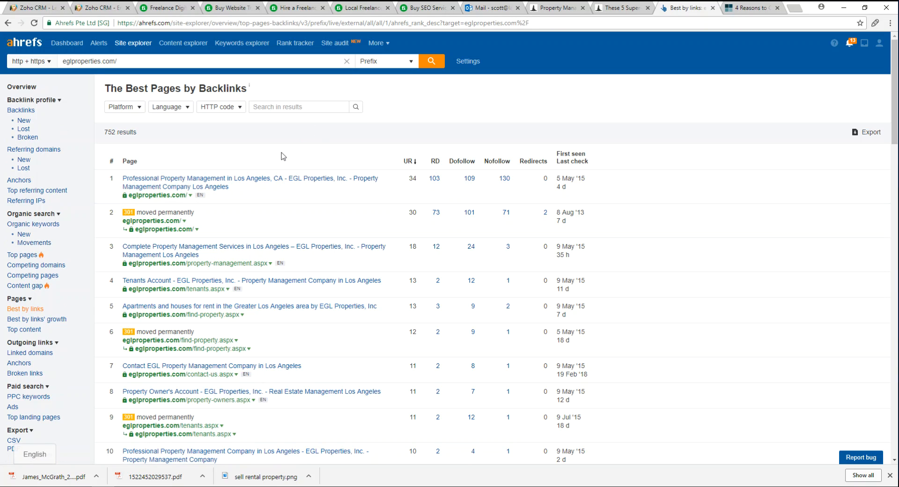
mouse_move(261, 271)
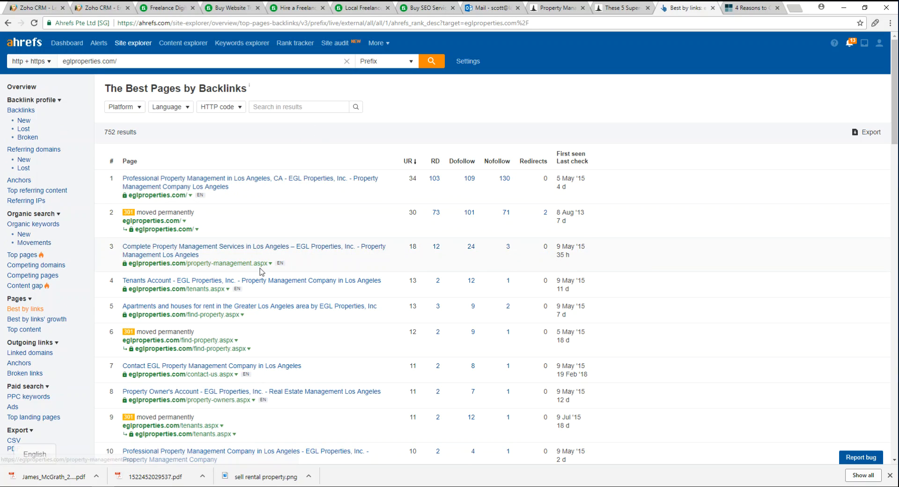
mouse_move(127, 176)
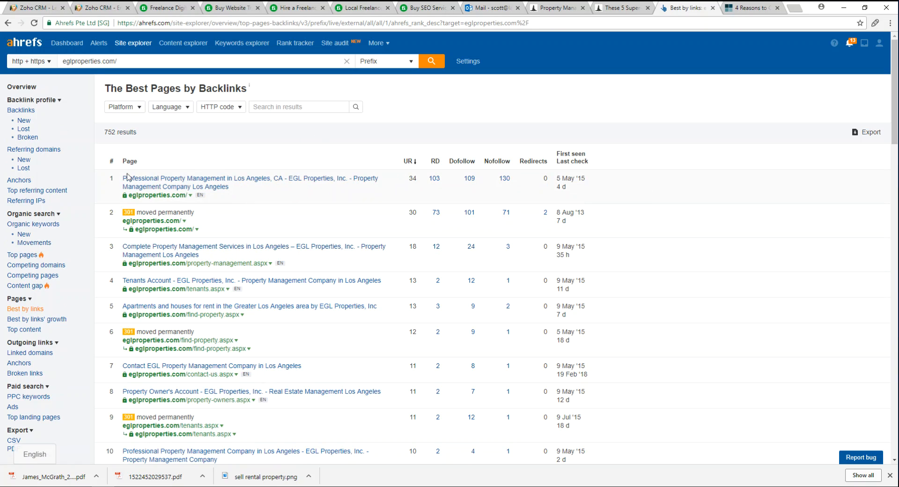
mouse_move(505, 178)
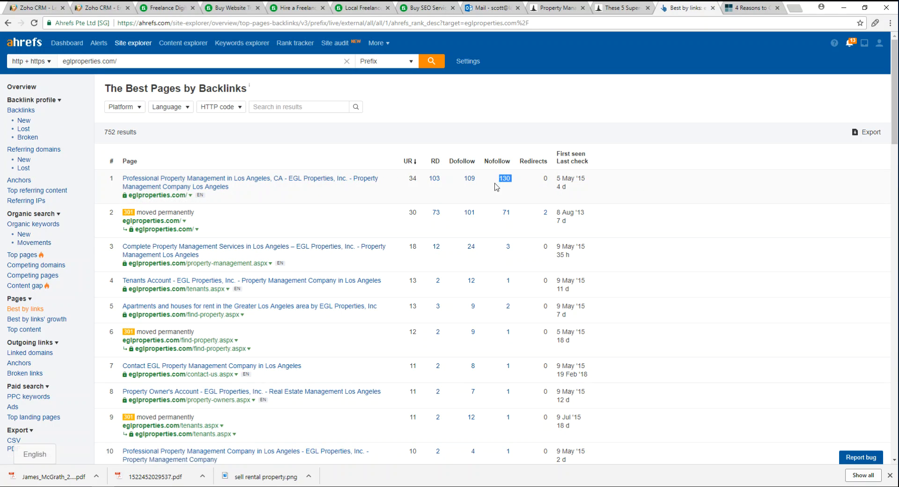
mouse_move(469, 178)
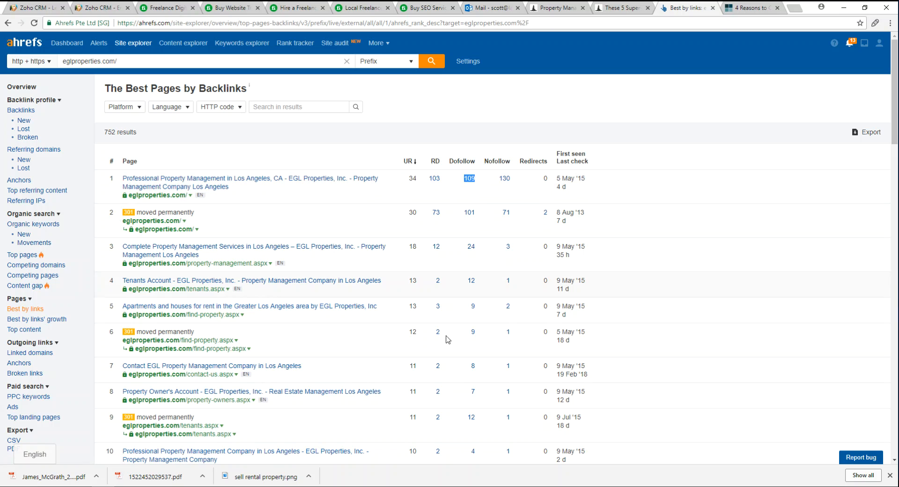
mouse_move(217, 214)
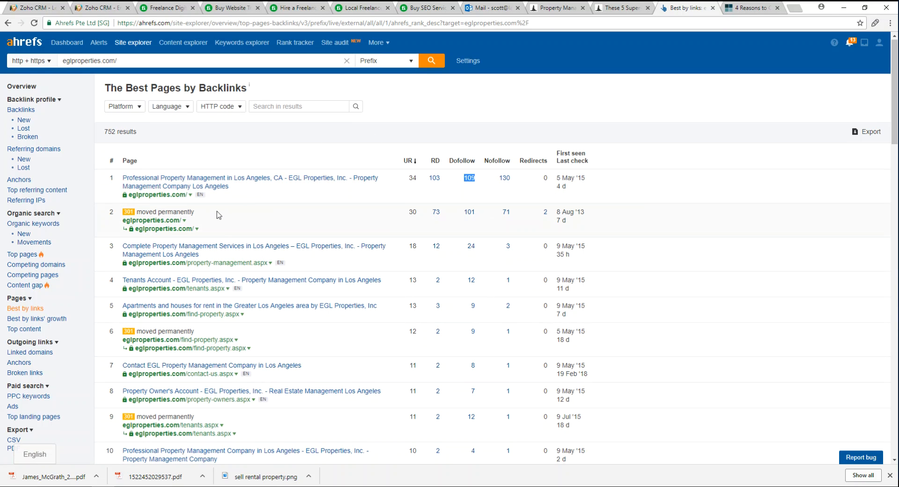
scroll(down, 3)
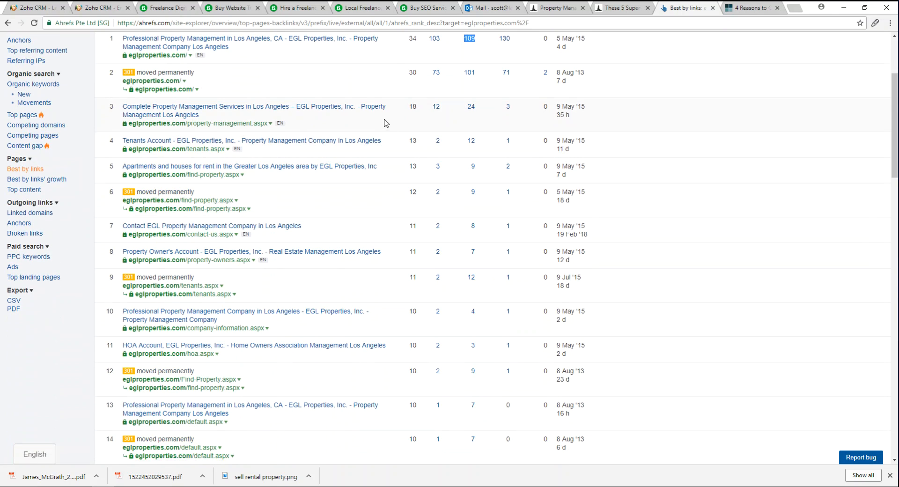
mouse_move(350, 117)
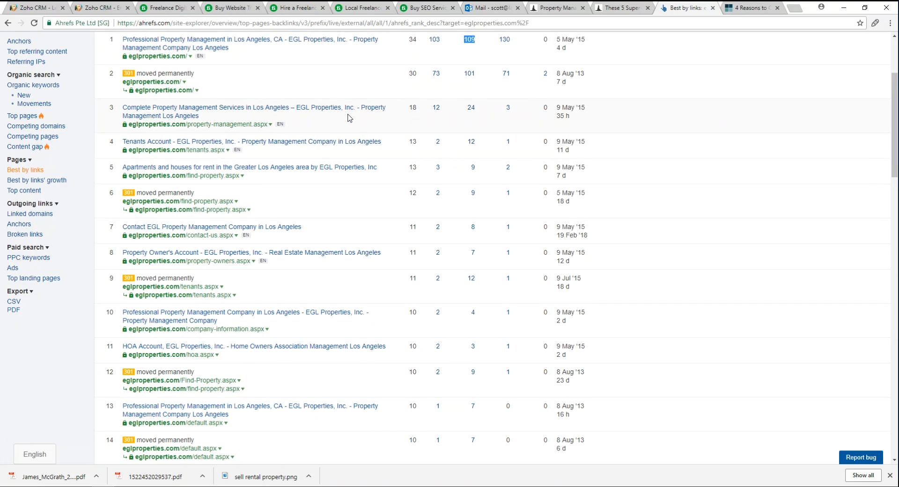
scroll(down, 3)
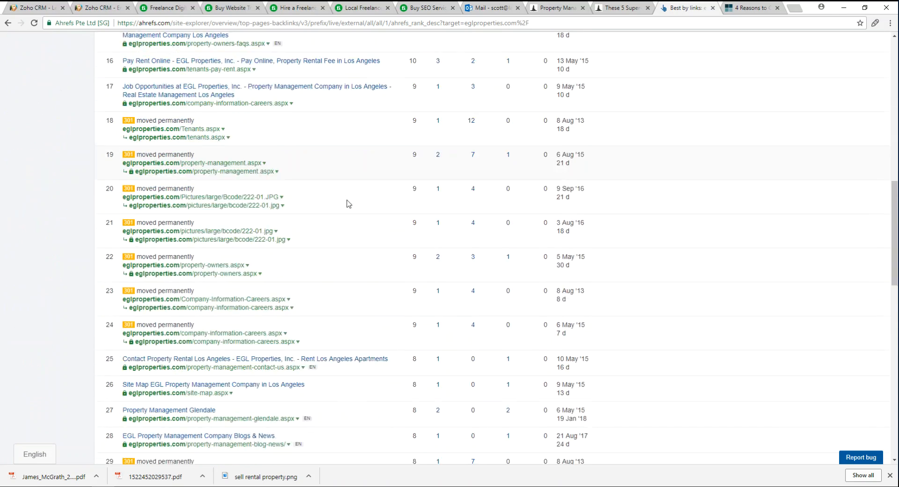
scroll(up, 3)
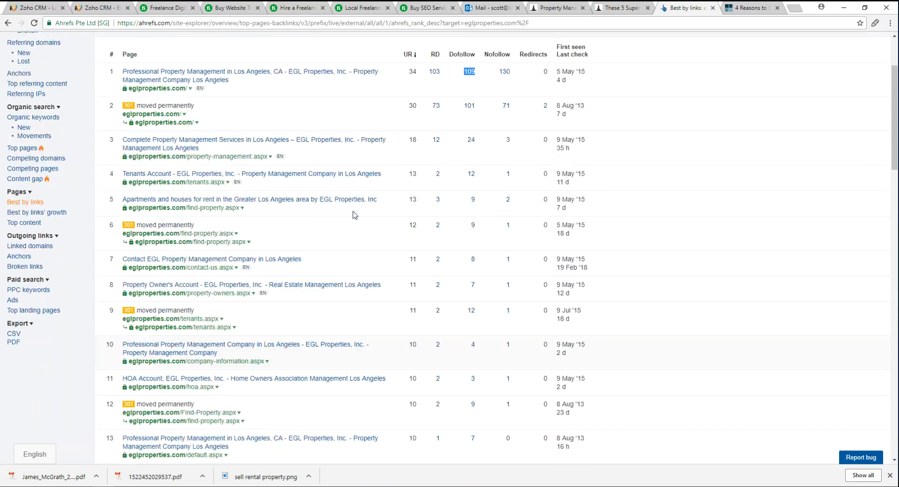
scroll(up, 3)
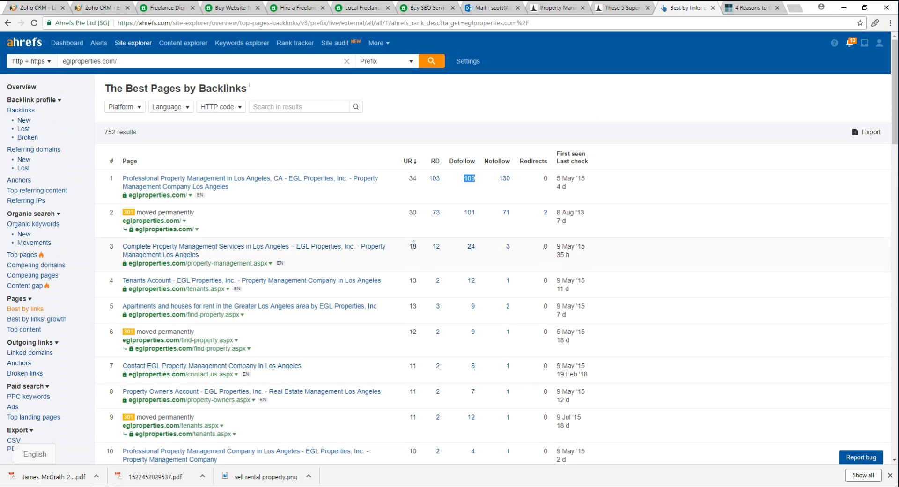
scroll(down, 3)
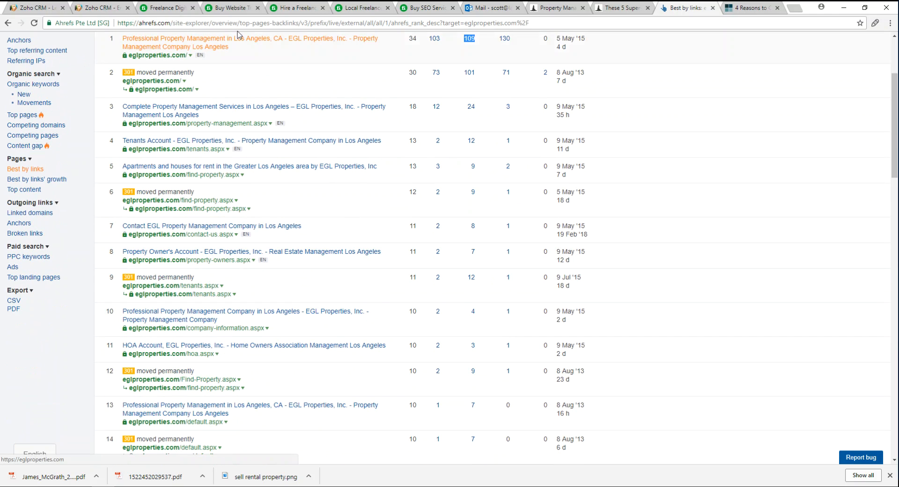
Step: Visit EGL's Property Management services page from the report
click(252, 110)
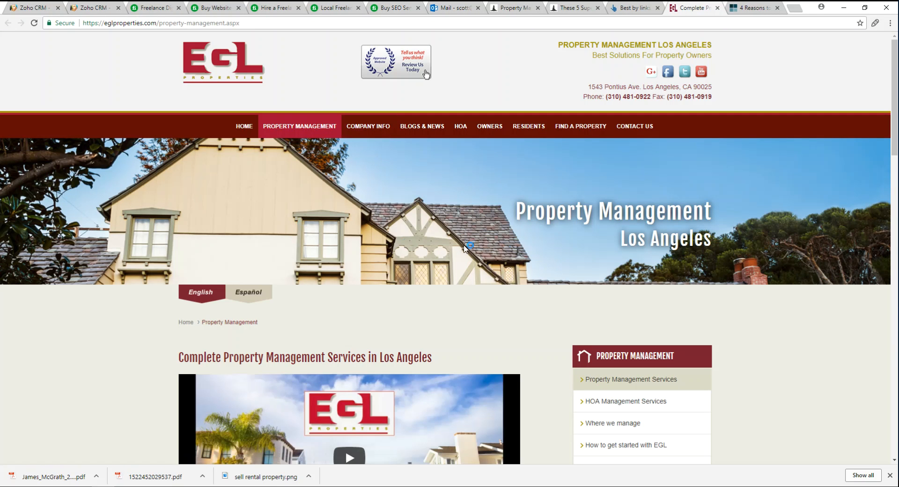
Step: Review EGL's Property Management Services in Los Angeles page, highlighting its main heading
scroll(down, 3)
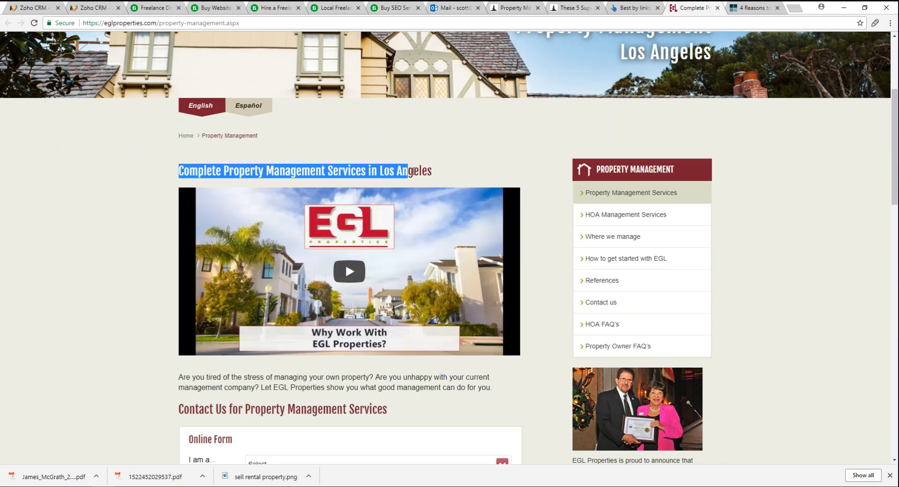
click(440, 173)
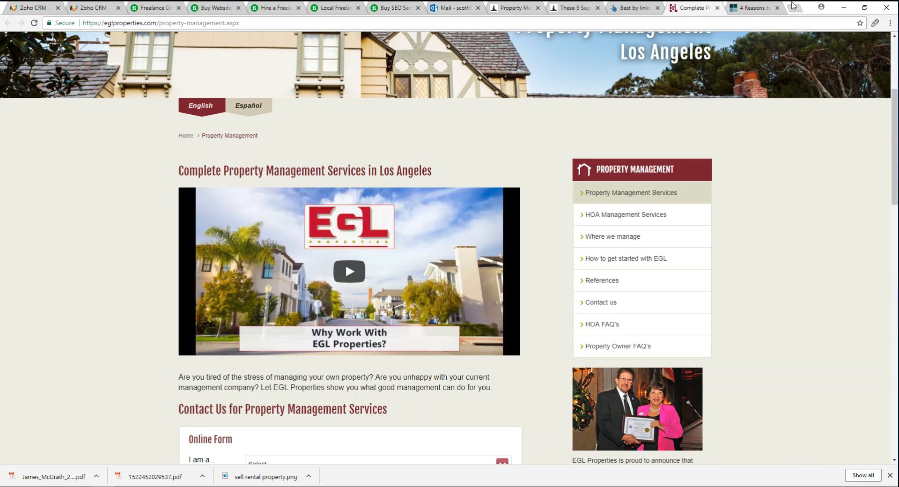
scroll(down, 3)
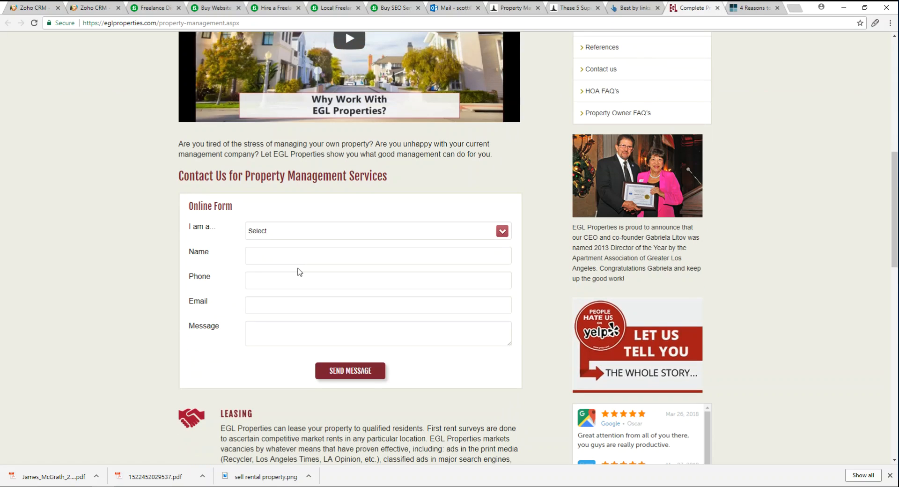
scroll(up, 3)
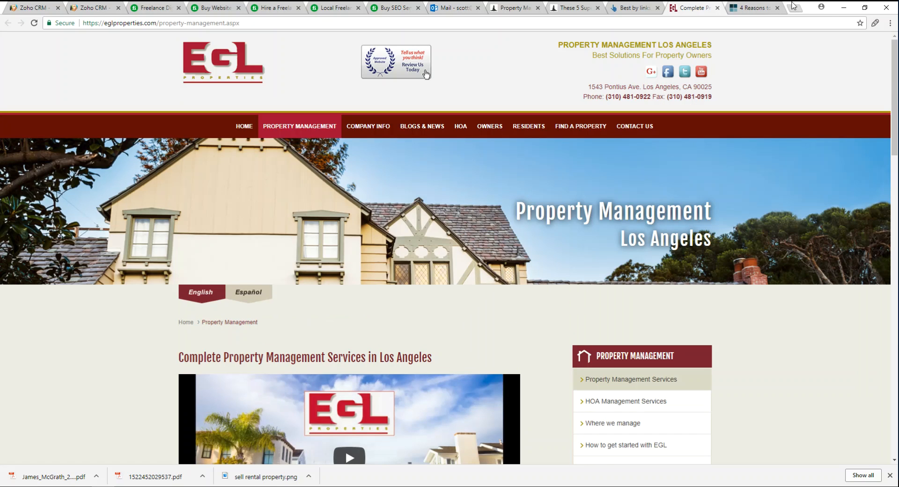
mouse_move(794, 8)
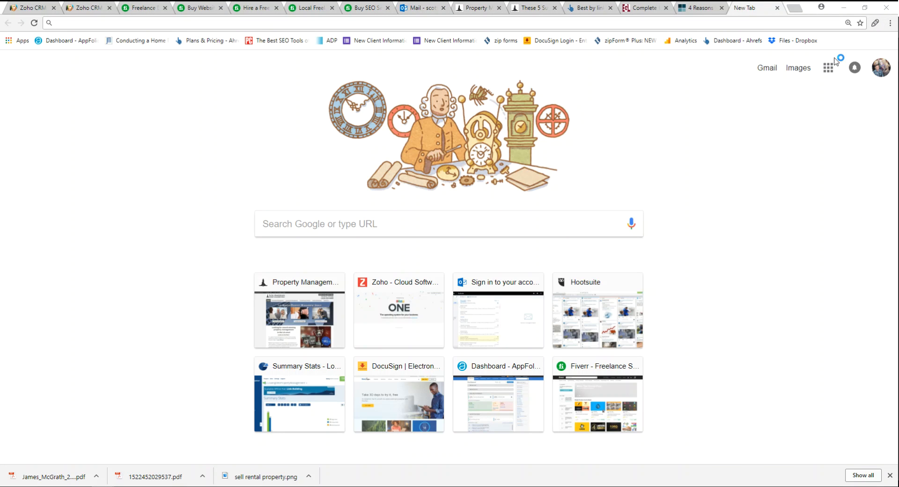
Step: In a private window, search Google for 'Property Management LA'
key(ctrl+shift+n)
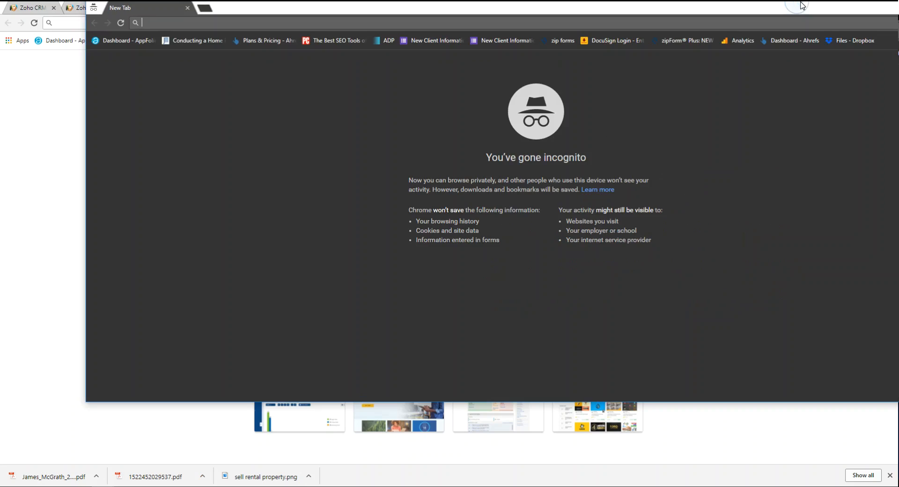
text(Prope)
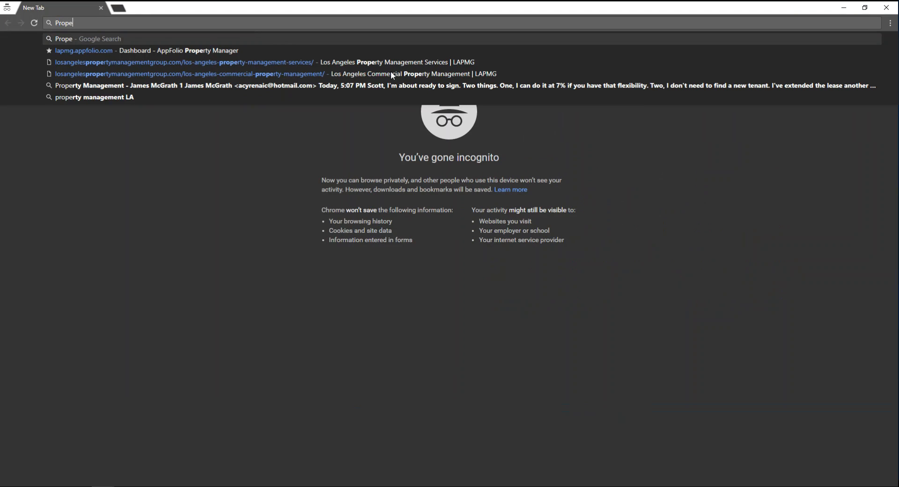
text(rty Manage)
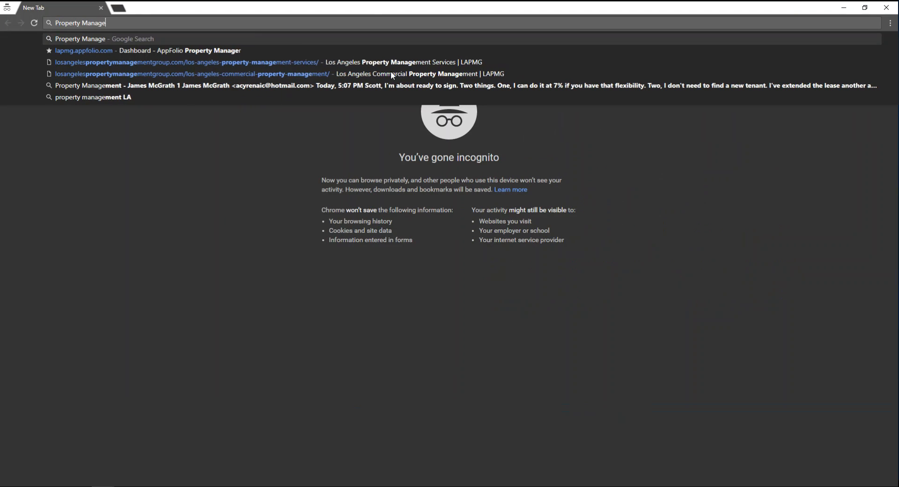
click(93, 97)
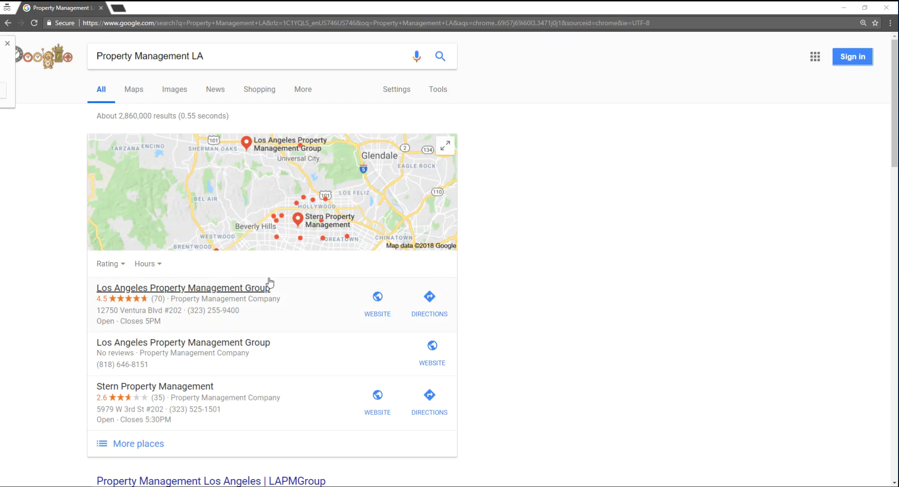
Step: Look through the results down to the EGL Properties listing and back to the top
scroll(down, 3)
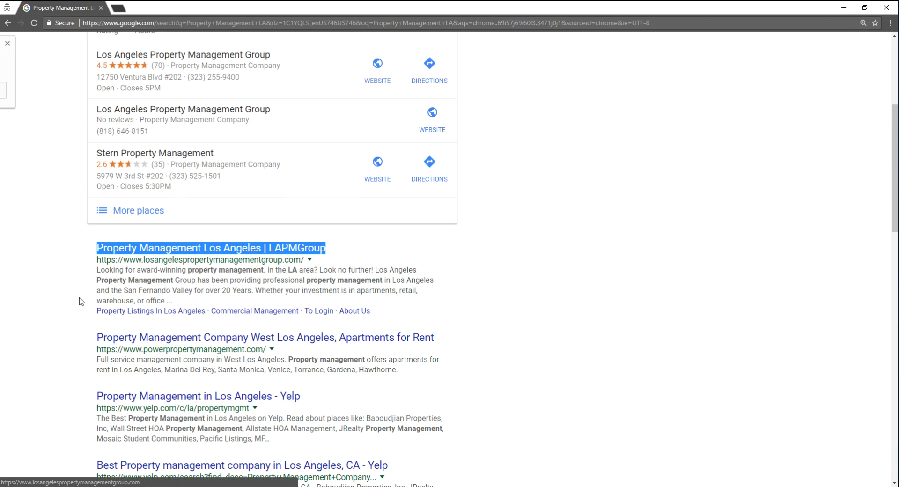
scroll(down, 3)
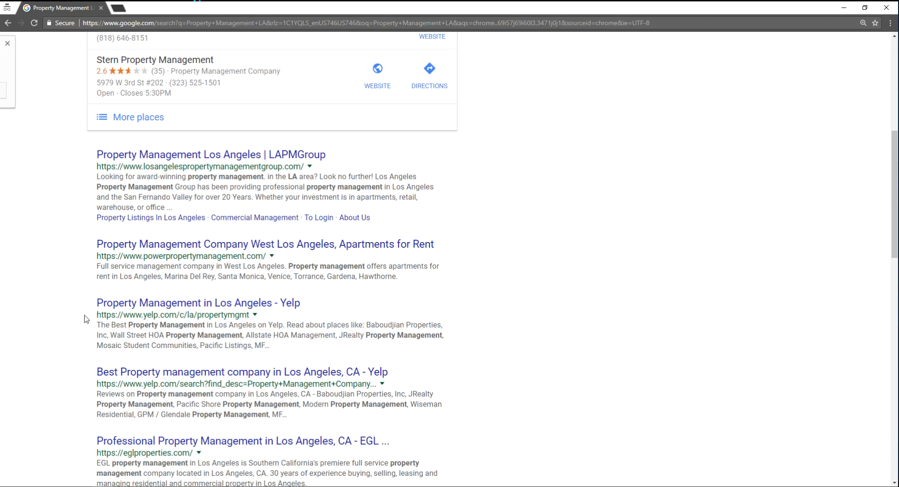
scroll(down, 3)
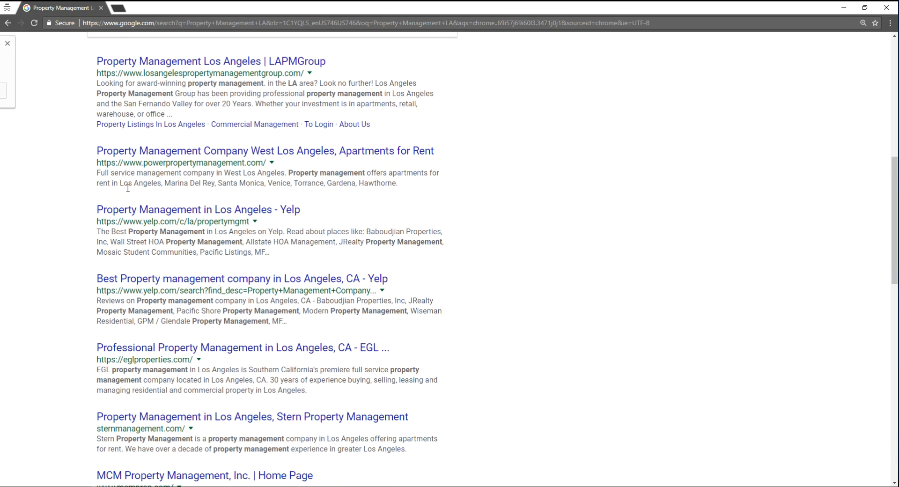
mouse_move(150, 359)
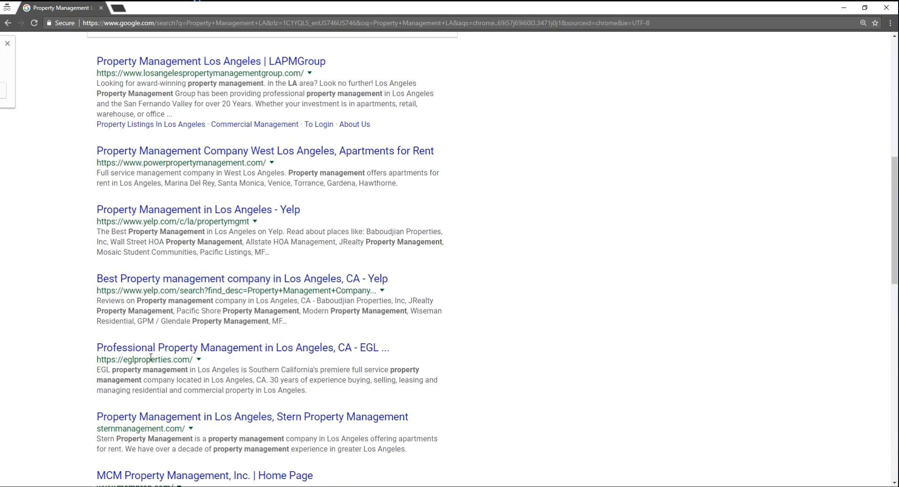
mouse_move(80, 360)
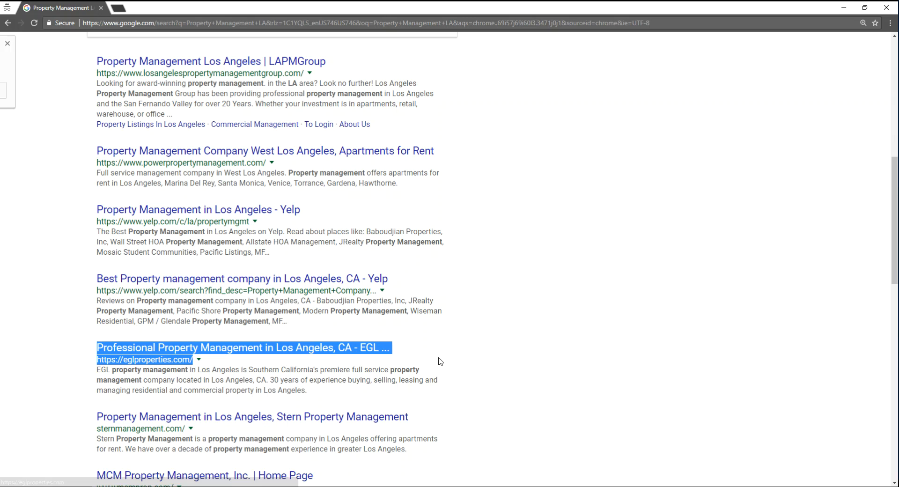
scroll(up, 3)
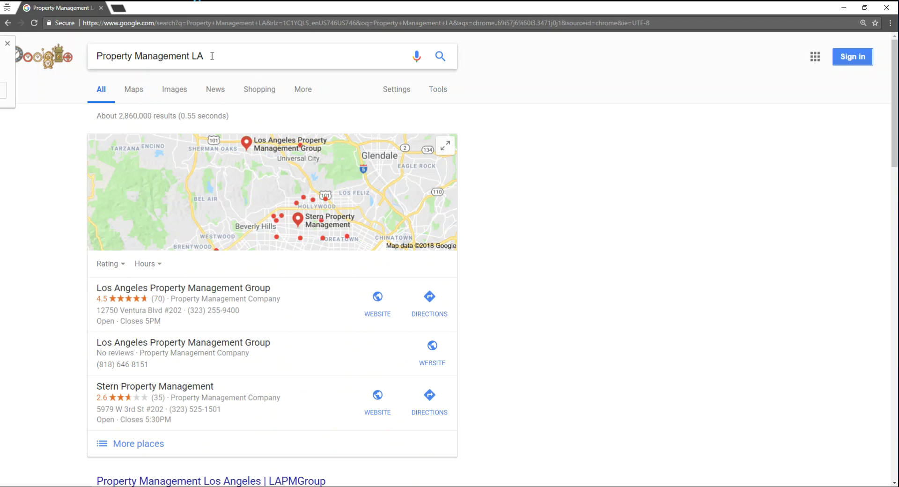
Step: Change the query to 'Property Management Los Angeles' and review the local and organic results
text(Lo)
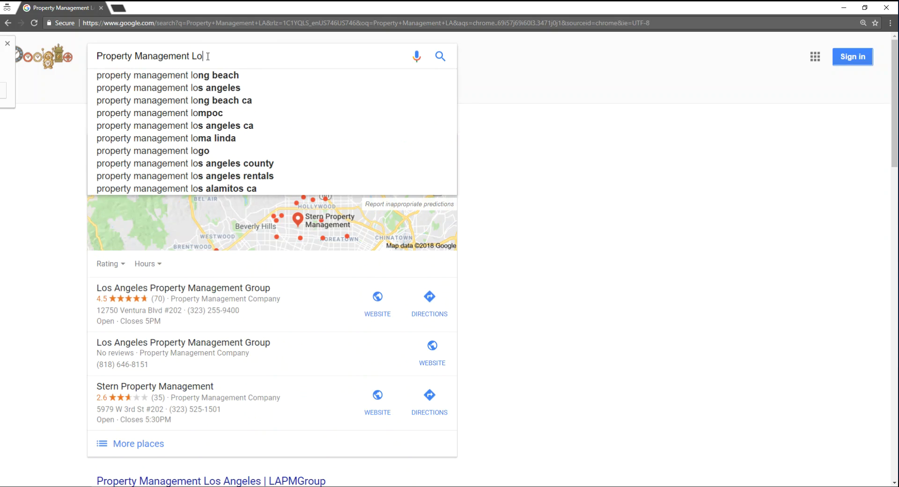
click(169, 87)
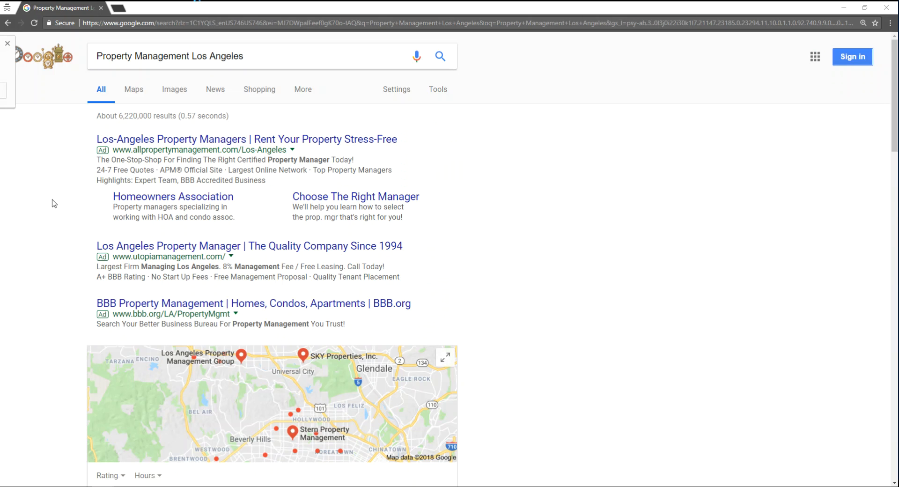
scroll(down, 3)
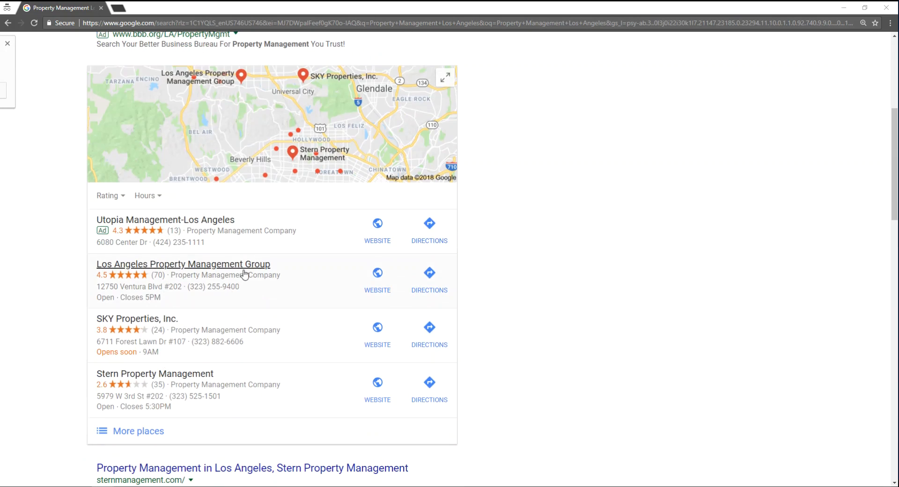
scroll(down, 3)
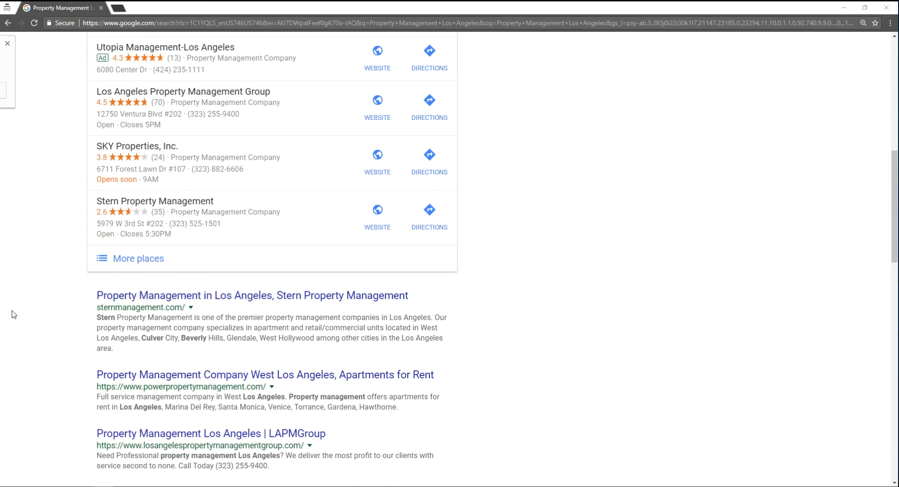
scroll(down, 3)
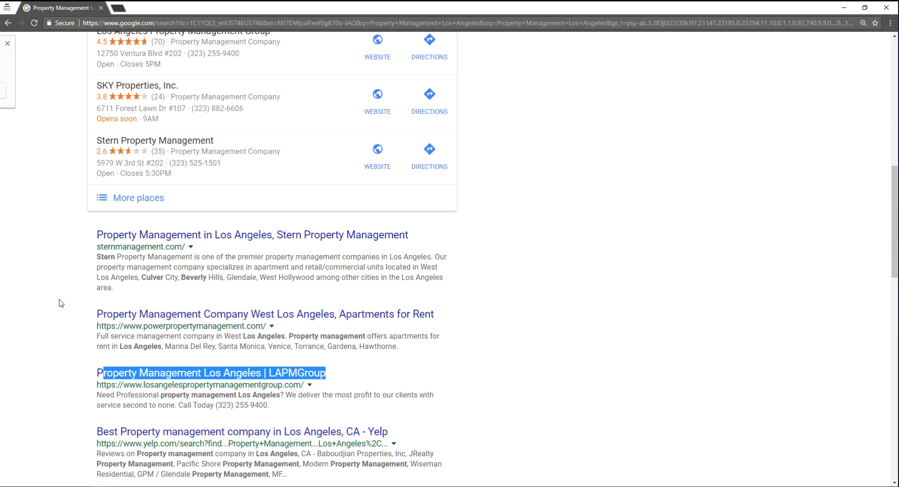
mouse_move(283, 326)
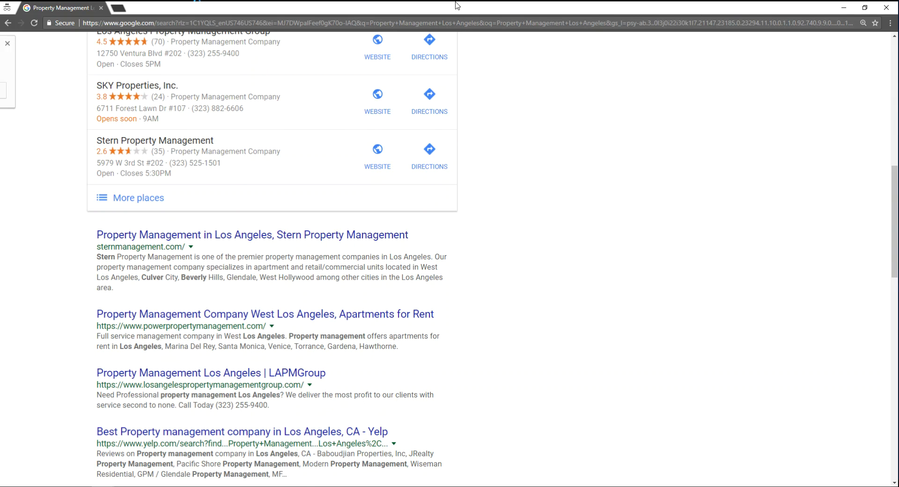
click(752, 8)
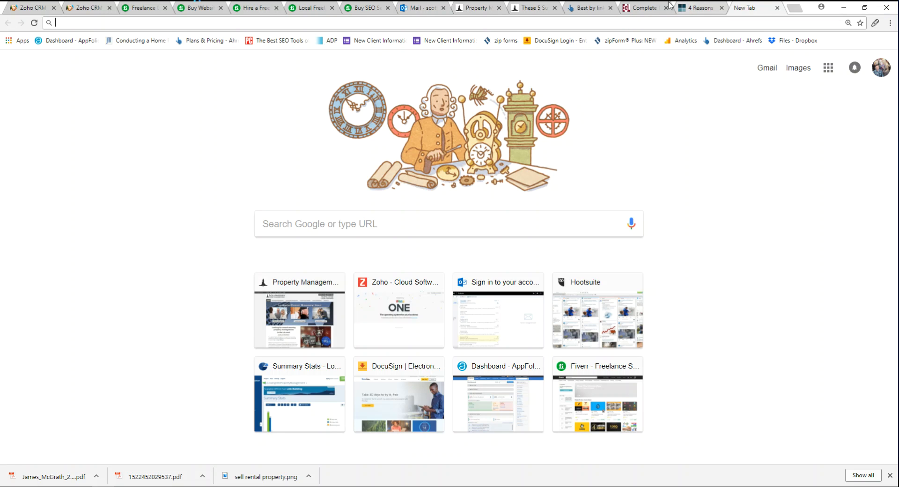
Step: Return to the Ahrefs Best by links report for eglproperties.com
click(588, 8)
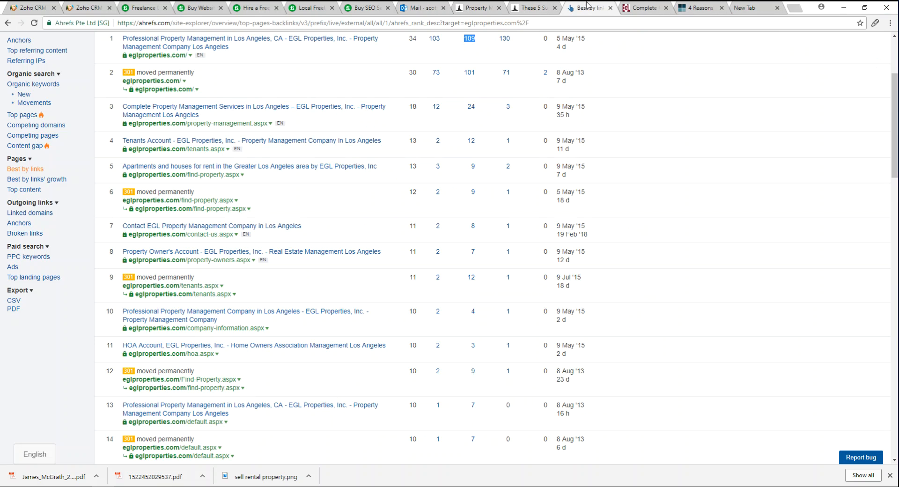
scroll(up, 3)
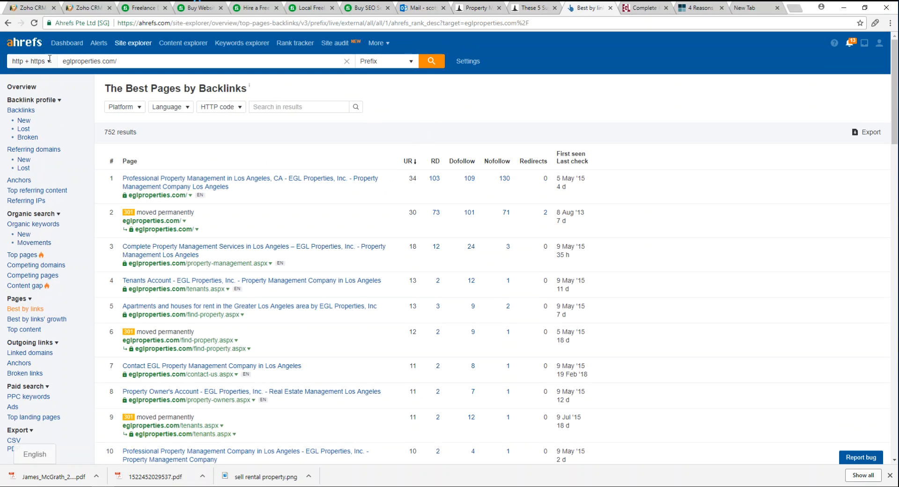
mouse_move(3, 252)
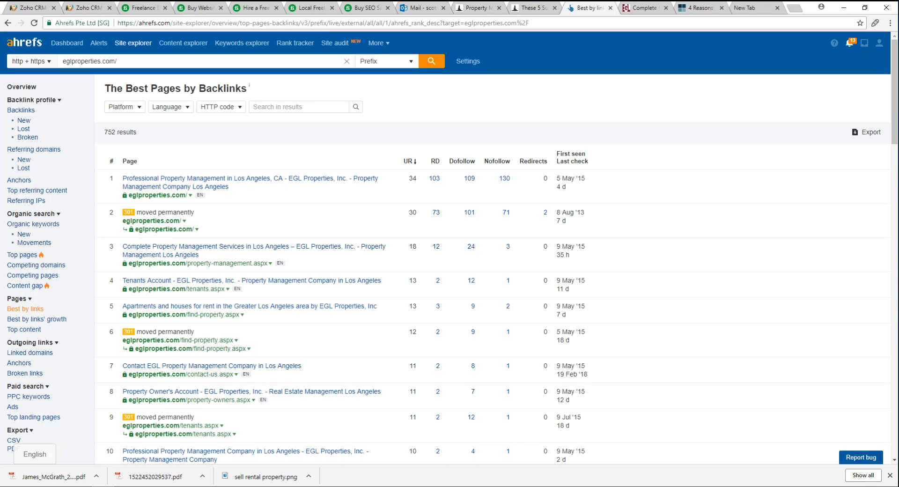
mouse_move(644, 151)
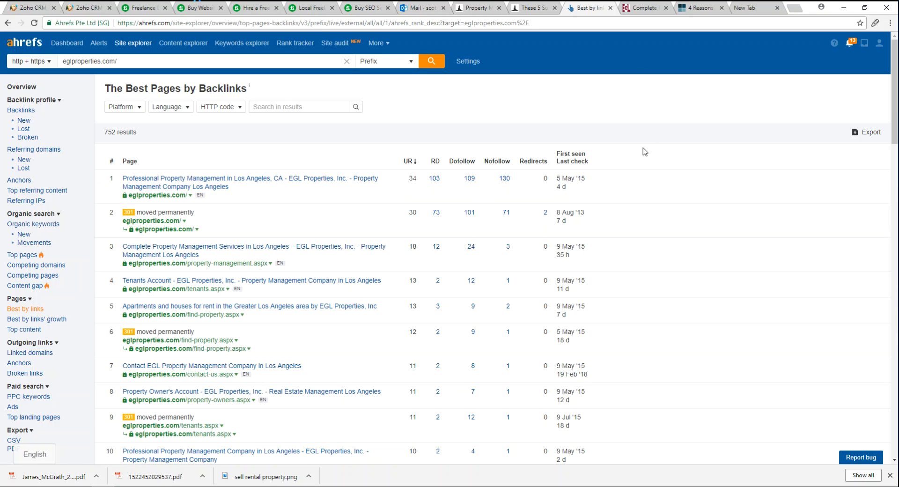
mouse_move(478, 181)
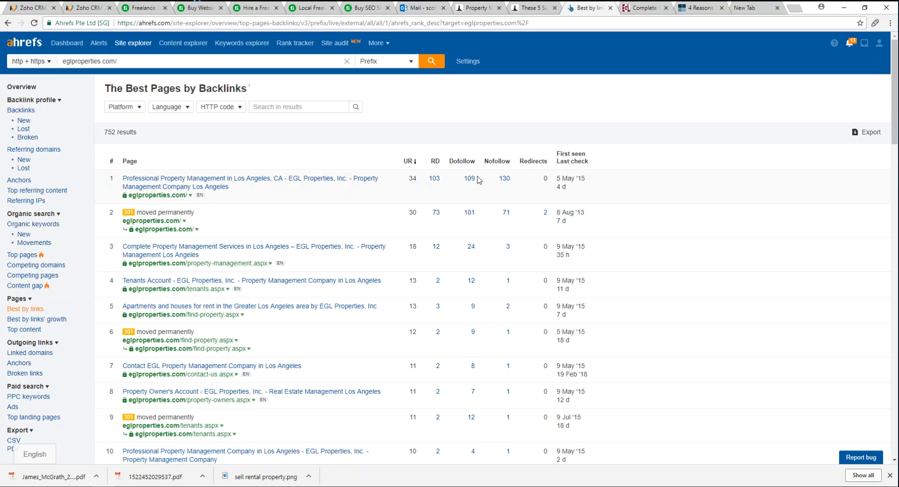
mouse_move(73, 116)
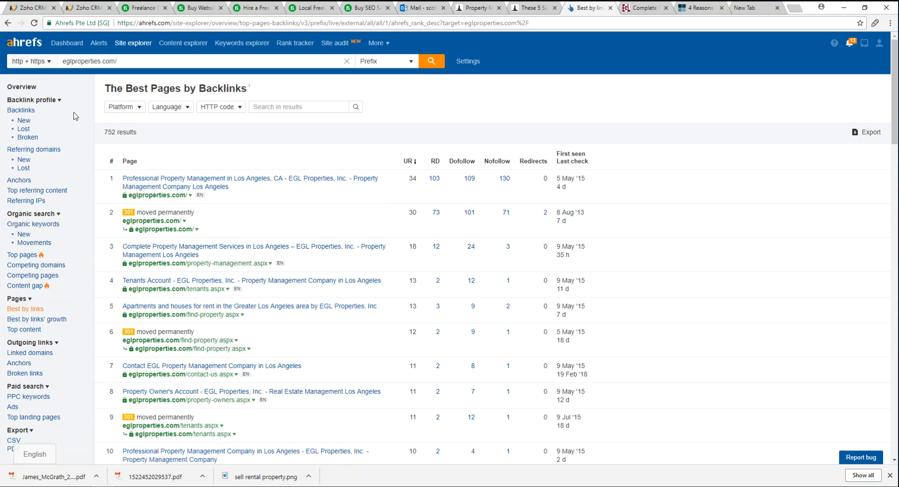
mouse_move(24, 120)
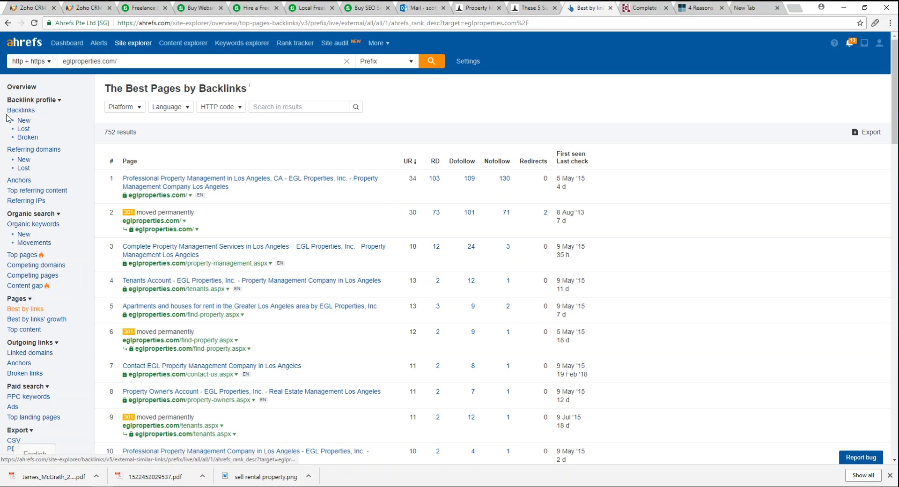
mouse_move(13, 407)
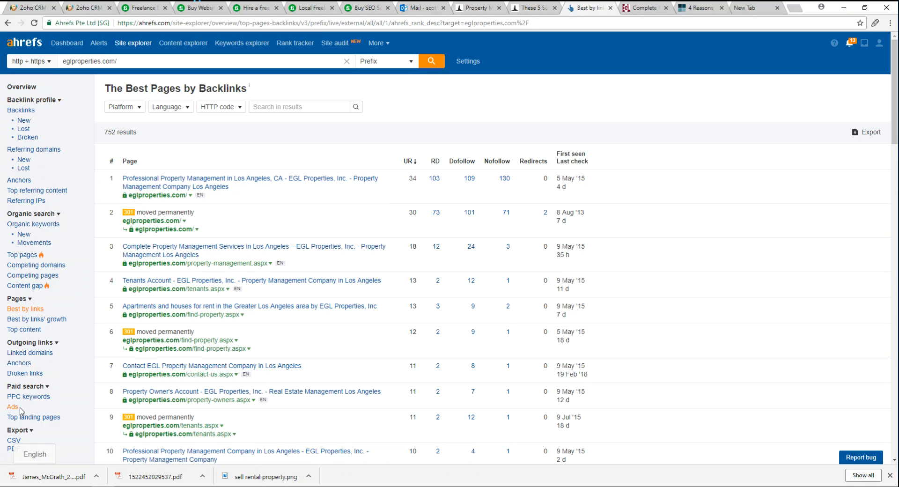
mouse_move(12, 408)
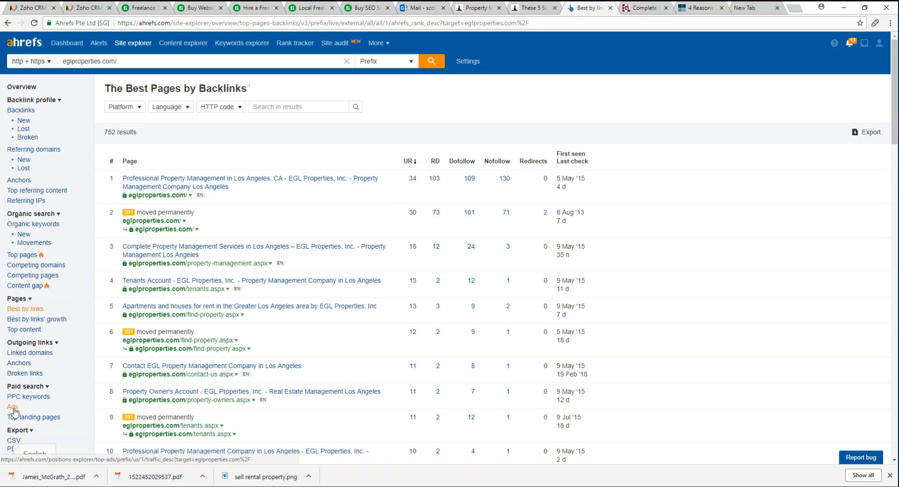
mouse_move(66, 42)
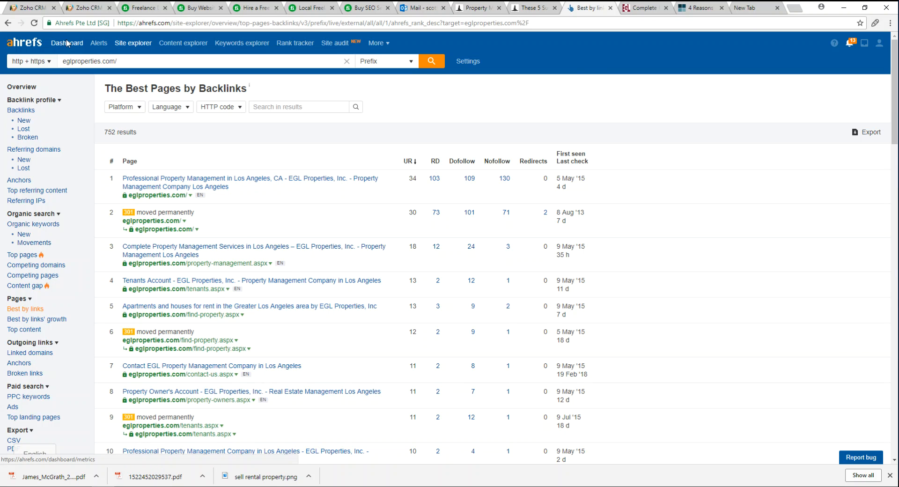
Step: Show the Ahrefs dashboard listing the four tracked property management sites with their metrics
click(66, 43)
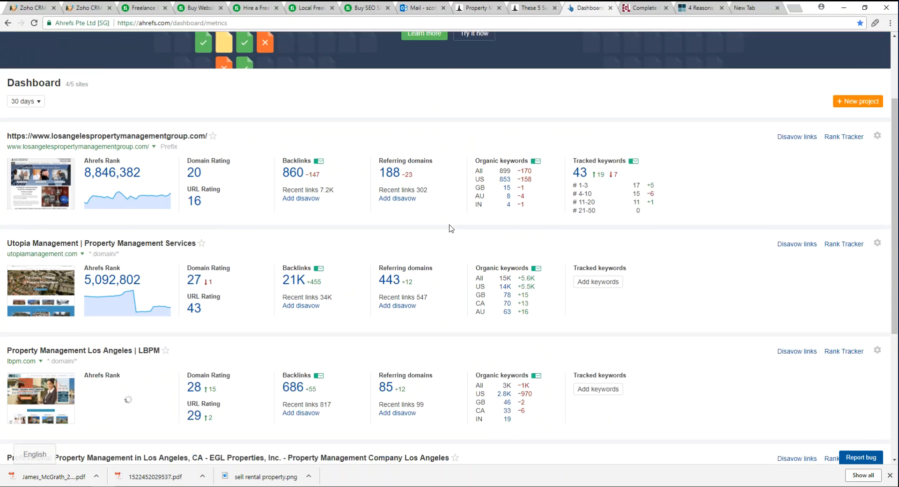
scroll(down, 3)
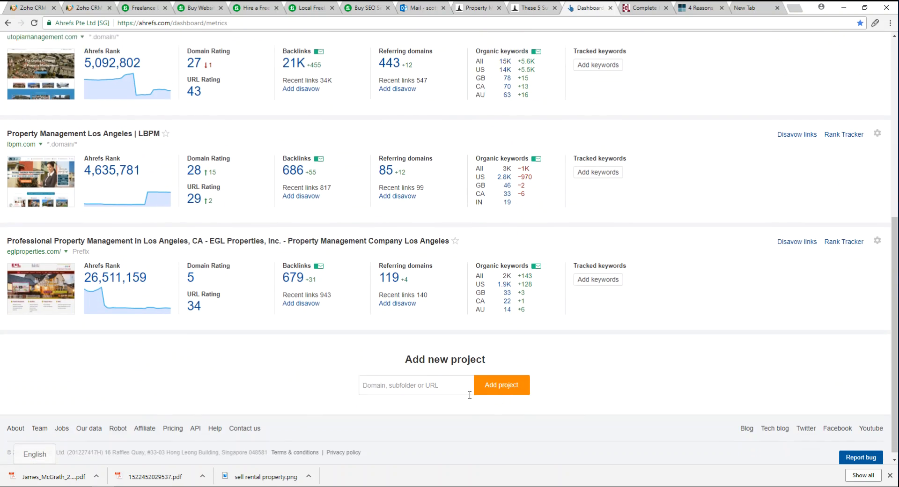
scroll(up, 3)
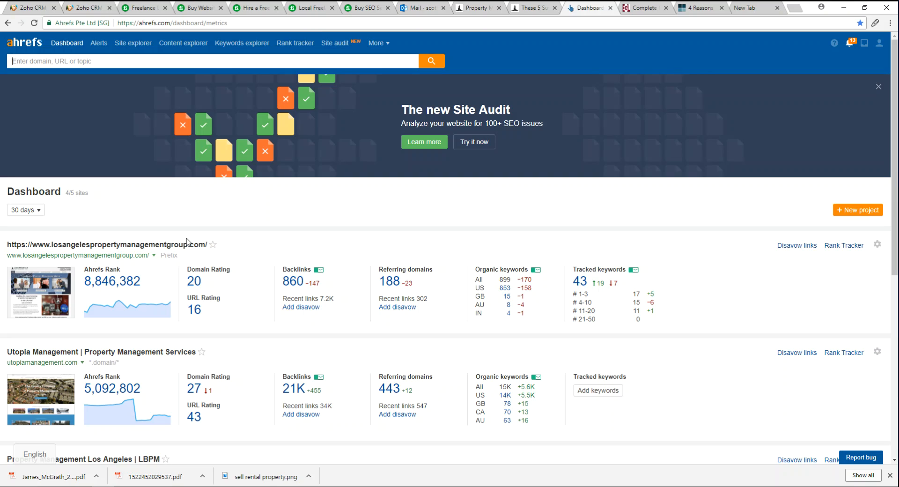
mouse_move(294, 42)
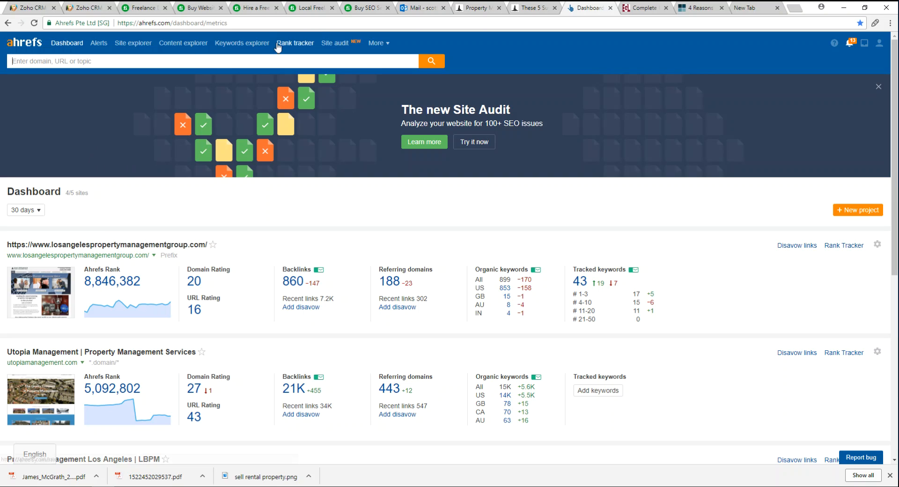
mouse_move(242, 43)
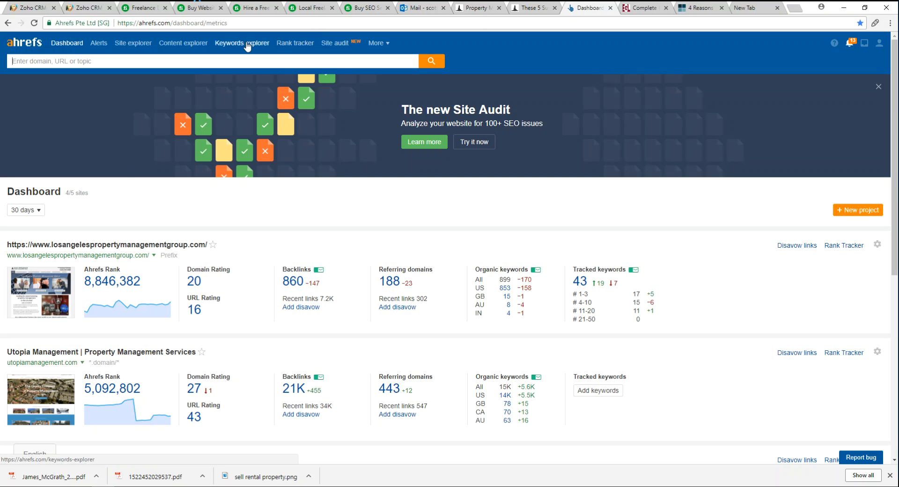
mouse_move(496, 232)
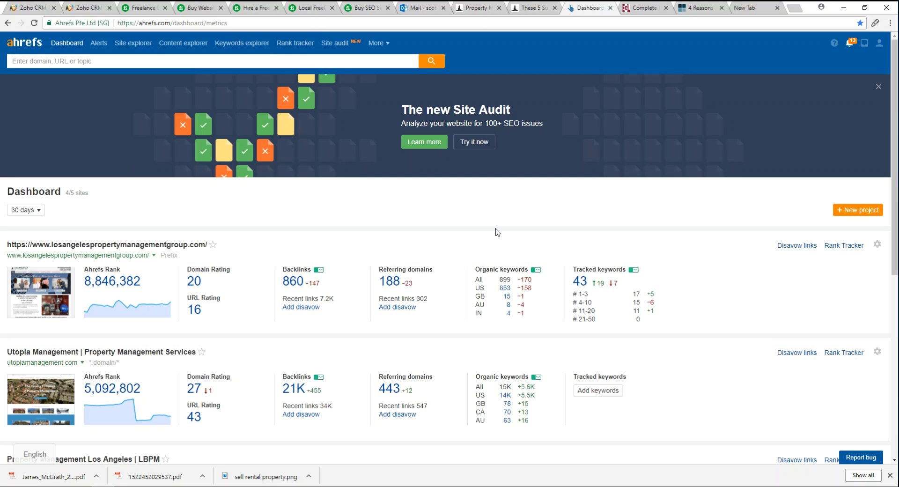
mouse_move(463, 233)
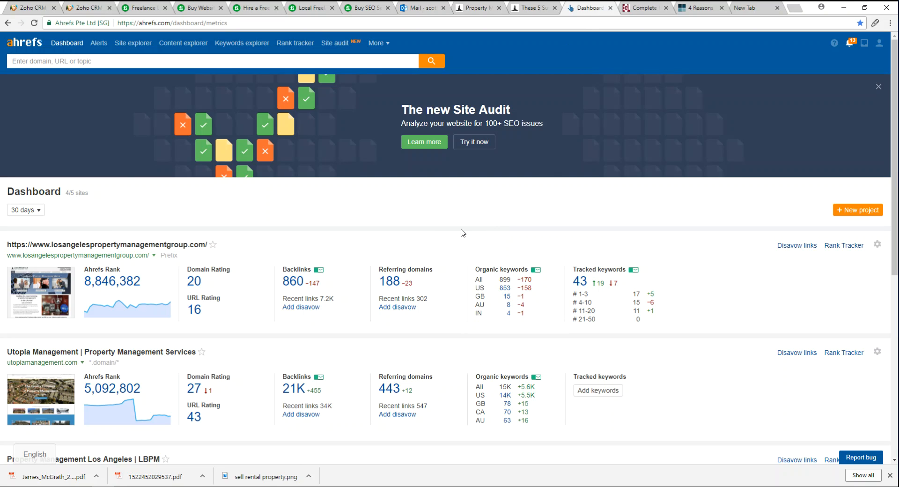
mouse_move(577, 235)
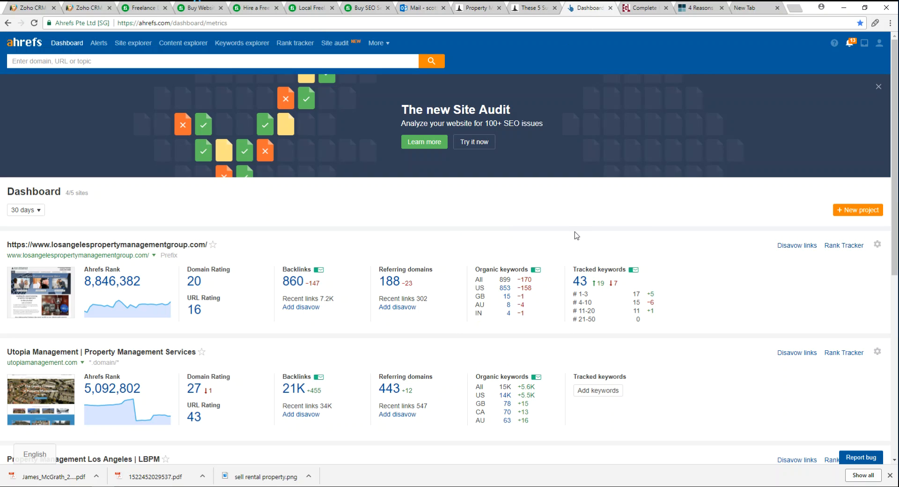
mouse_move(862, 234)
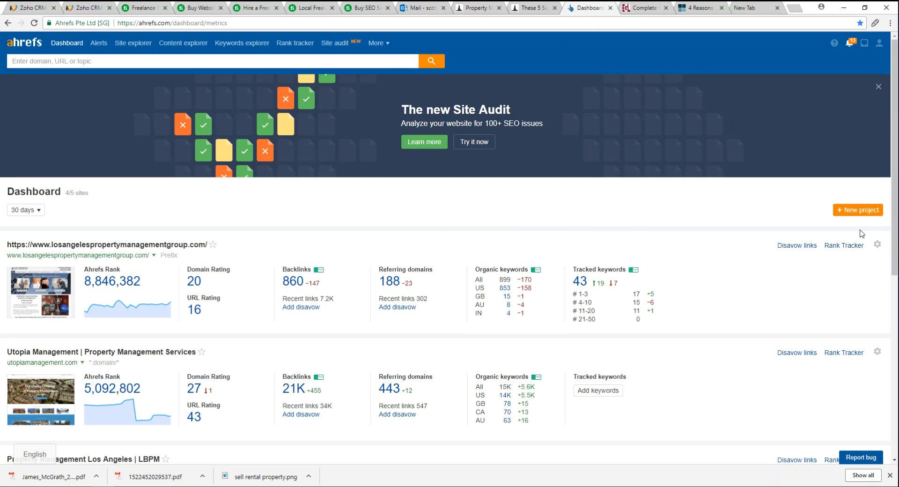